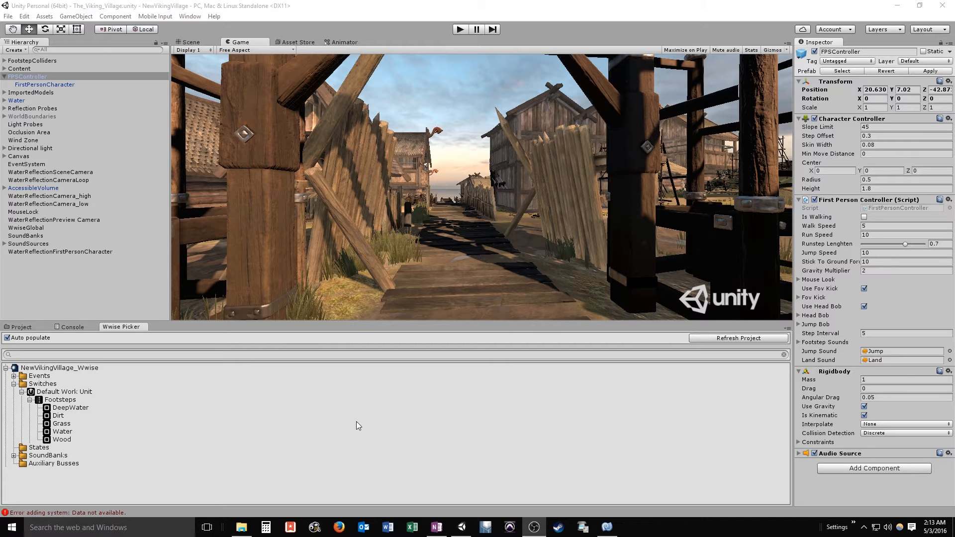
{"action": "mouse_move", "coordinate": [308, 338]}
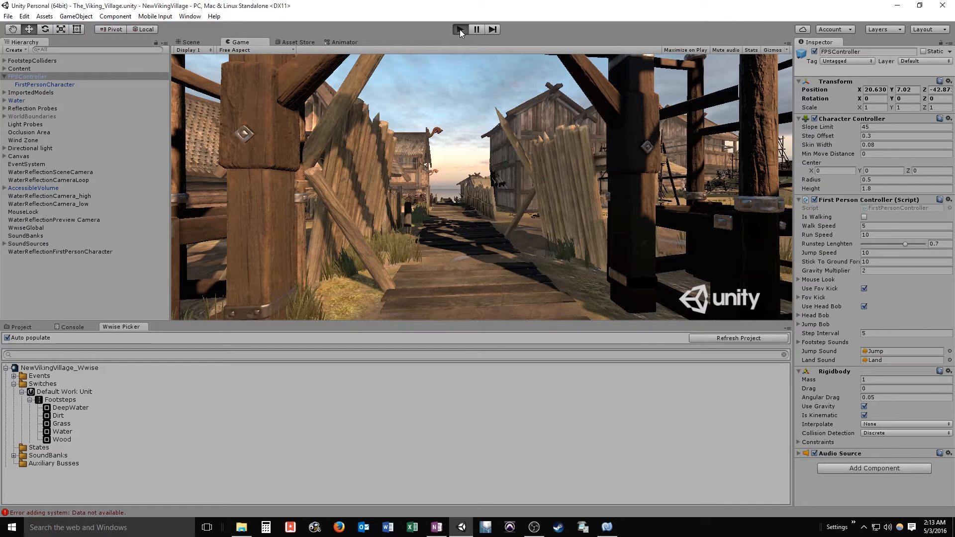
Play-test the village scene in Unity, then stop the play test
{"action": "left_click", "coordinate": [459, 29]}
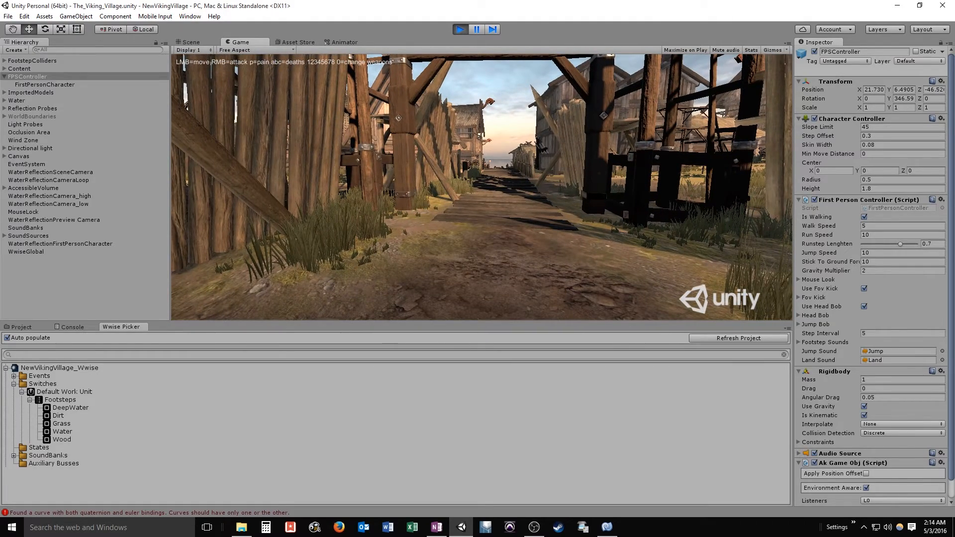
{"action": "left_click", "coordinate": [9, 527]}
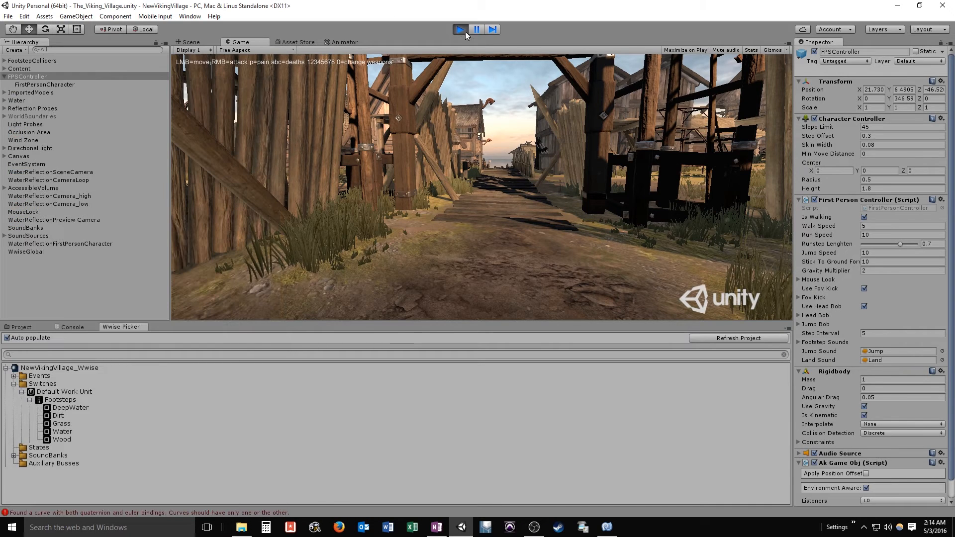
{"action": "left_click", "coordinate": [459, 29]}
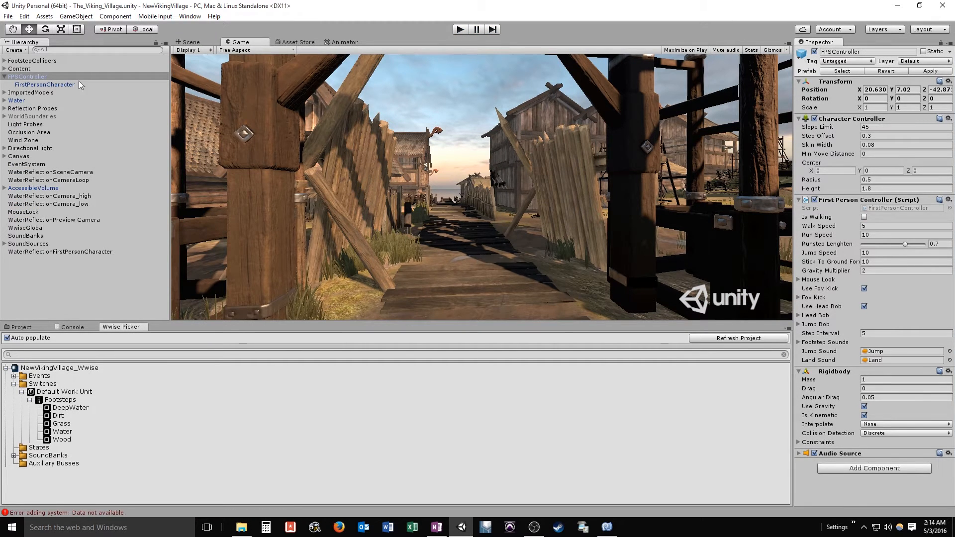
{"action": "left_click", "coordinate": [805, 201]}
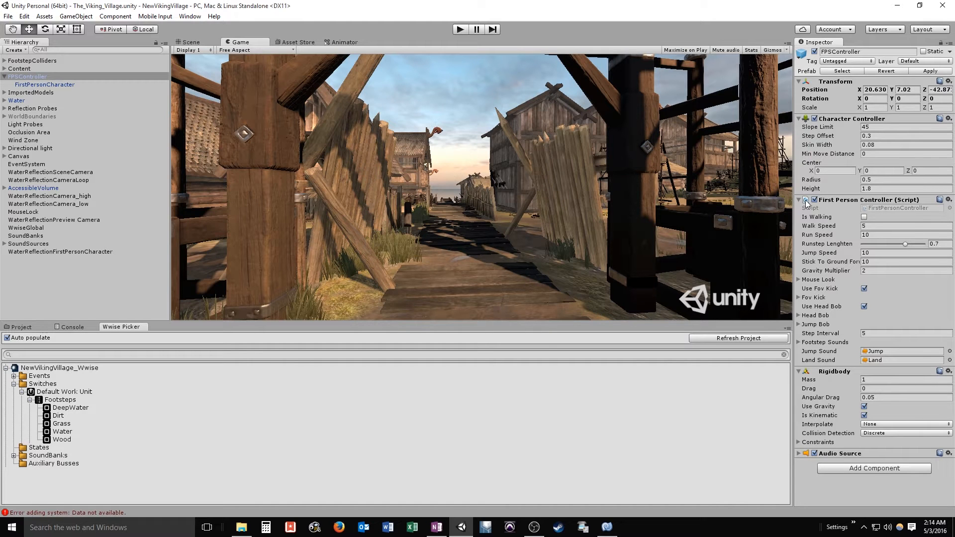
Open the First Person Controller script for editing and select its AkSoundEngine.PostEvent Footstep line
{"action": "right_click", "coordinate": [868, 200]}
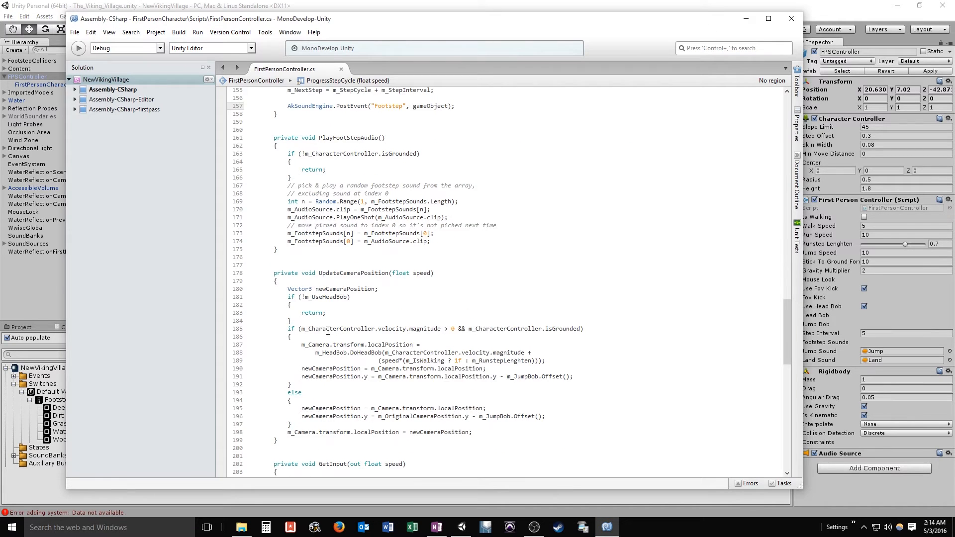
{"action": "scroll", "scroll_direction": "down", "scroll_amount": 3}
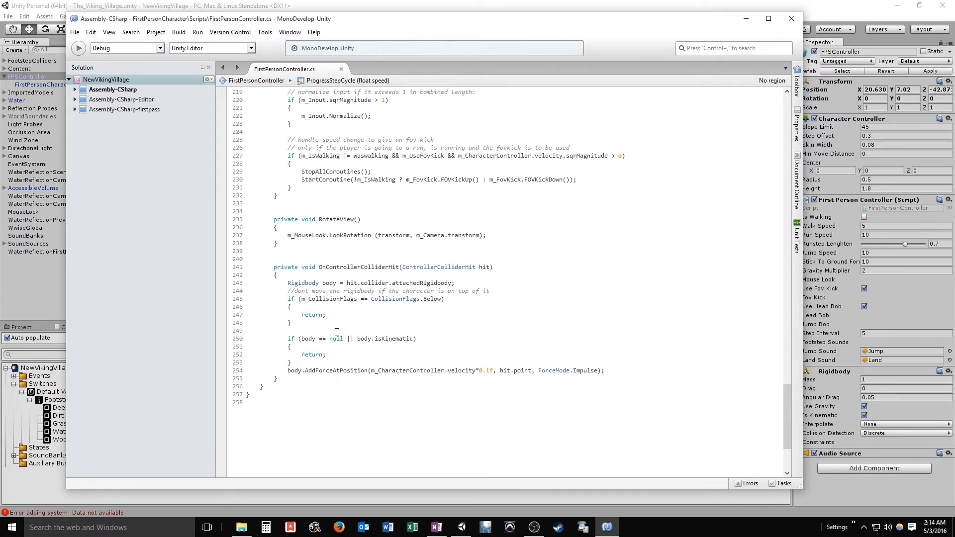
{"action": "scroll", "scroll_direction": "up", "scroll_amount": 3}
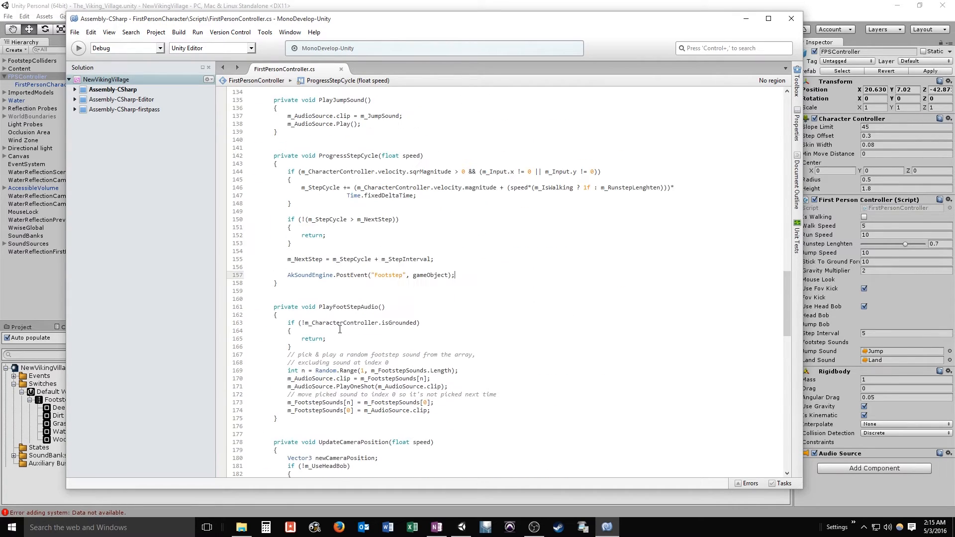
{"action": "scroll", "scroll_direction": "up", "scroll_amount": 3}
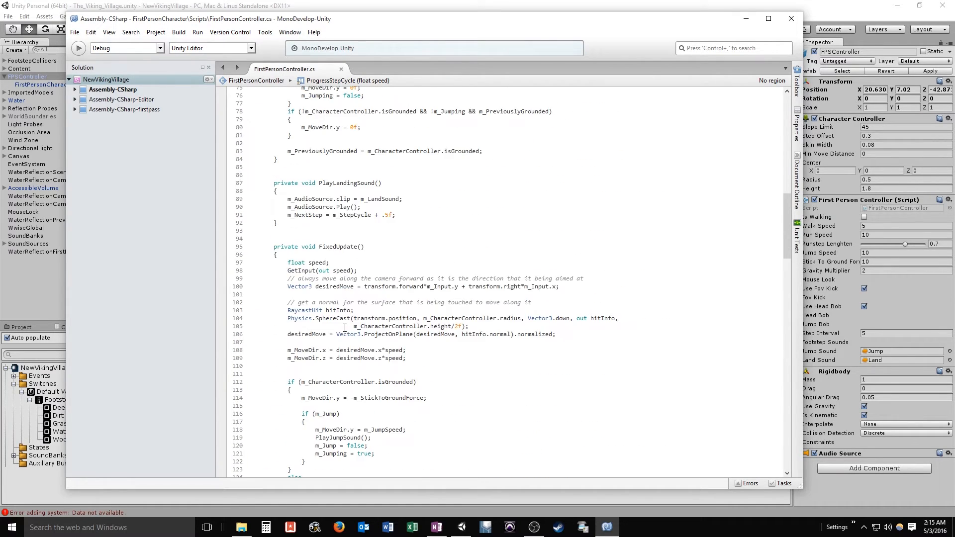
{"action": "scroll", "scroll_direction": "up", "scroll_amount": 3}
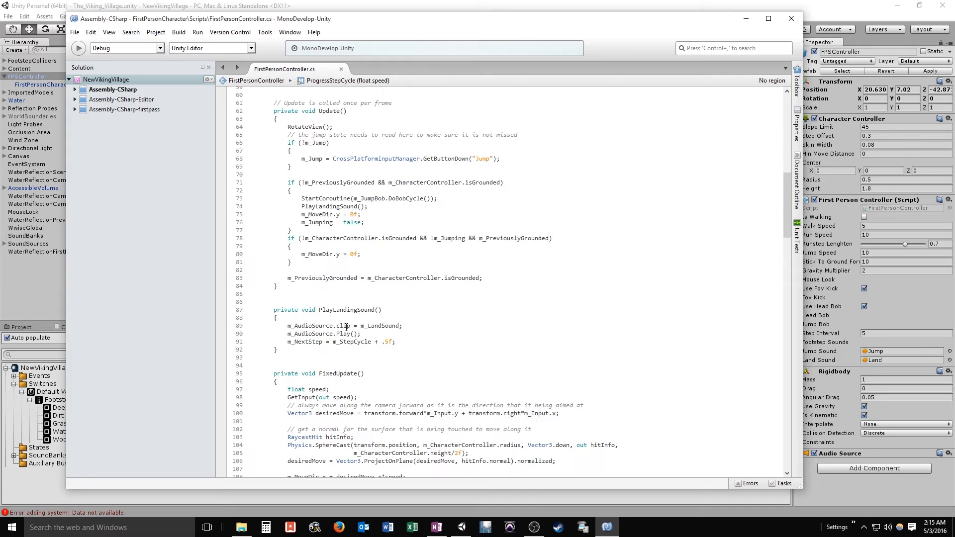
{"action": "scroll", "scroll_direction": "down", "scroll_amount": 3}
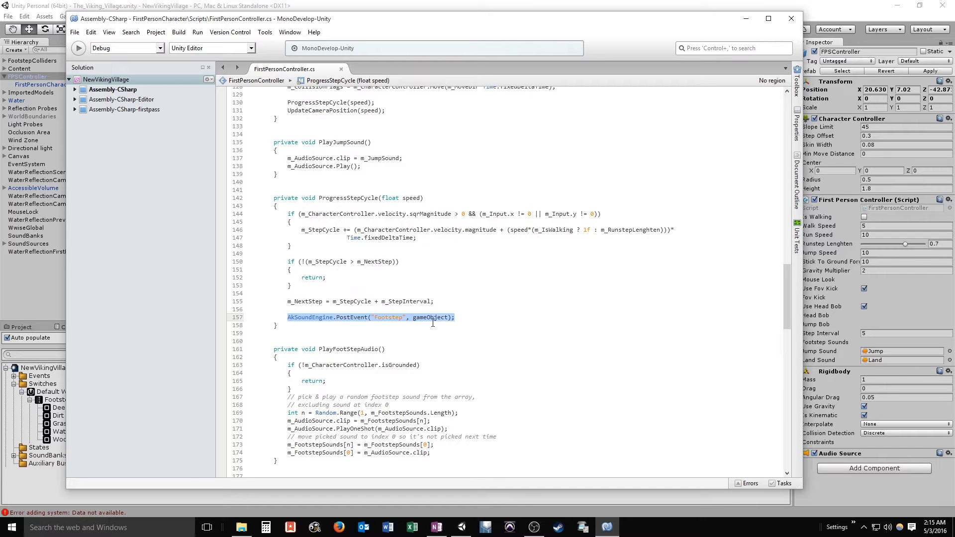
{"action": "left_click", "coordinate": [460, 318]}
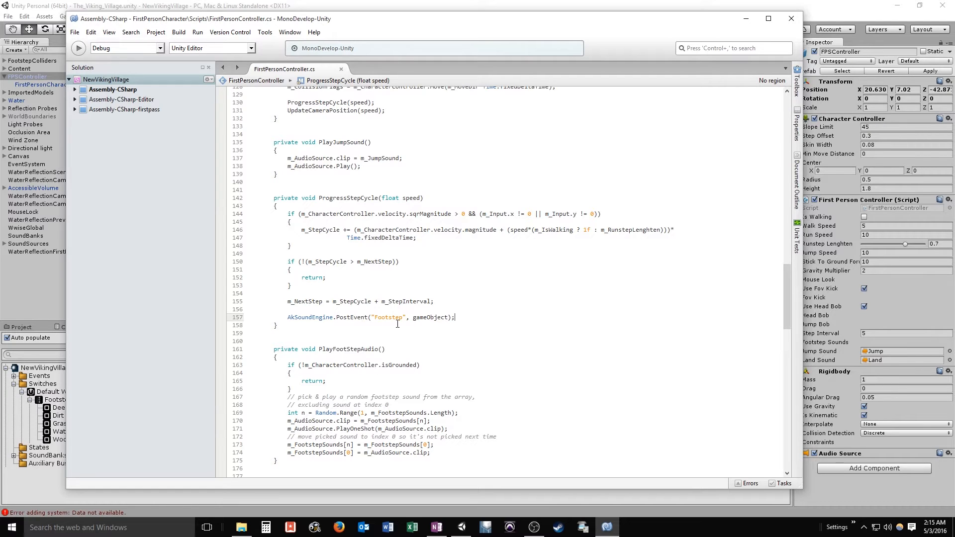
{"action": "mouse_move", "coordinate": [430, 319]}
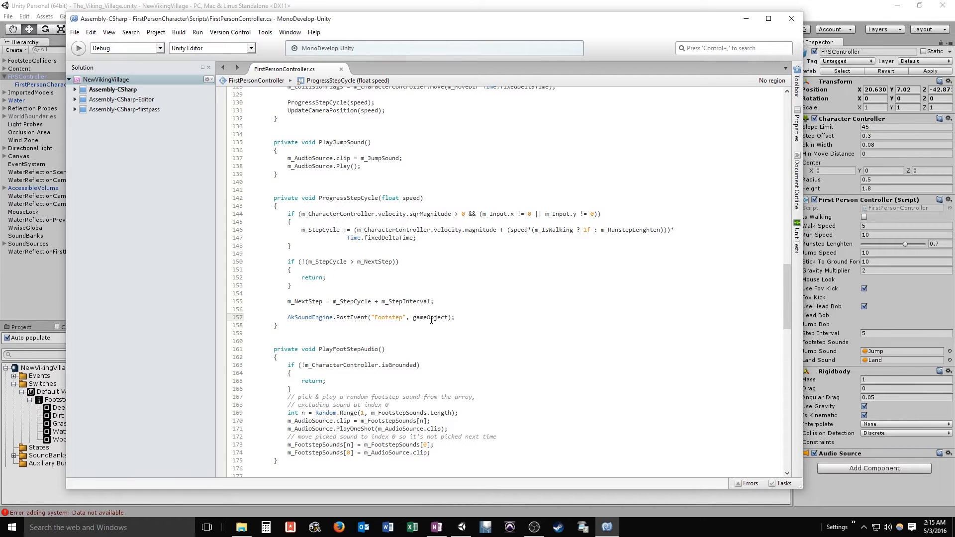
{"action": "double_click", "coordinate": [430, 317]}
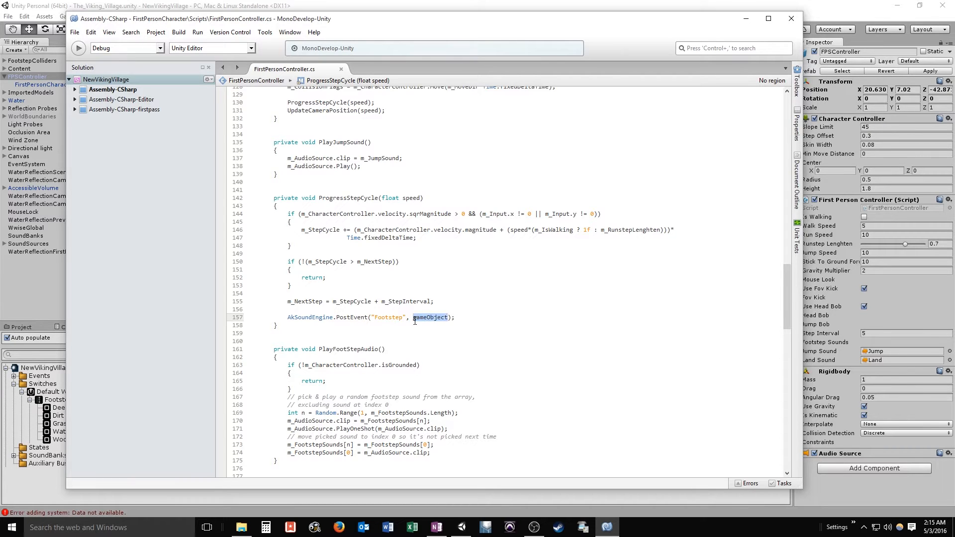
{"action": "left_click", "coordinate": [472, 317]}
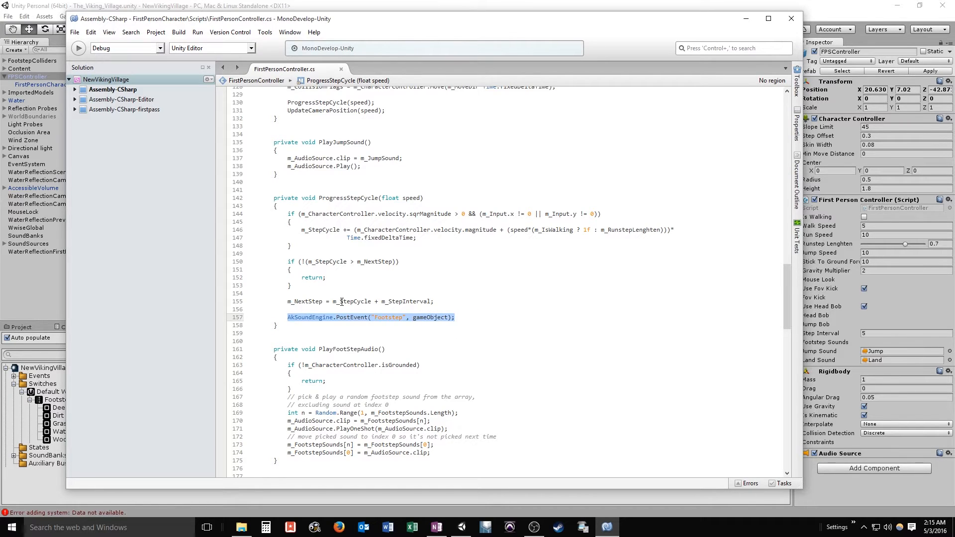
Locate the jump branch in FixedUpdate and select its PlayJumpSound call
{"action": "scroll", "scroll_direction": "up", "scroll_amount": 3}
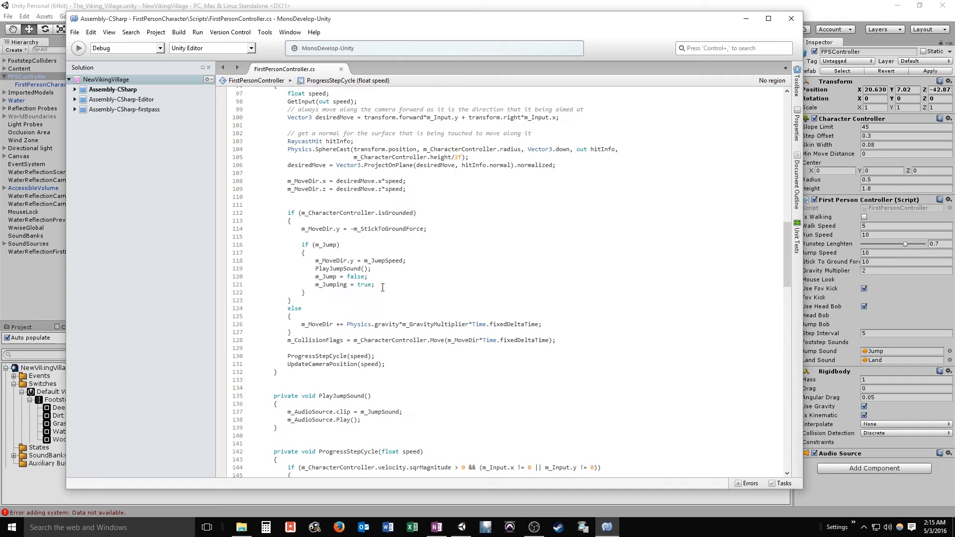
{"action": "mouse_move", "coordinate": [391, 265]}
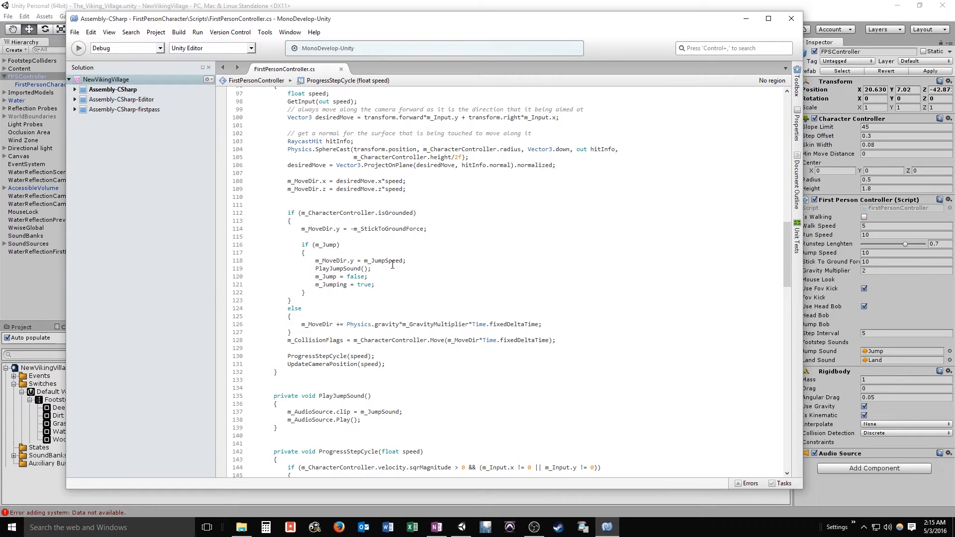
{"action": "mouse_move", "coordinate": [354, 345]}
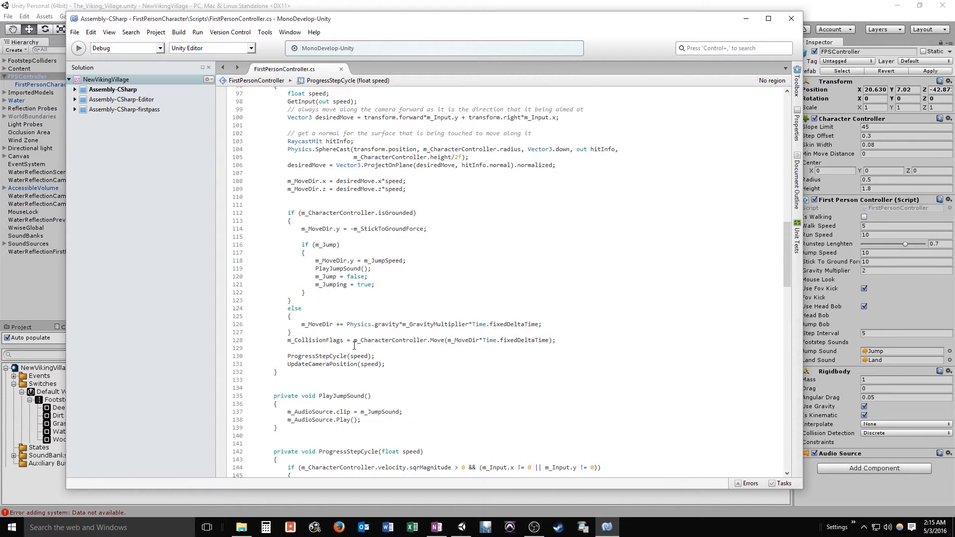
{"action": "mouse_move", "coordinate": [387, 311]}
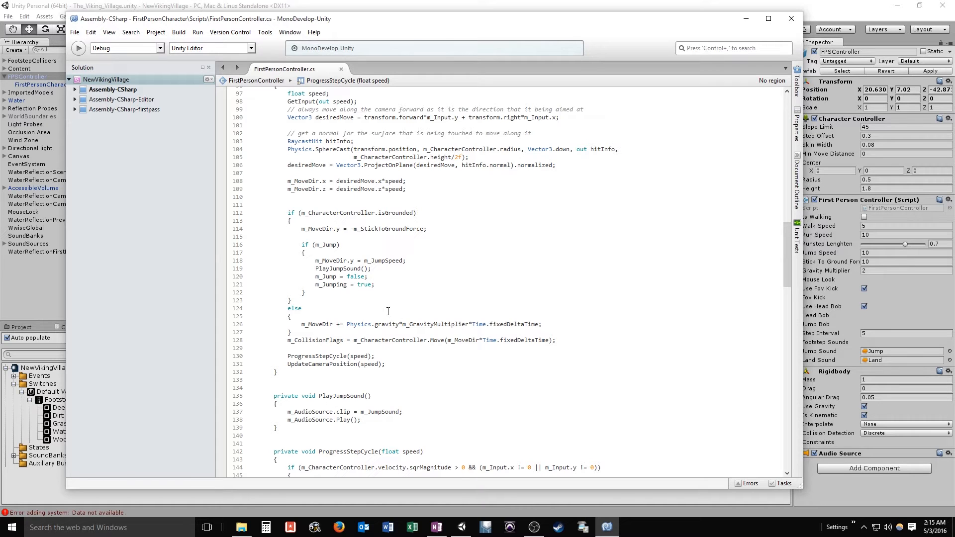
{"action": "mouse_move", "coordinate": [363, 368]}
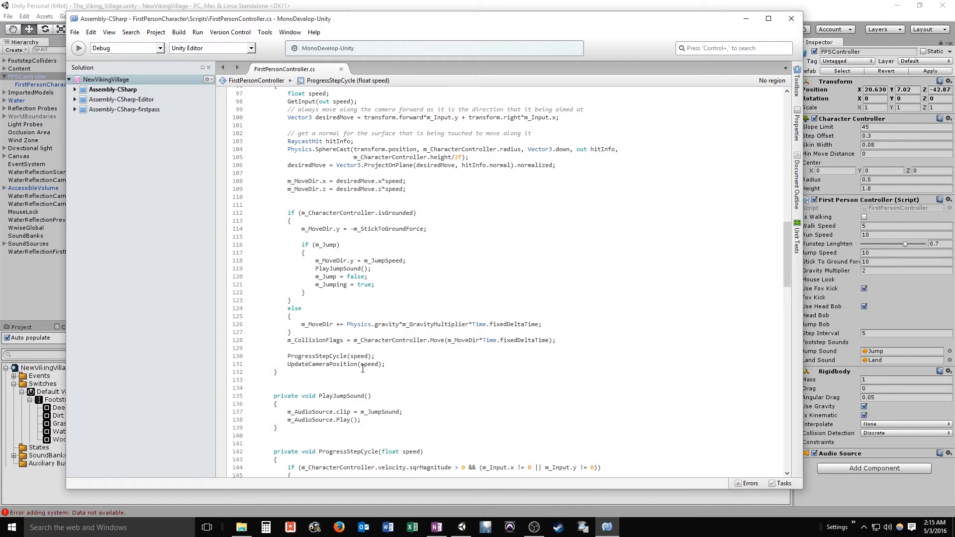
{"action": "mouse_move", "coordinate": [407, 297]}
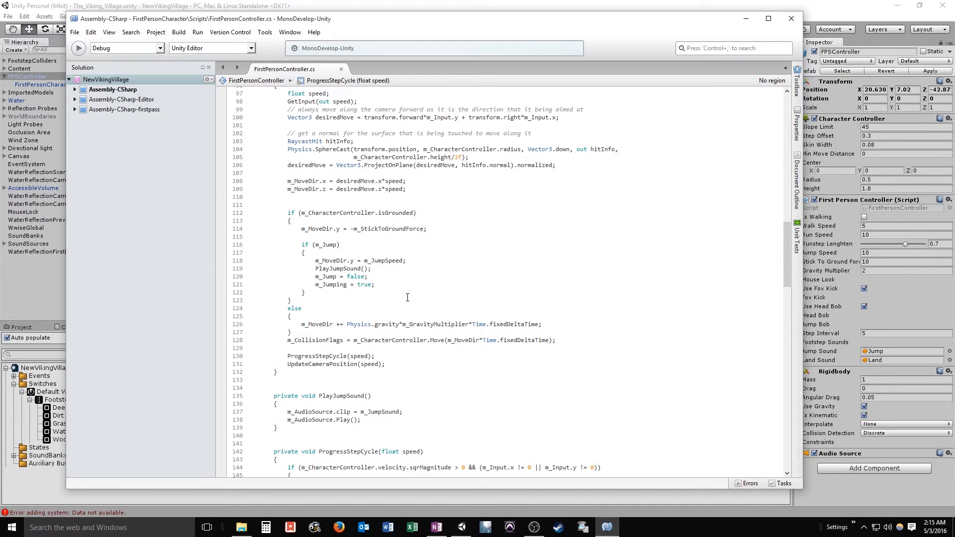
{"action": "left_click", "coordinate": [399, 270]}
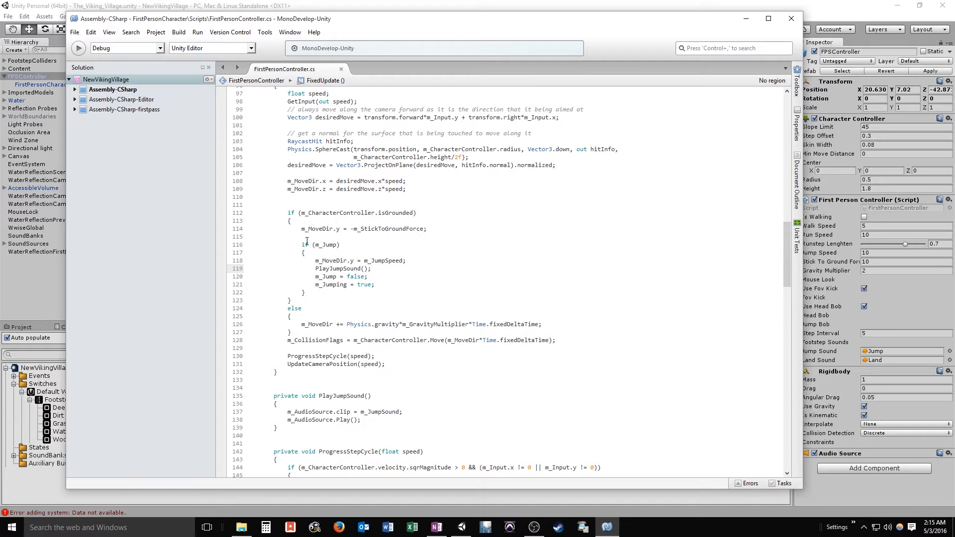
{"action": "mouse_move", "coordinate": [341, 269]}
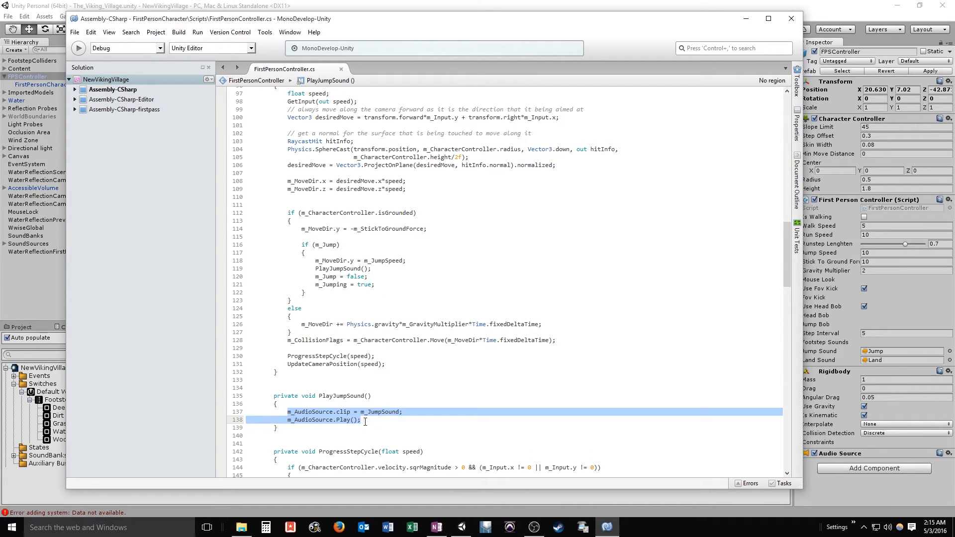
{"action": "mouse_move", "coordinate": [313, 411]}
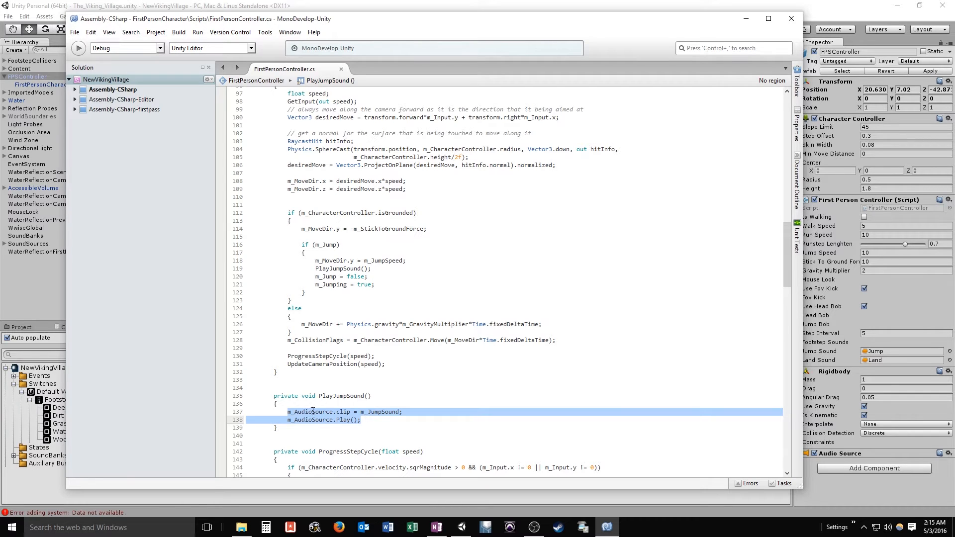
{"action": "left_click", "coordinate": [349, 420]}
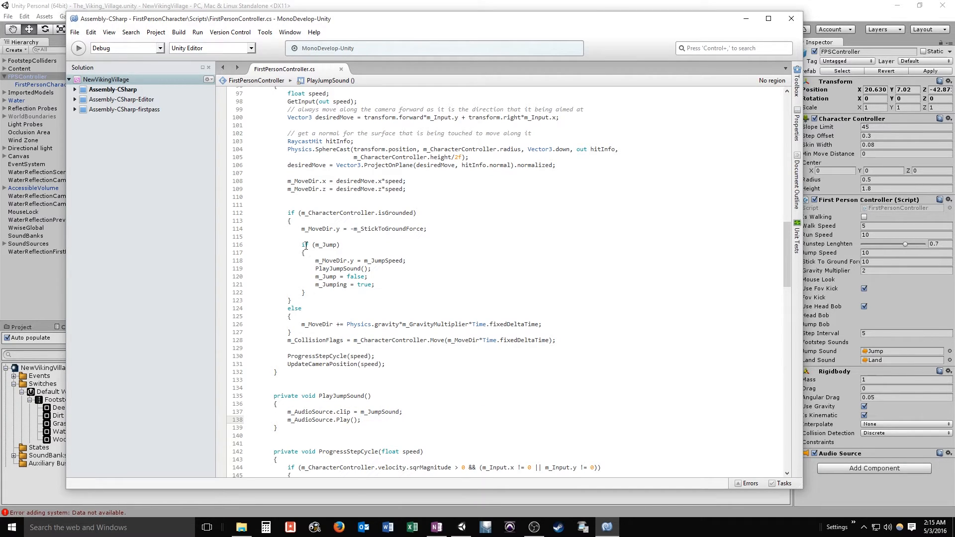
{"action": "left_click", "coordinate": [321, 269]}
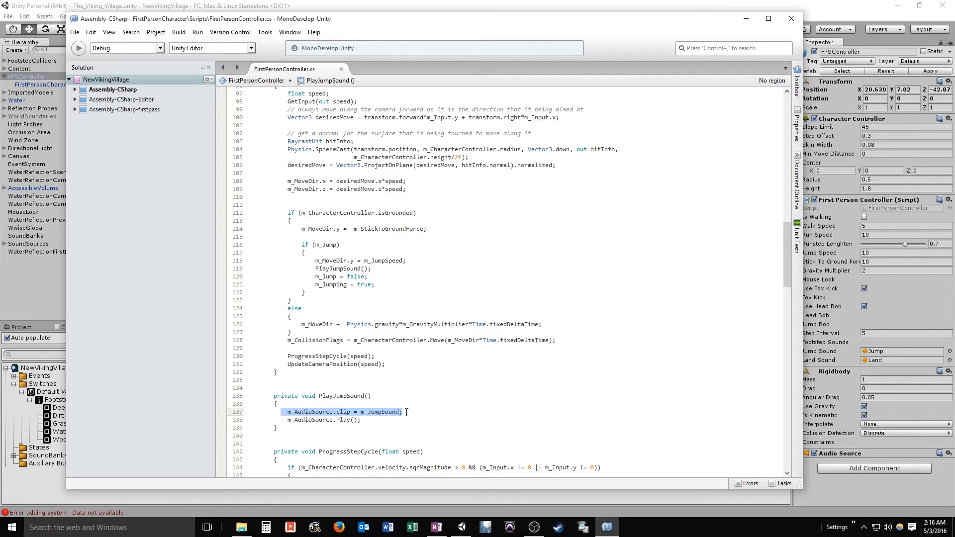
{"action": "left_click", "coordinate": [344, 269]}
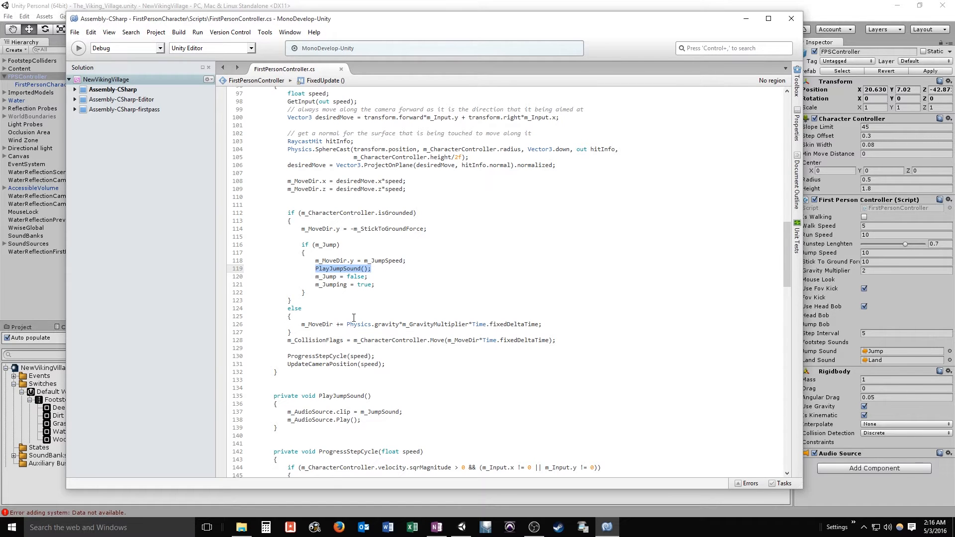
Replace the call with AkSoundEngine.PostEvent("Footstep", gameObject); and review the script
{"action": "scroll", "scroll_direction": "down", "scroll_amount": 3}
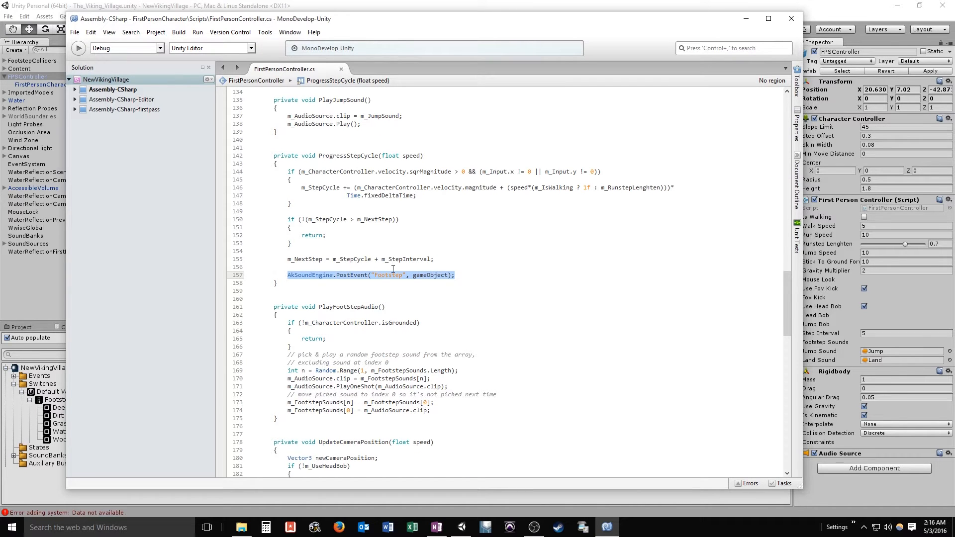
{"action": "scroll", "scroll_direction": "up", "scroll_amount": 3}
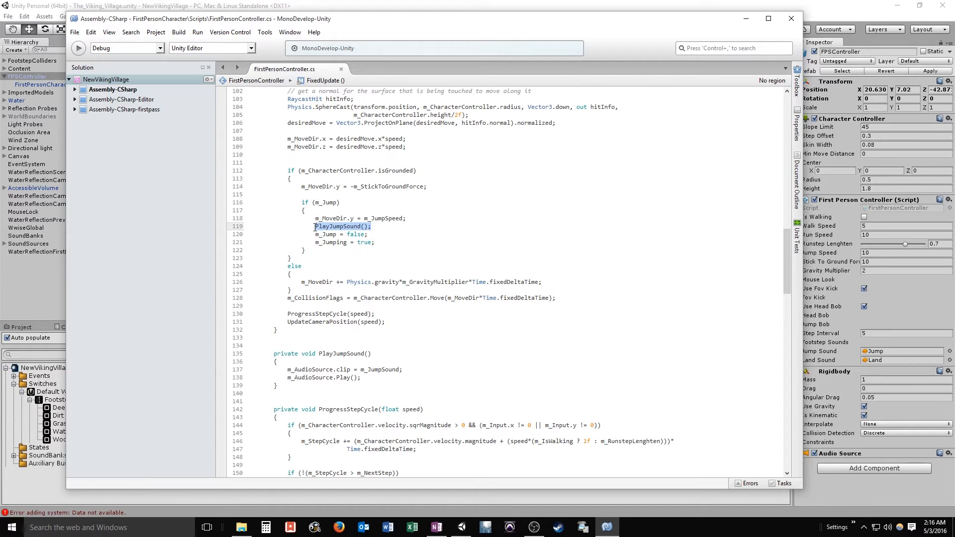
{"action": "type", "text": "AkSoundEngine.PostEvent(\"Footstep\", gameObject);"}
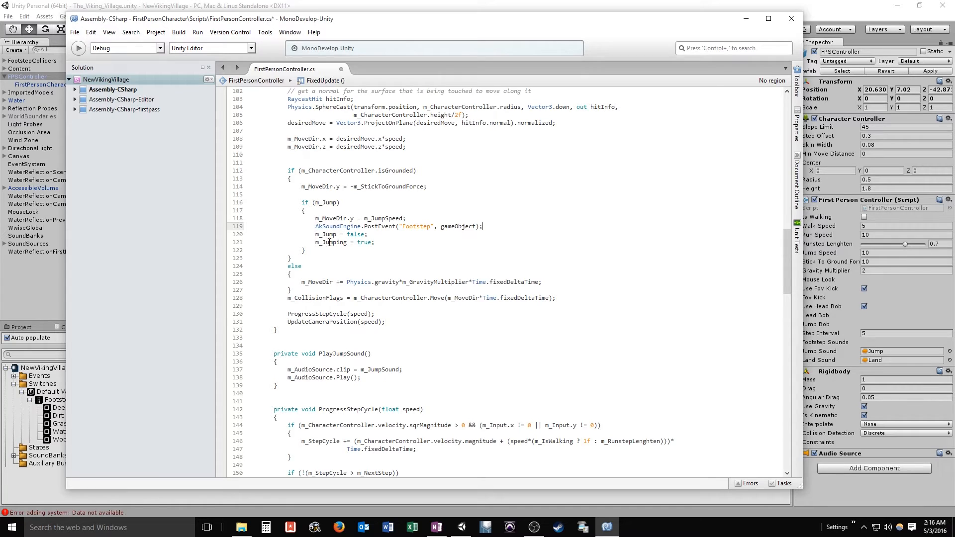
{"action": "mouse_move", "coordinate": [374, 225]}
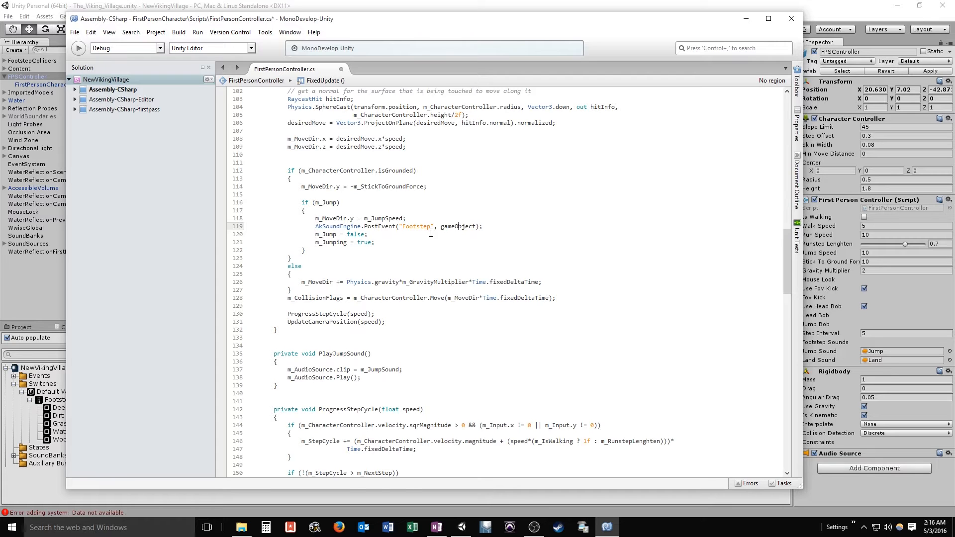
{"action": "mouse_move", "coordinate": [399, 269]}
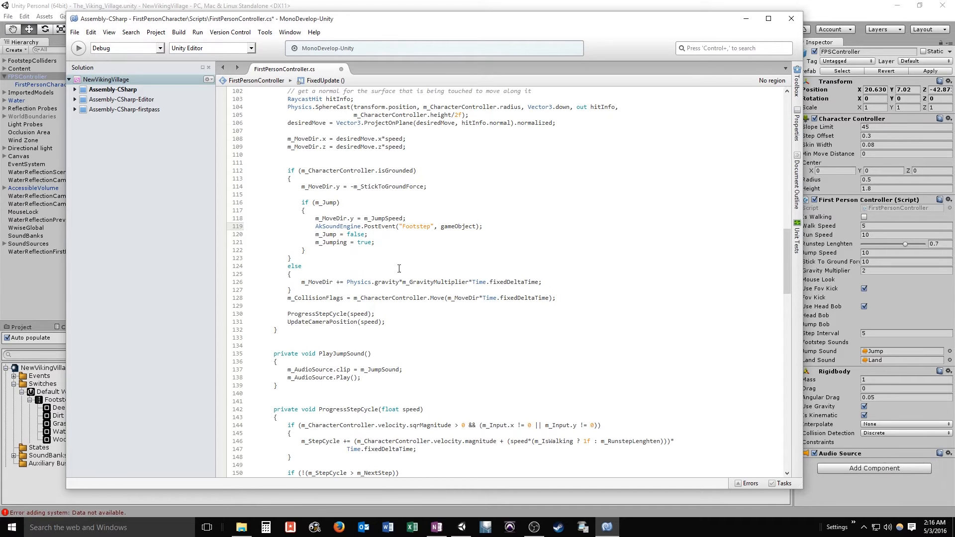
{"action": "scroll", "scroll_direction": "down", "scroll_amount": 3}
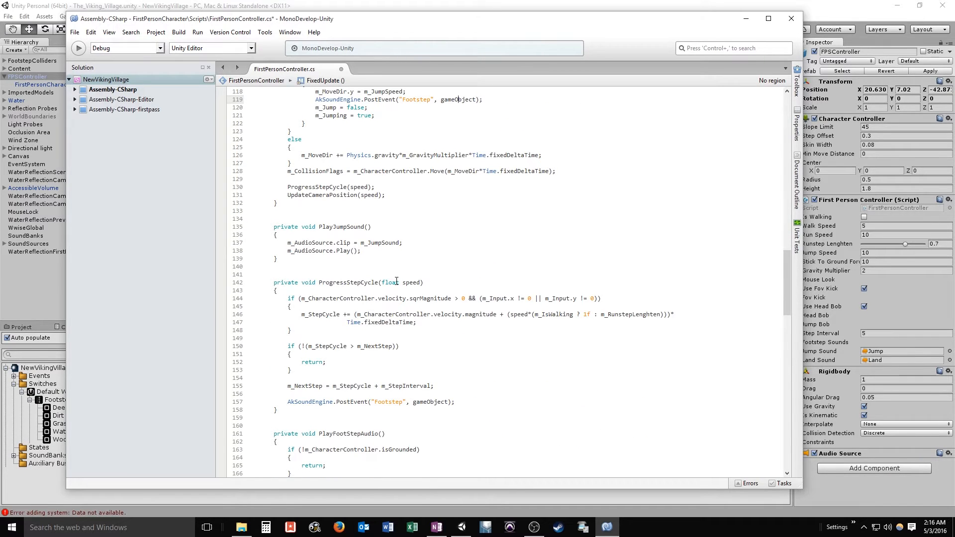
{"action": "scroll", "scroll_direction": "up", "scroll_amount": 3}
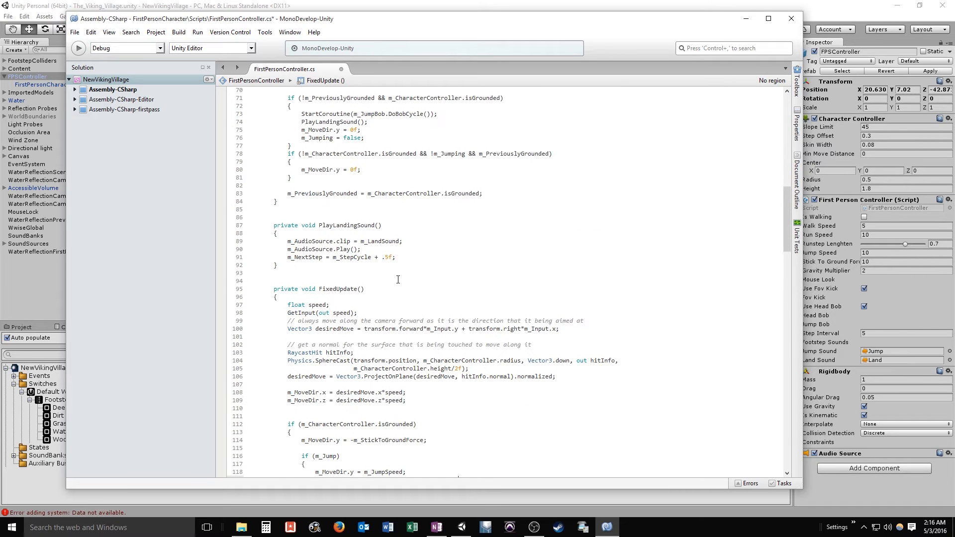
{"action": "scroll", "scroll_direction": "up", "scroll_amount": 3}
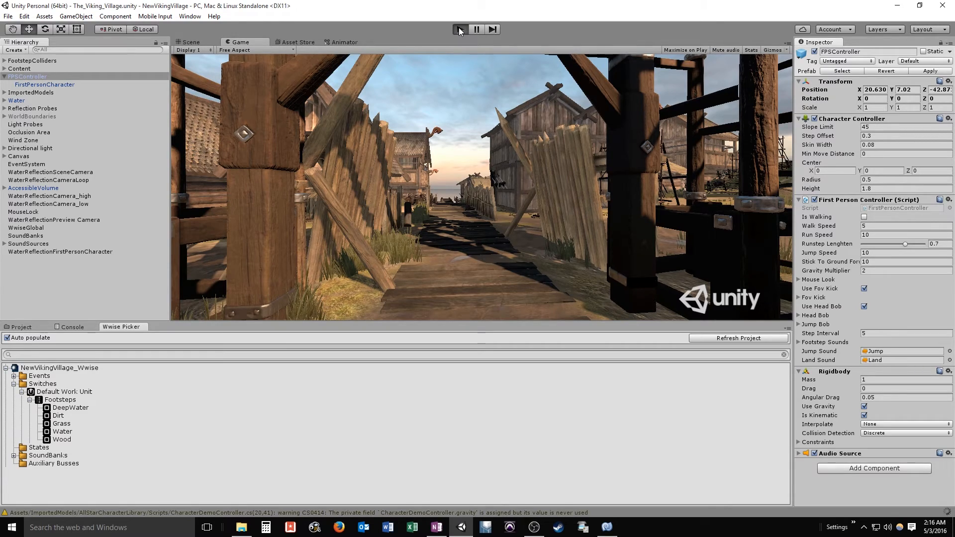
{"action": "left_click", "coordinate": [459, 29]}
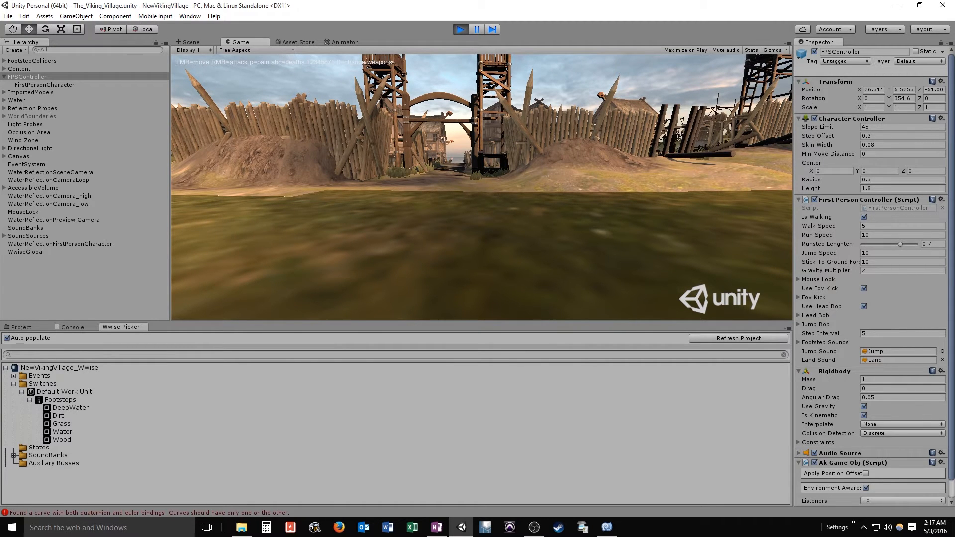
{"action": "left_click", "coordinate": [10, 527]}
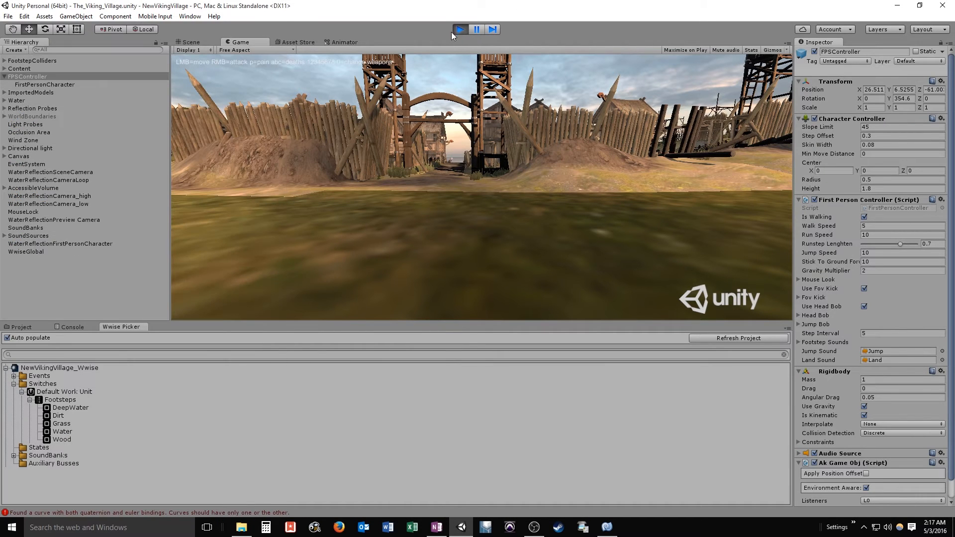
{"action": "left_click", "coordinate": [475, 29]}
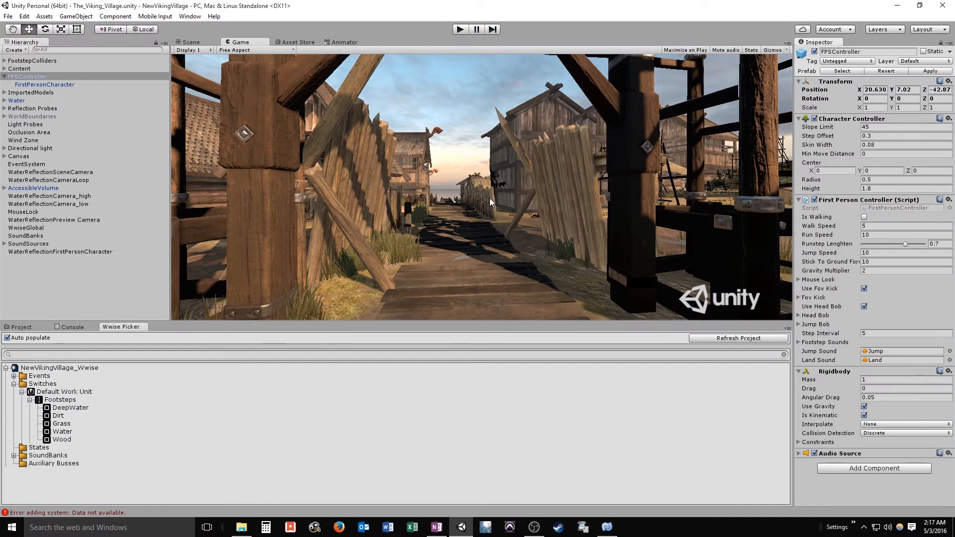
{"action": "mouse_move", "coordinate": [747, 259]}
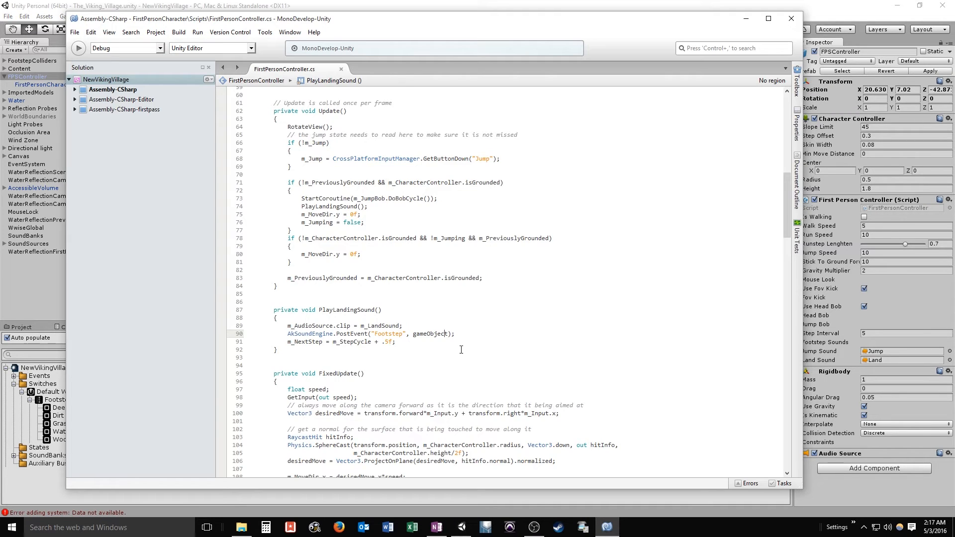
Change the landing call's event name to Landing and the jump call's event name to Jump
{"action": "scroll", "scroll_direction": "up", "scroll_amount": 3}
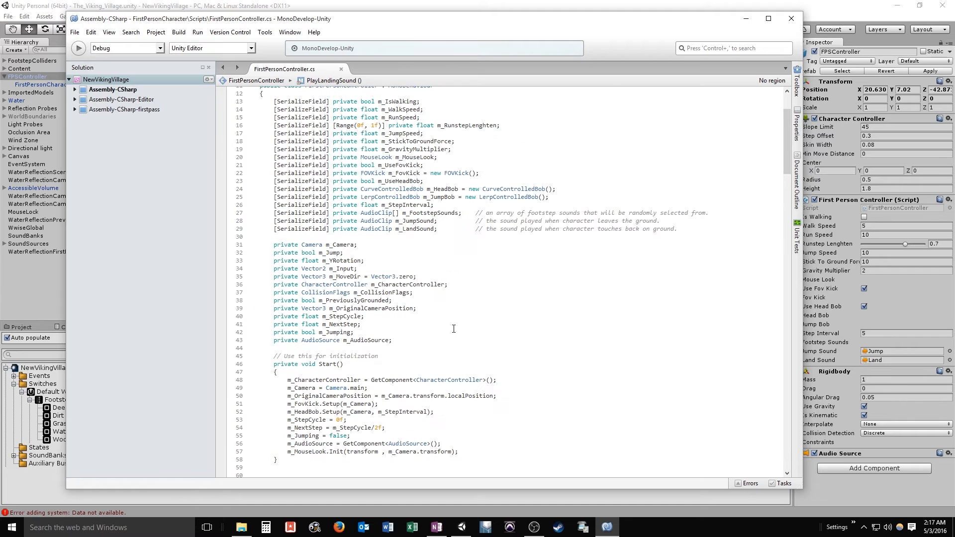
{"action": "scroll", "scroll_direction": "down", "scroll_amount": 3}
{"action": "type", "text": "AkSoundEngine.PostEvent(\"Foo\", gameObject);"}
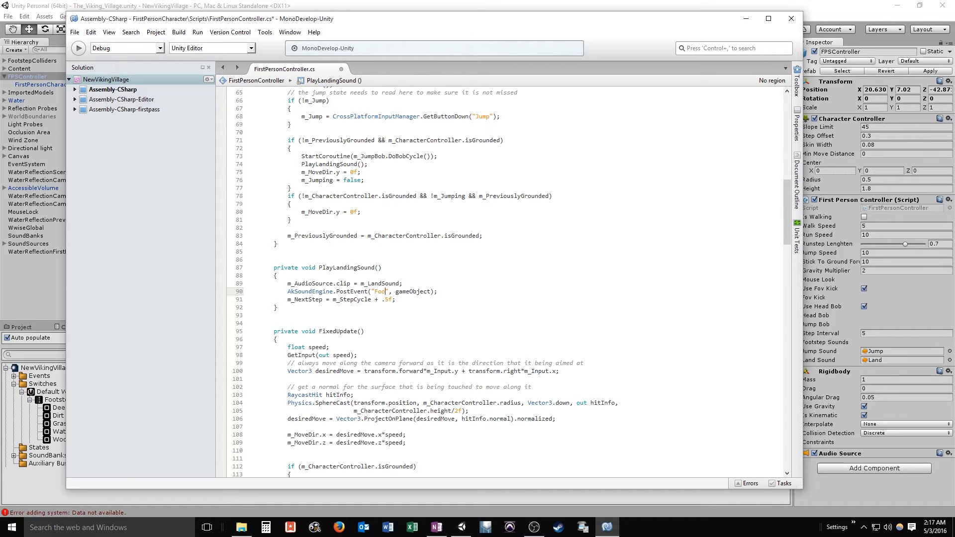
{"action": "key", "text": "Backspace"}
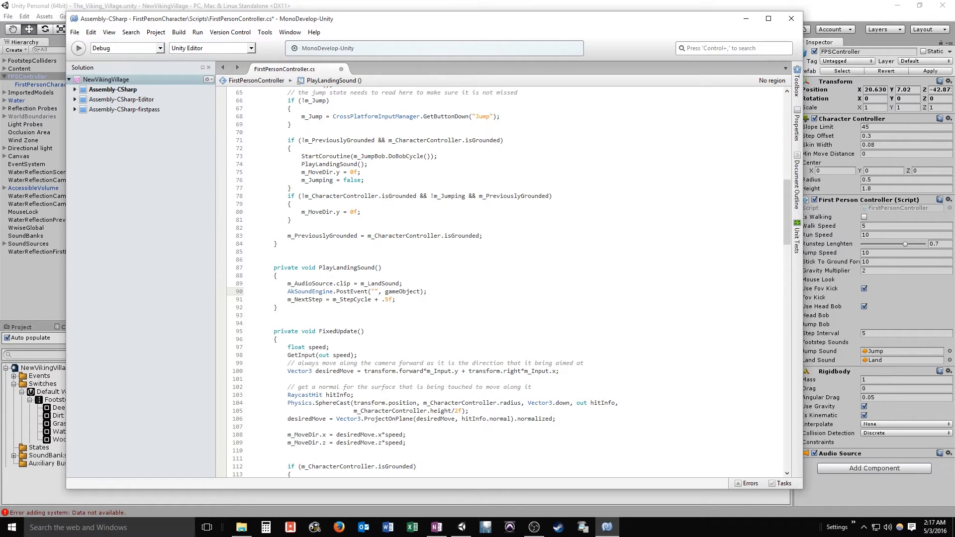
{"action": "type", "text": "Landing"}
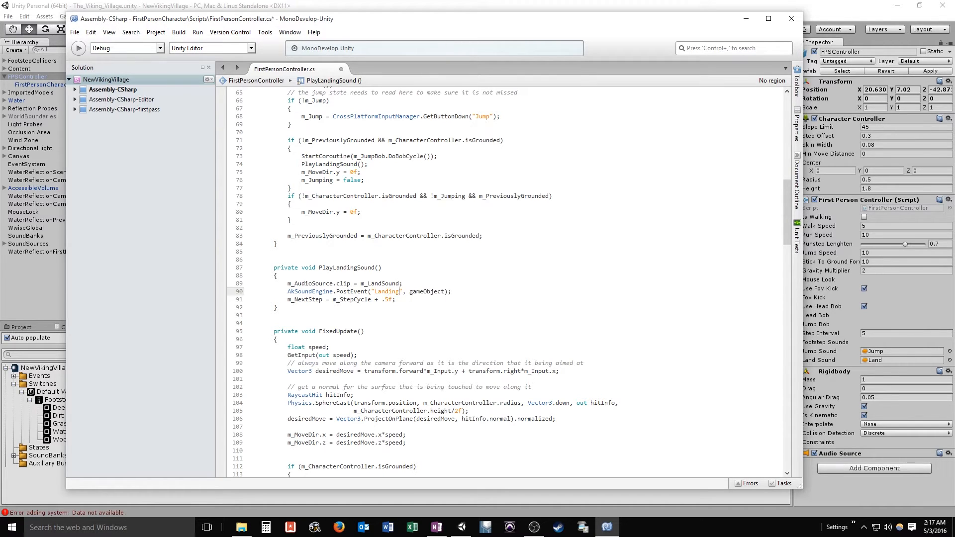
{"action": "scroll", "scroll_direction": "down", "scroll_amount": 3}
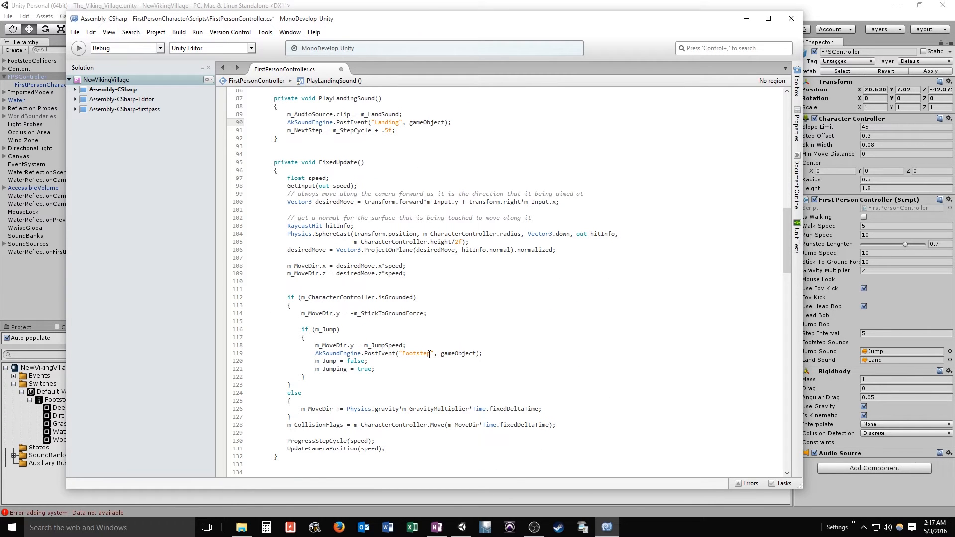
{"action": "double_click", "coordinate": [414, 352]}
{"action": "type", "text": "Jum"}
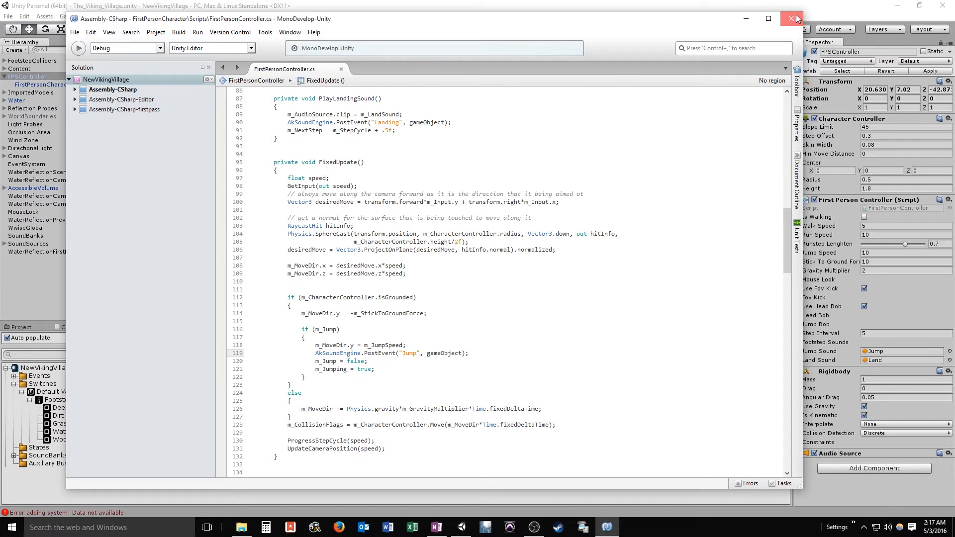
Close MonoDevelop and expand the Wwise Picker's Events list showing Jump and Landing
{"action": "left_click", "coordinate": [790, 18]}
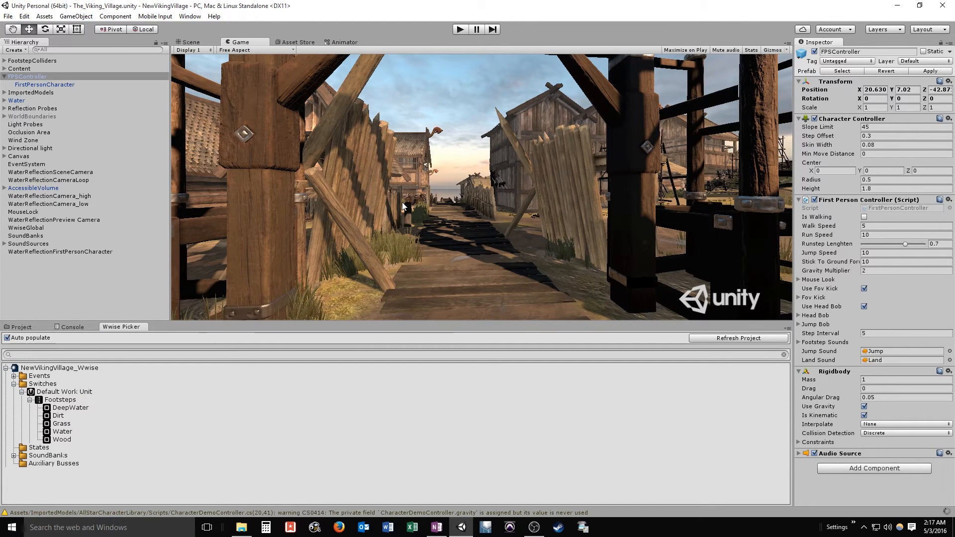
{"action": "mouse_move", "coordinate": [356, 164]}
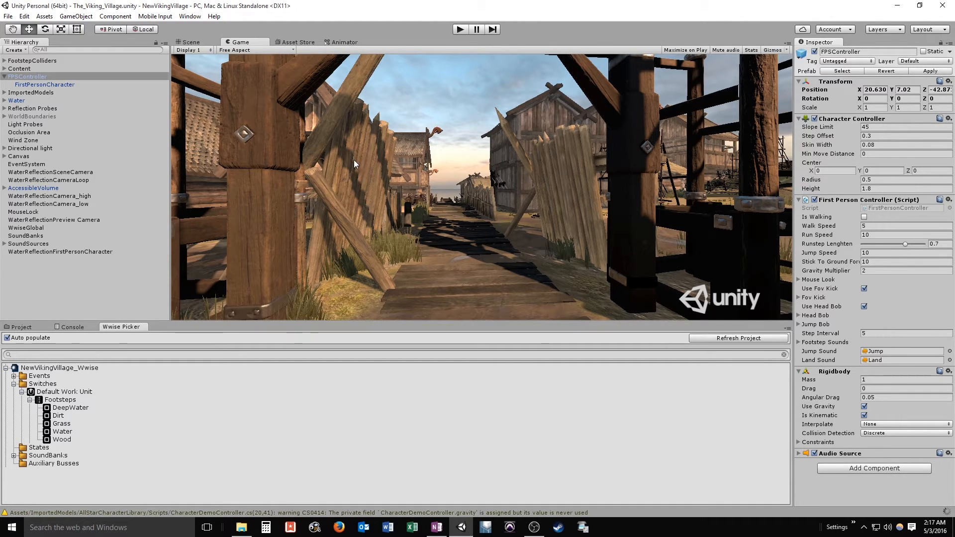
{"action": "mouse_move", "coordinate": [163, 387]}
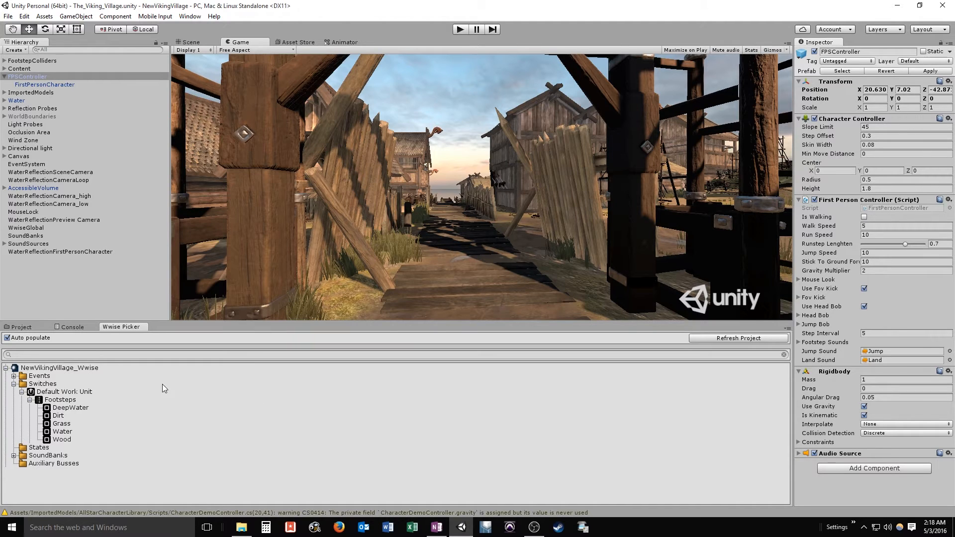
{"action": "left_click", "coordinate": [15, 376]}
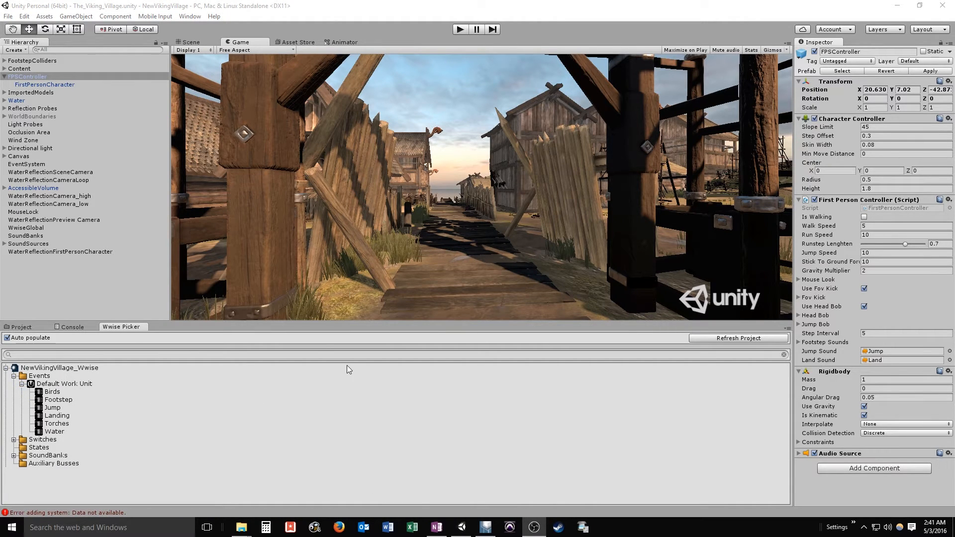
{"action": "left_click", "coordinate": [486, 528]}
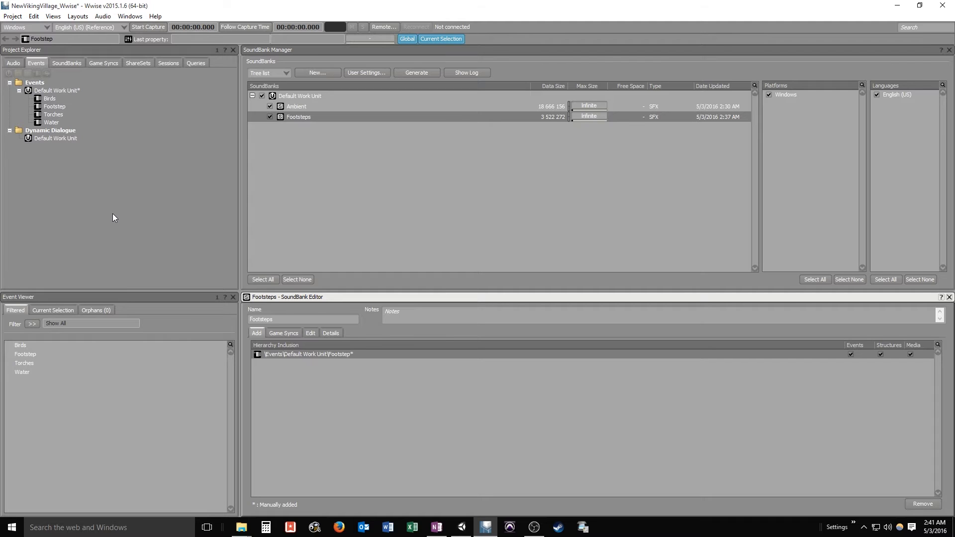
{"action": "mouse_move", "coordinate": [90, 198]}
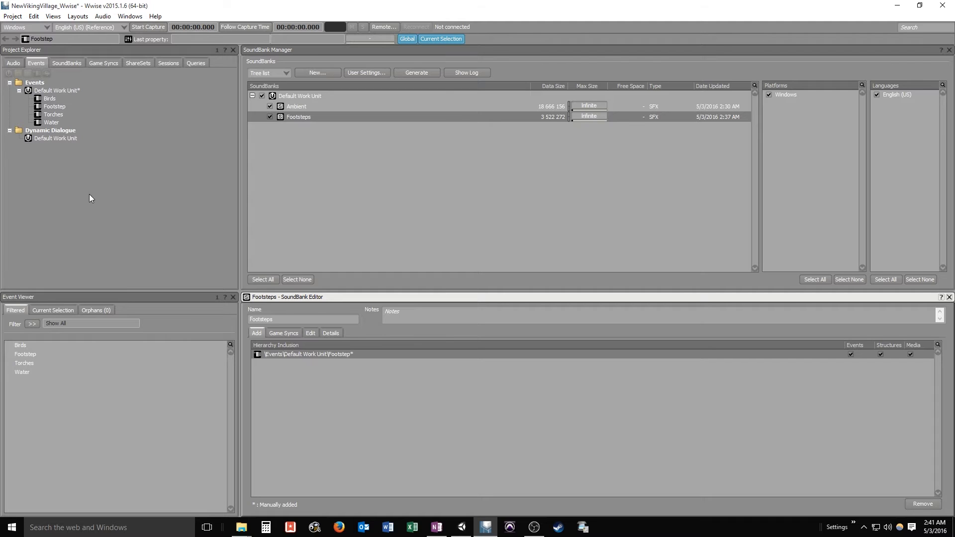
{"action": "mouse_move", "coordinate": [18, 204]}
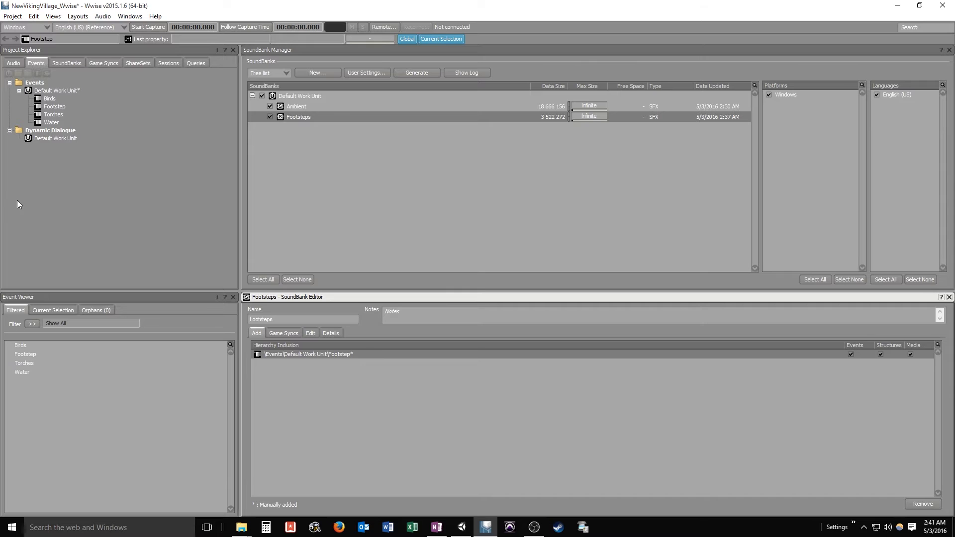
{"action": "mouse_move", "coordinate": [50, 90]}
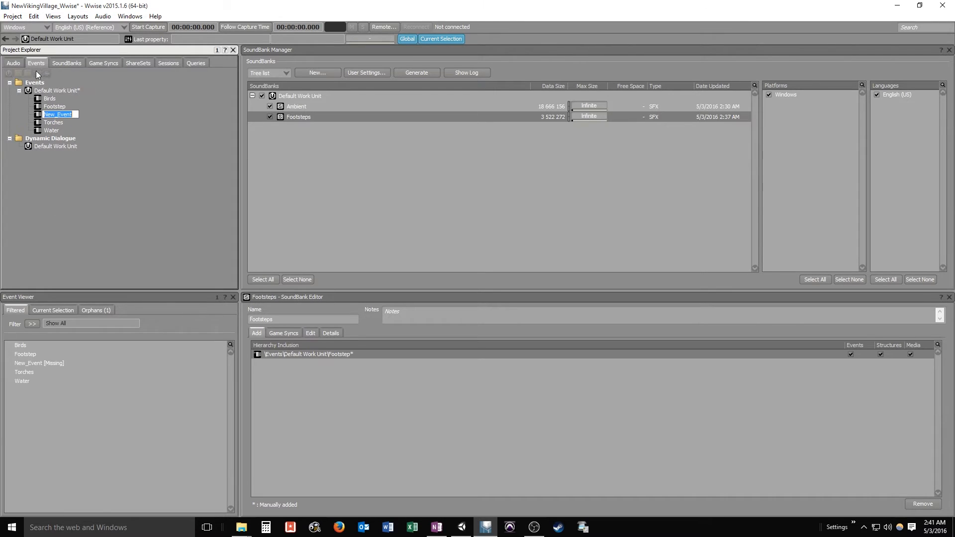
Name the two new events Jump and Landing in the Default Work Unit
{"action": "type", "text": "Jump"}
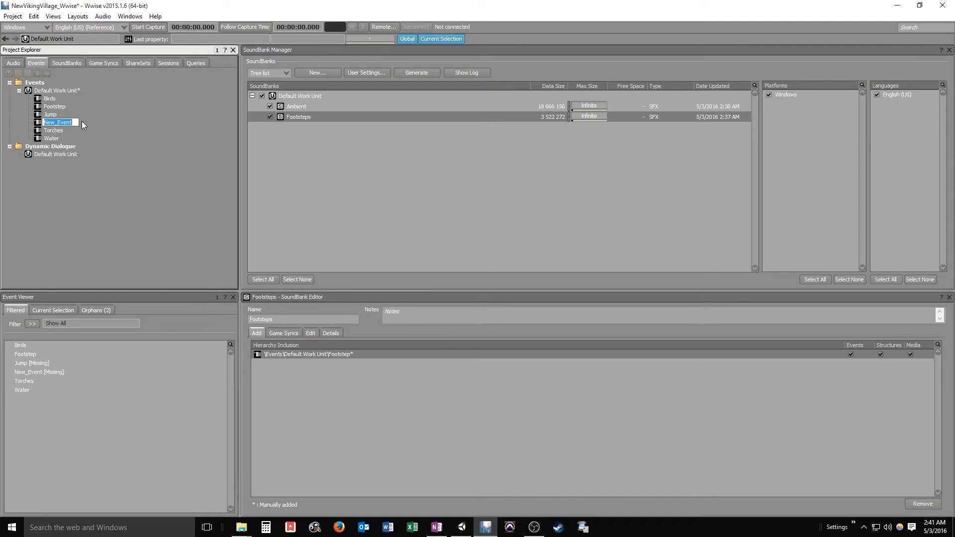
{"action": "type", "text": "Landing"}
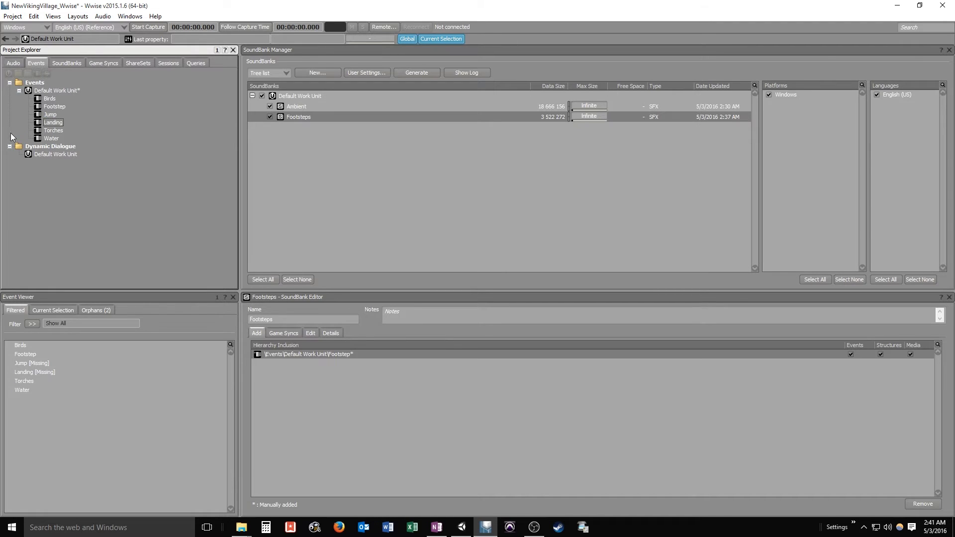
{"action": "mouse_move", "coordinate": [89, 332]}
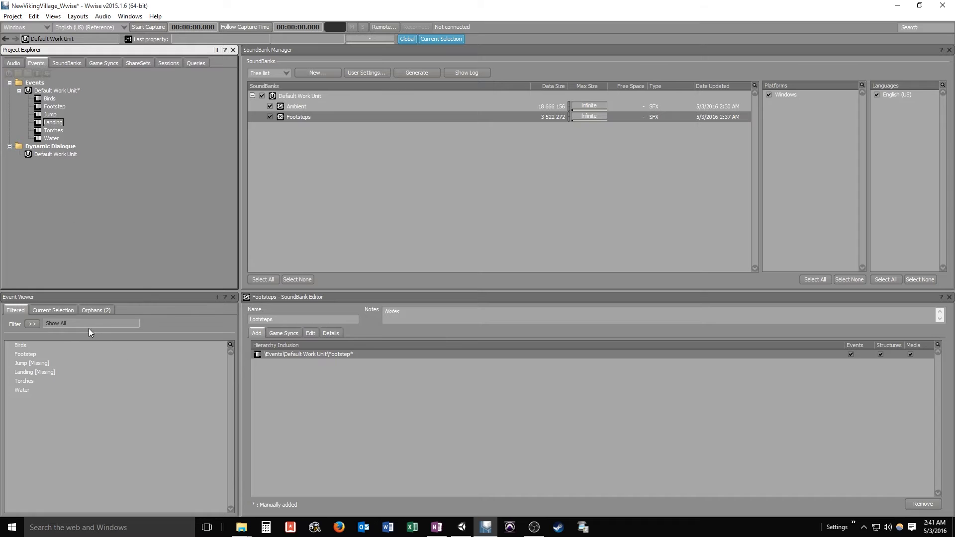
Give the Jump event a Mute action targeting the Footsteps switch container
{"action": "left_click", "coordinate": [32, 363]}
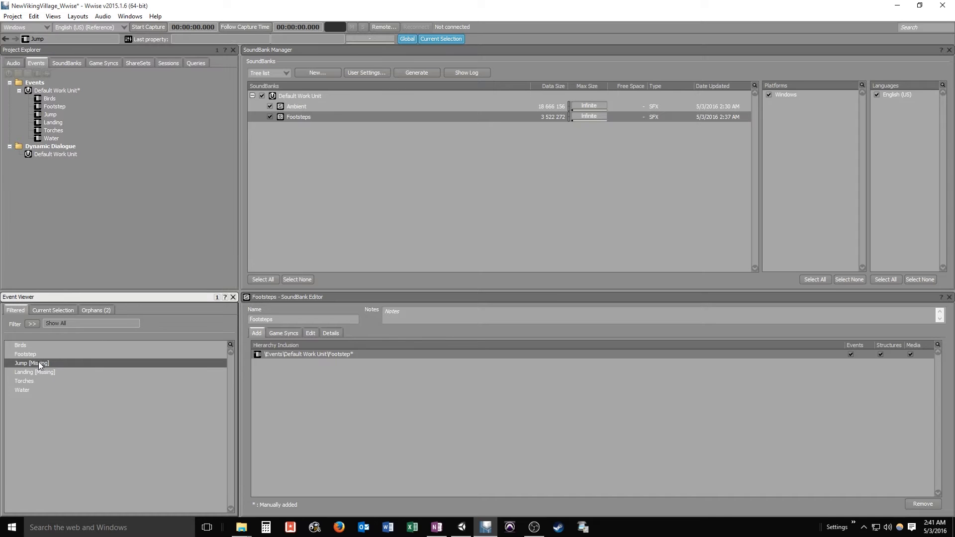
{"action": "double_click", "coordinate": [28, 363]}
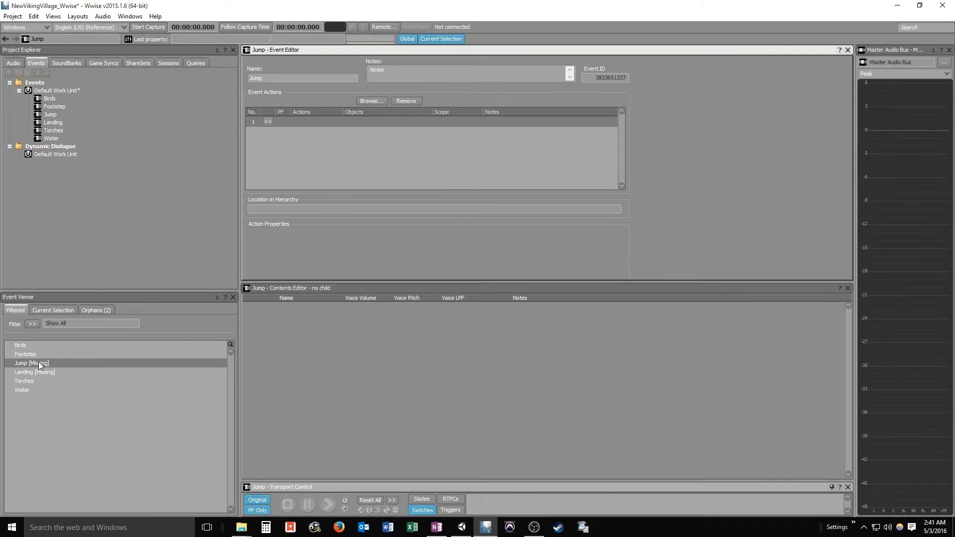
{"action": "mouse_move", "coordinate": [109, 128]}
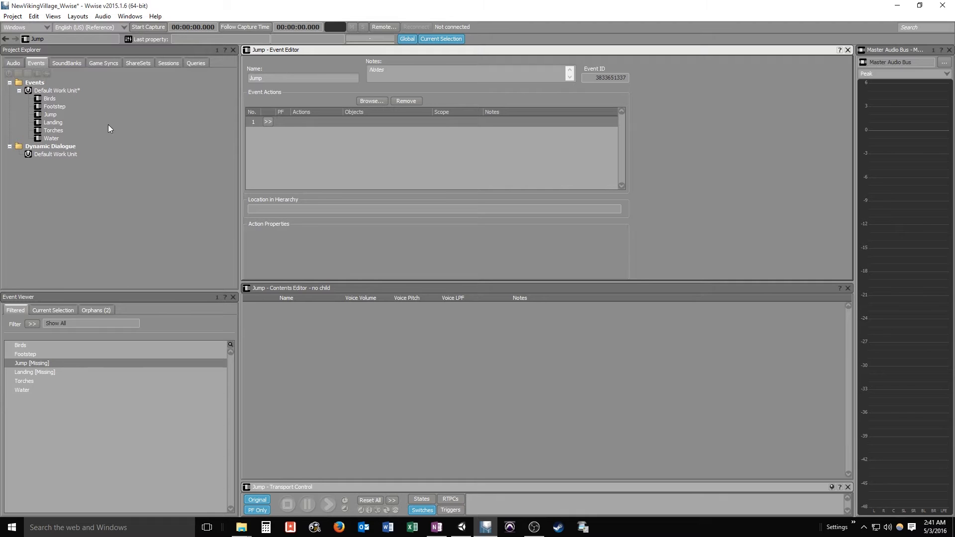
{"action": "mouse_move", "coordinate": [113, 83]}
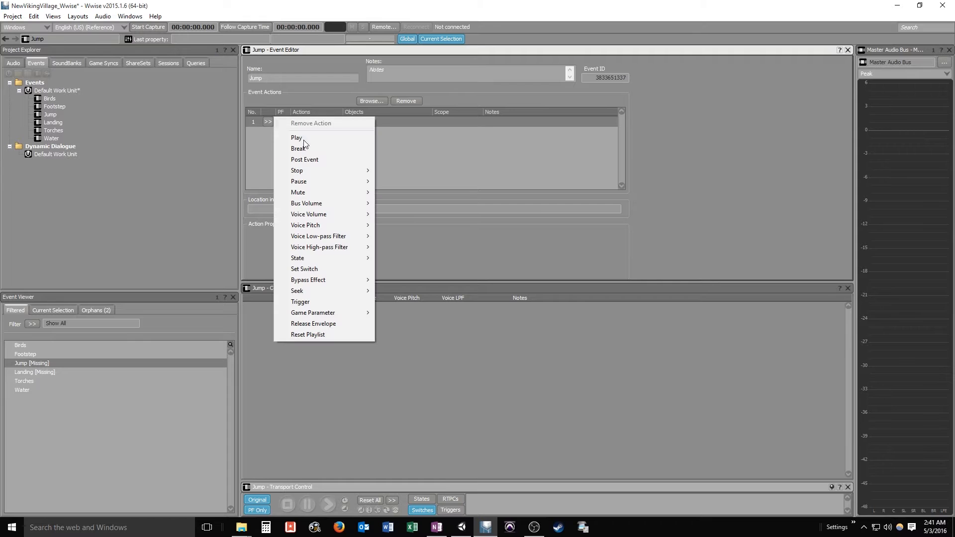
{"action": "mouse_move", "coordinate": [299, 192]}
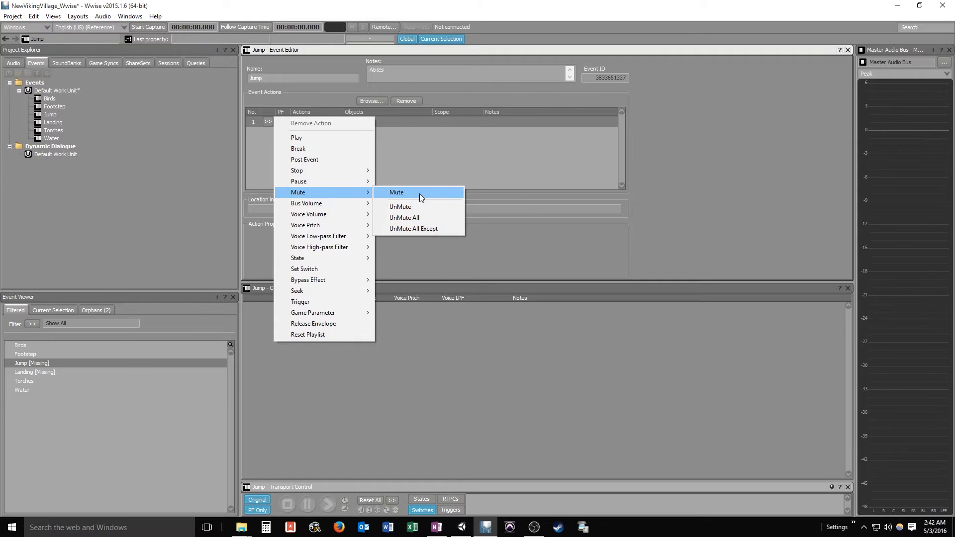
{"action": "left_click", "coordinate": [396, 192]}
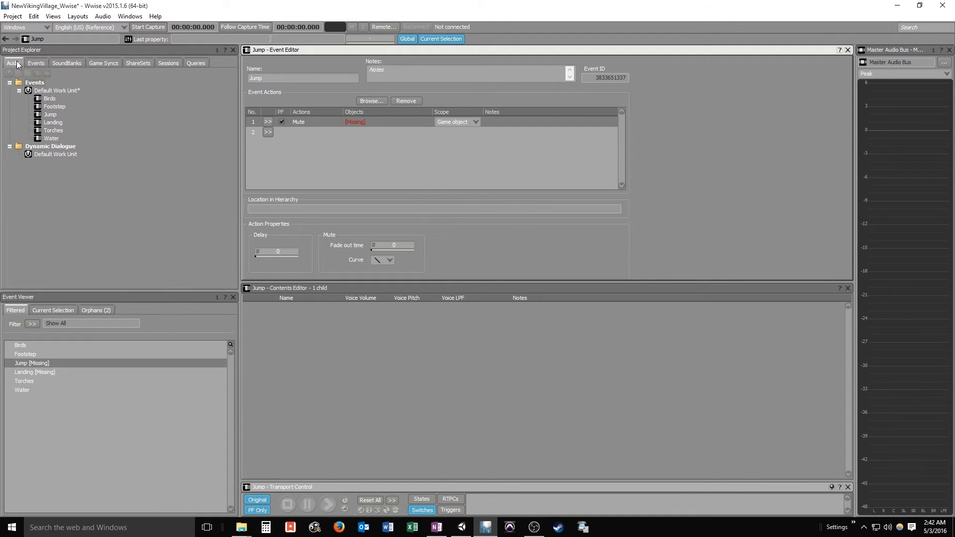
{"action": "left_click", "coordinate": [13, 63]}
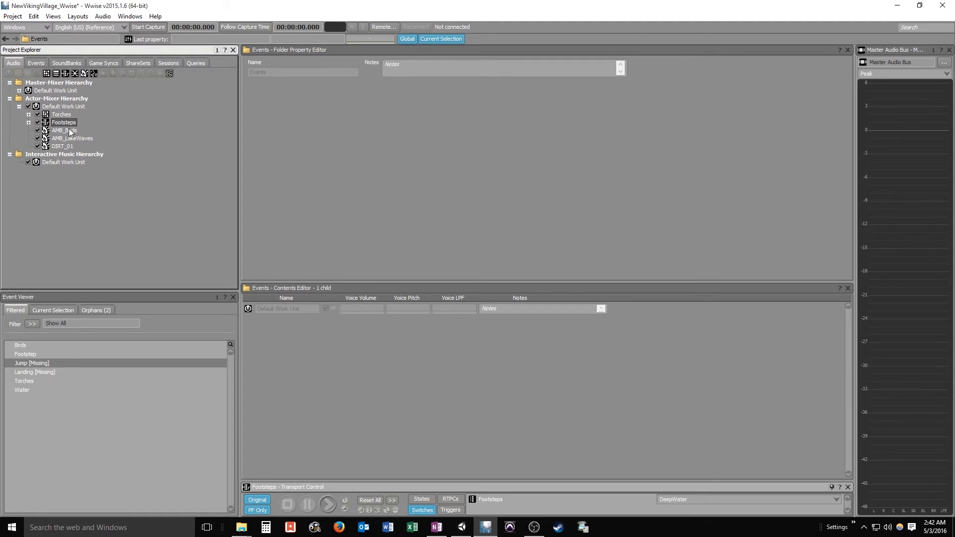
{"action": "left_click", "coordinate": [32, 363]}
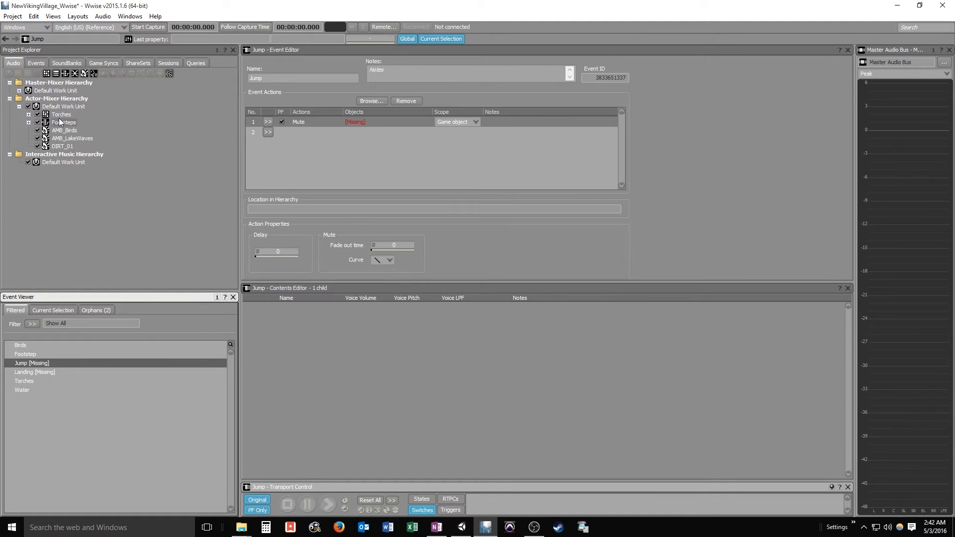
{"action": "left_click", "coordinate": [63, 122]}
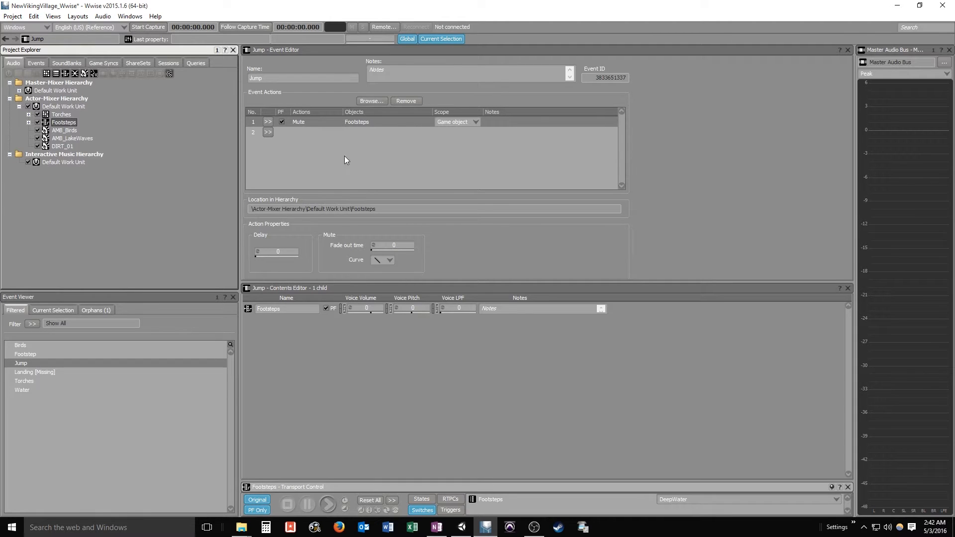
{"action": "mouse_move", "coordinate": [299, 150]}
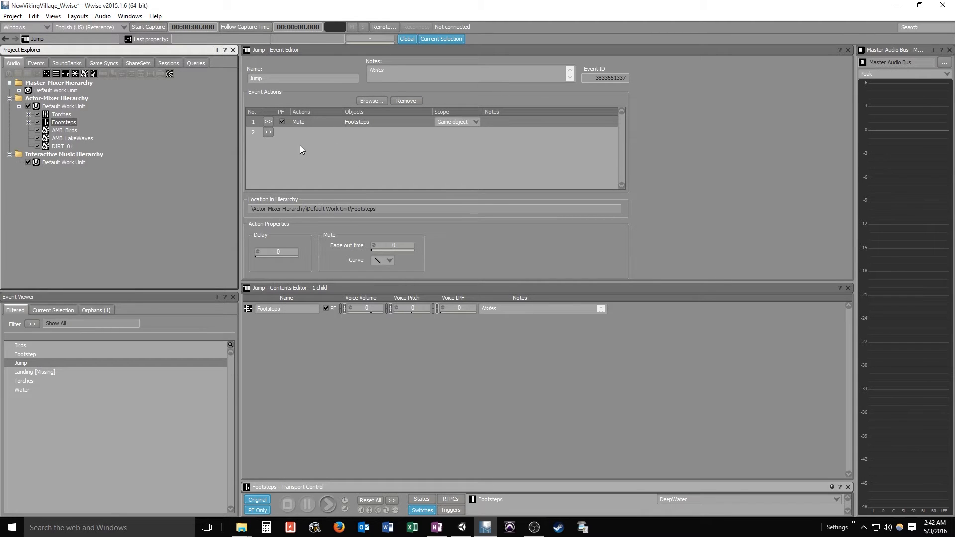
Review the Footsteps container and Jump actions, then move on to the Landing event
{"action": "left_click", "coordinate": [268, 121]}
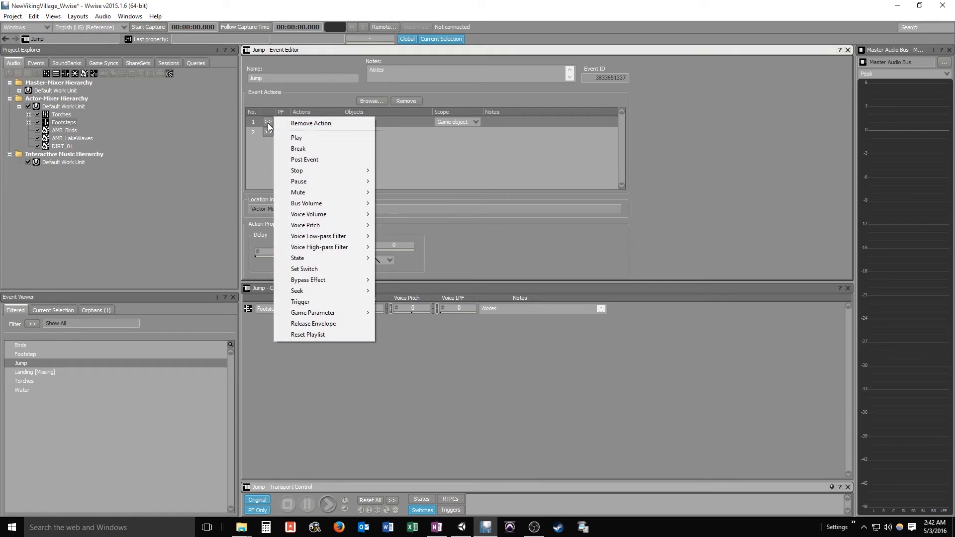
{"action": "mouse_move", "coordinate": [218, 166]}
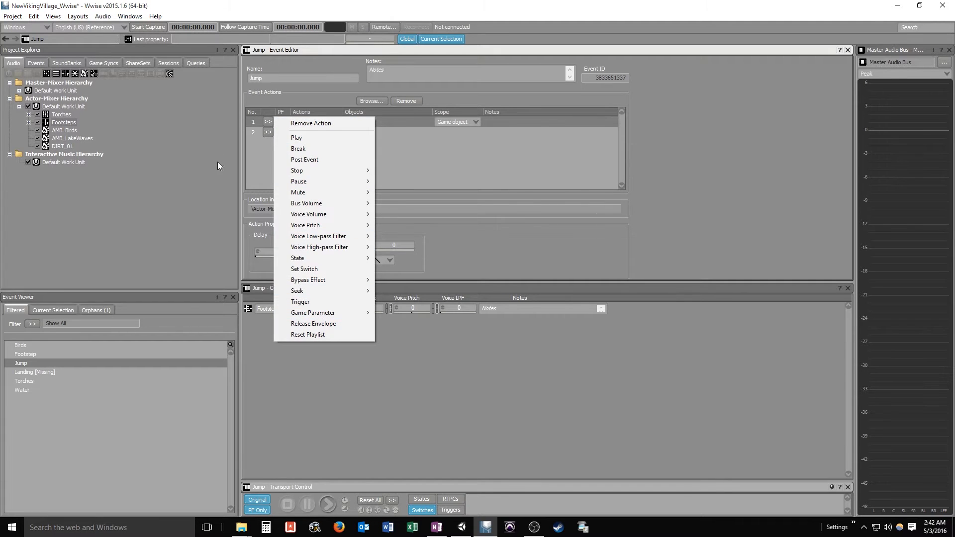
{"action": "left_click", "coordinate": [64, 122]}
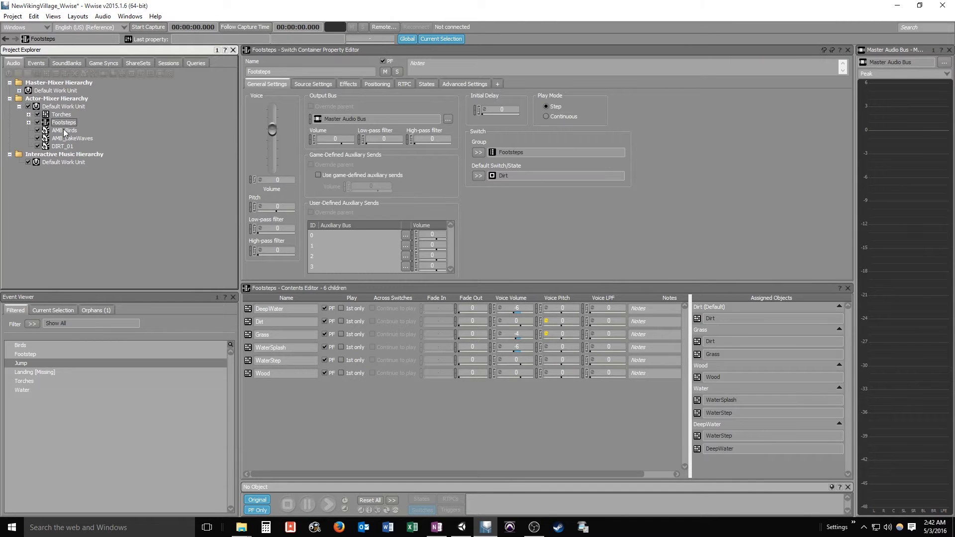
{"action": "left_click", "coordinate": [21, 363]}
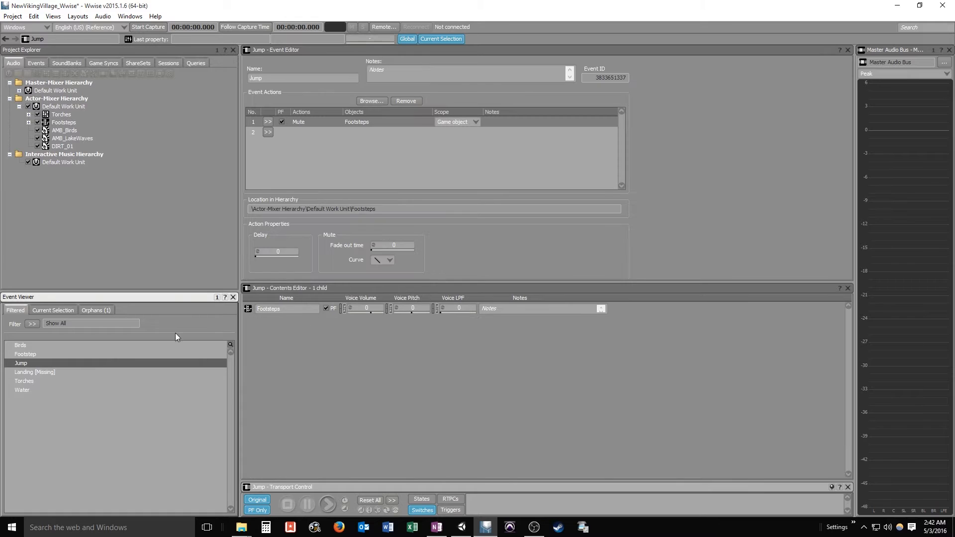
{"action": "left_click", "coordinate": [35, 372]}
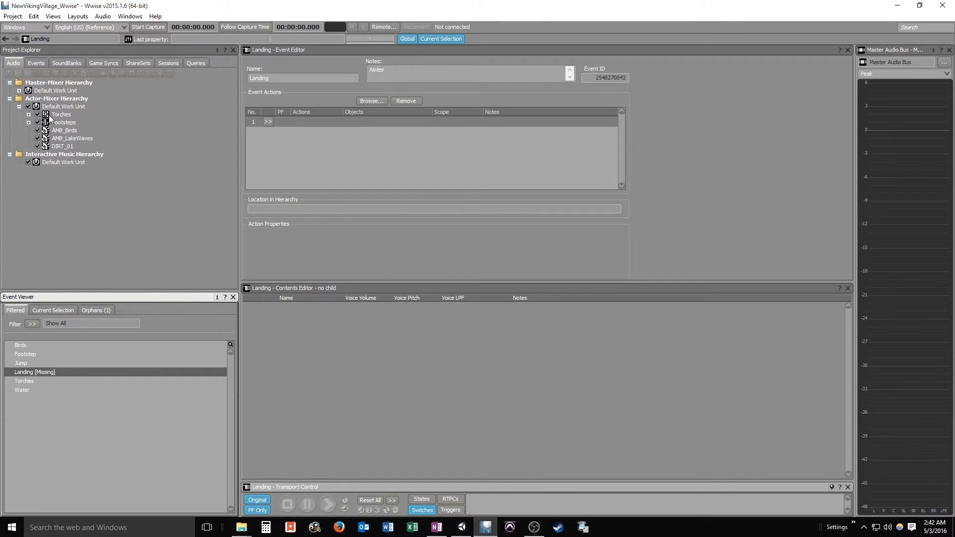
{"action": "mouse_move", "coordinate": [272, 127]}
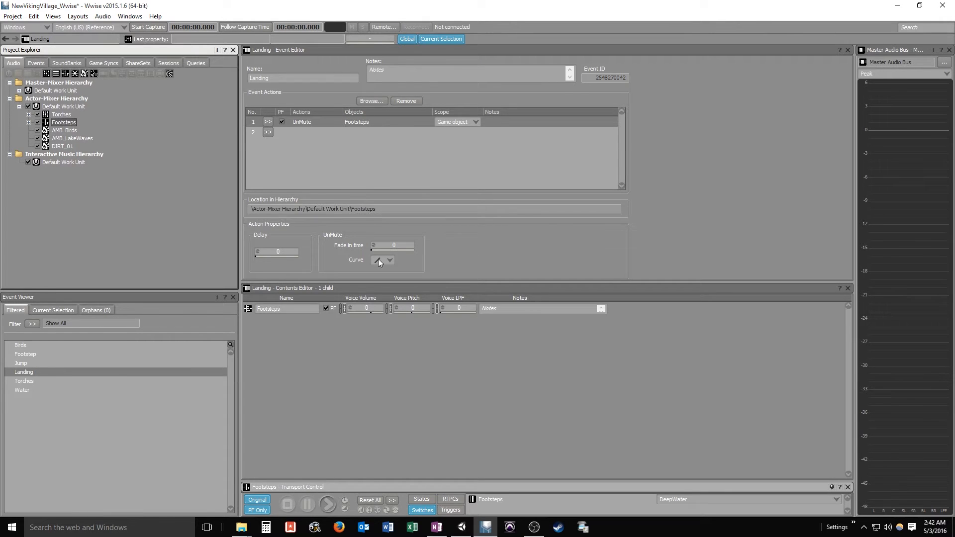
{"action": "mouse_move", "coordinate": [345, 255]}
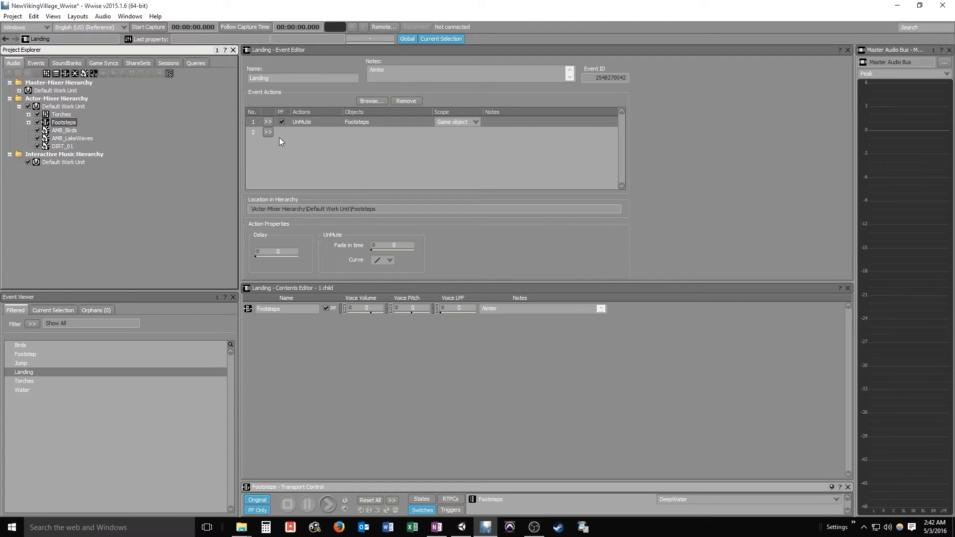
{"action": "mouse_move", "coordinate": [256, 252]}
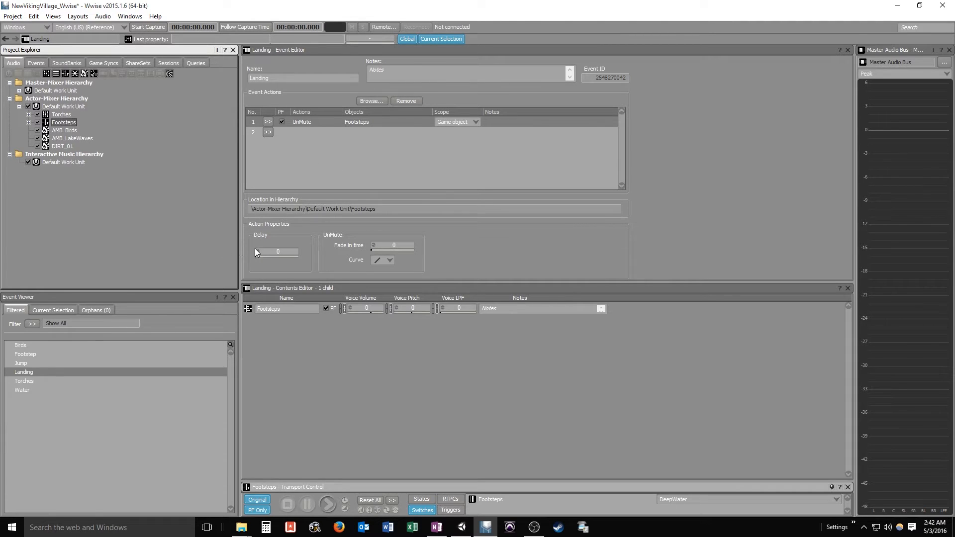
{"action": "mouse_move", "coordinate": [139, 244]}
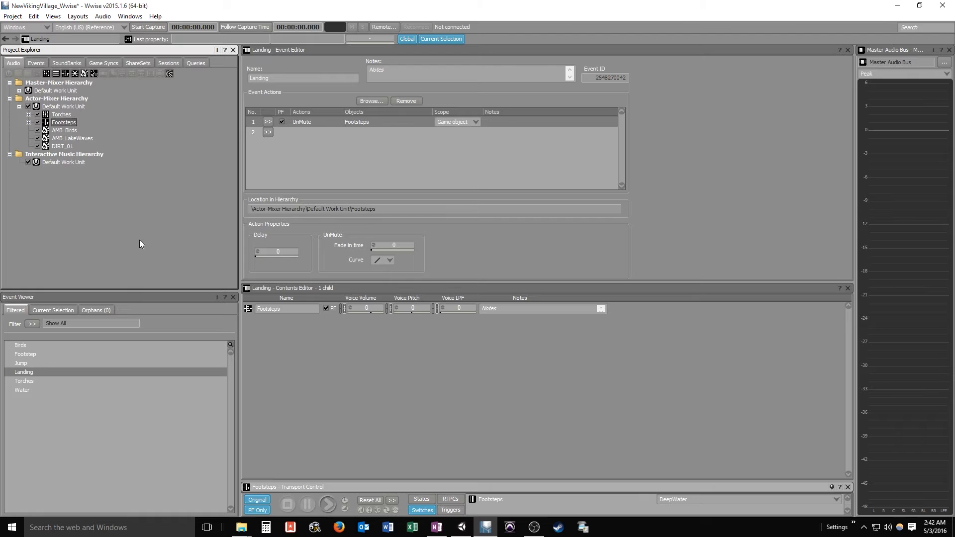
{"action": "mouse_move", "coordinate": [146, 225]}
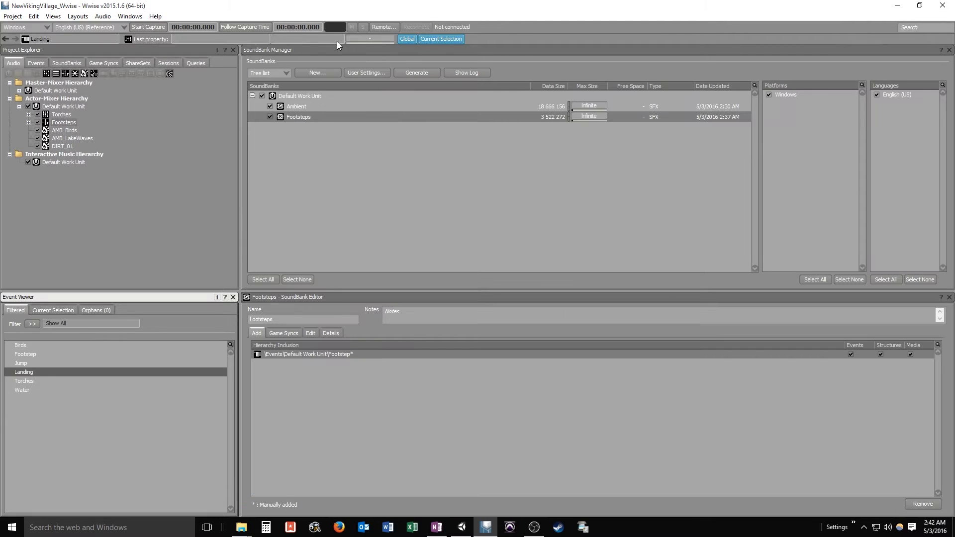
{"action": "mouse_move", "coordinate": [3, 392]}
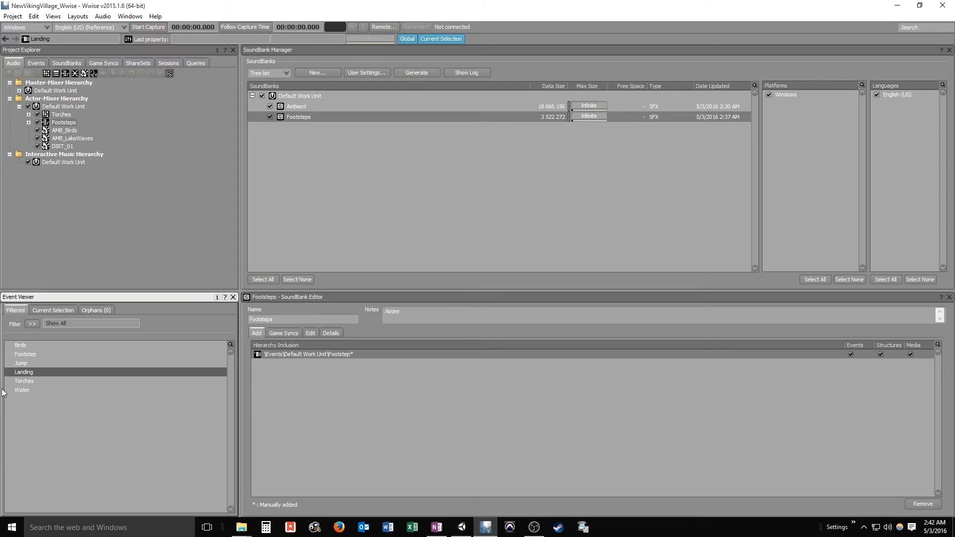
Add Jump and Landing to the Footsteps soundbank, regenerate it and close the report
{"action": "left_click", "coordinate": [20, 362]}
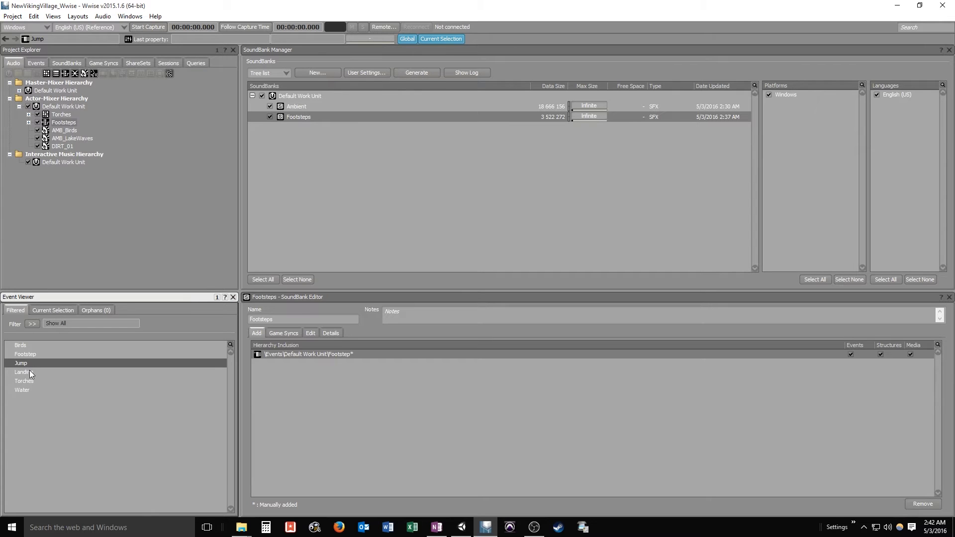
{"action": "left_click", "coordinate": [24, 372]}
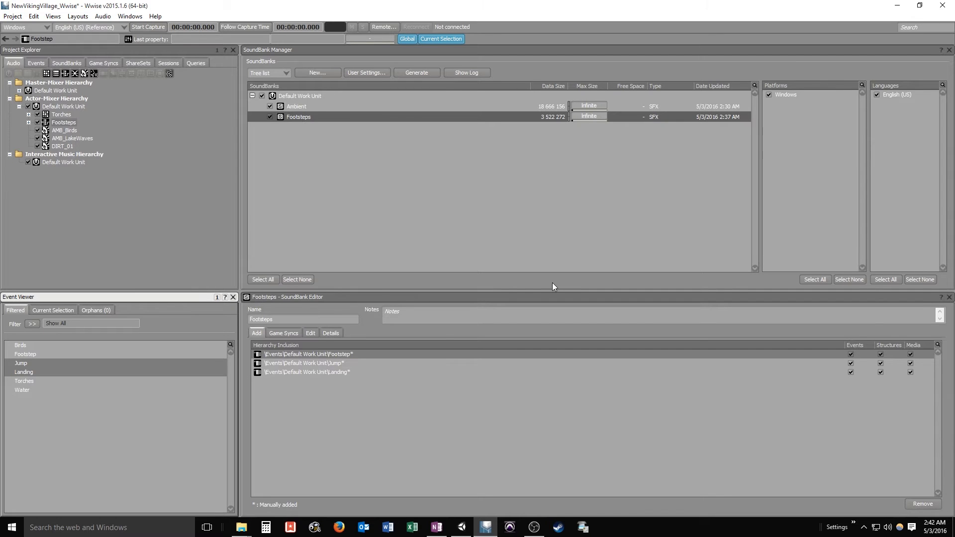
{"action": "left_click", "coordinate": [416, 73]}
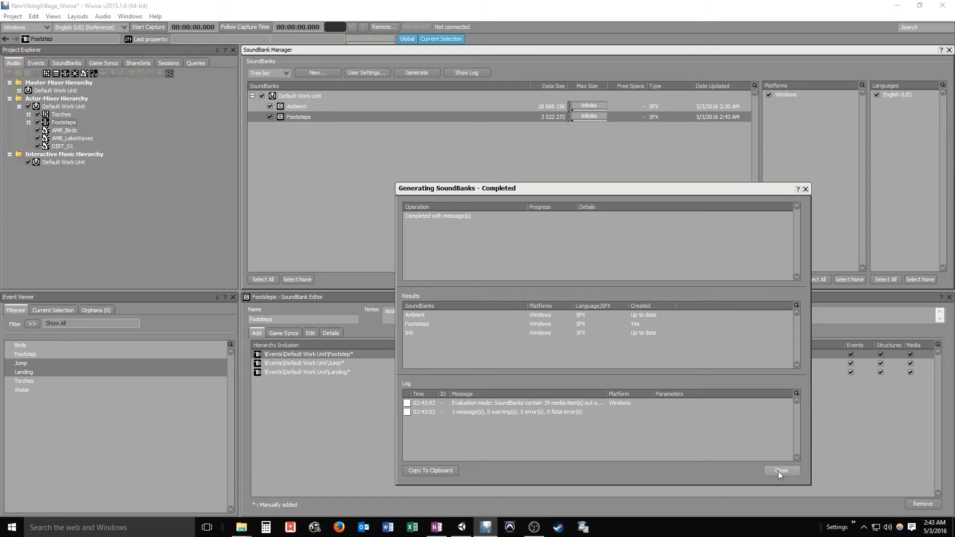
{"action": "left_click", "coordinate": [782, 471]}
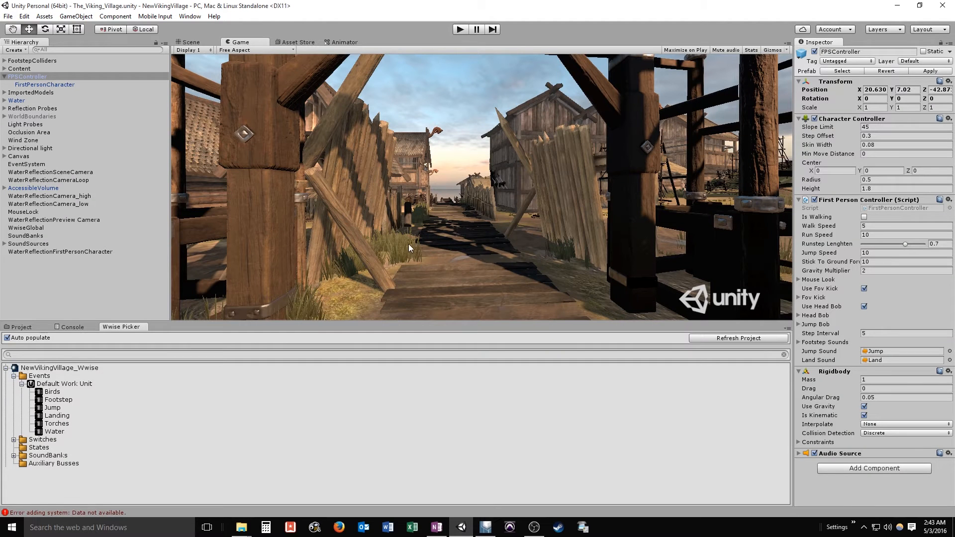
{"action": "mouse_move", "coordinate": [704, 345]}
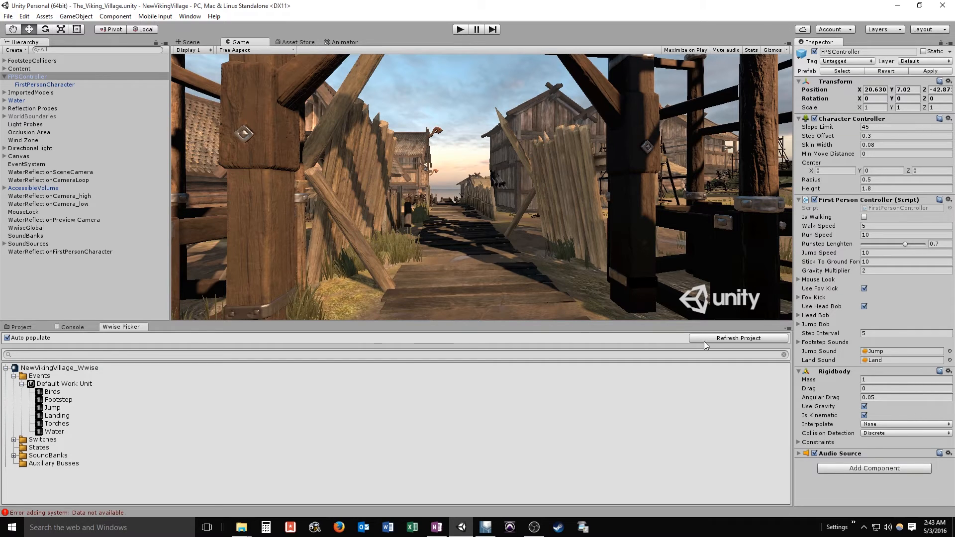
{"action": "mouse_move", "coordinate": [459, 29]}
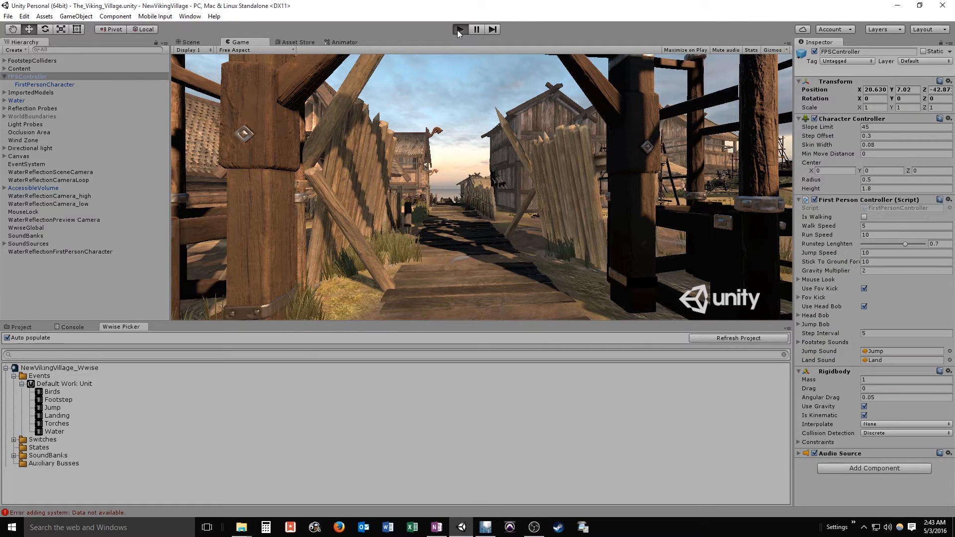
Run the village scene to hear the jump and landing audio, then stop
{"action": "left_click", "coordinate": [460, 28]}
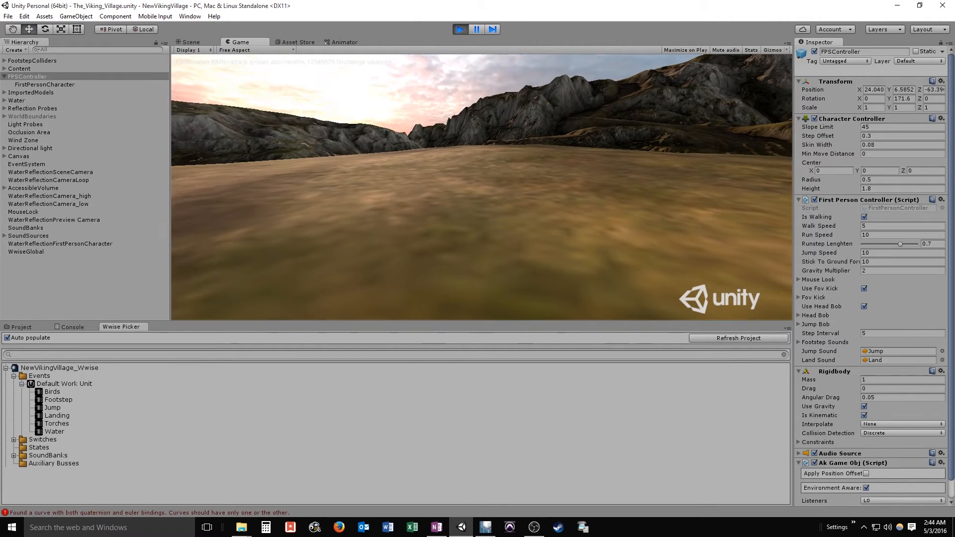
{"action": "left_click", "coordinate": [10, 528]}
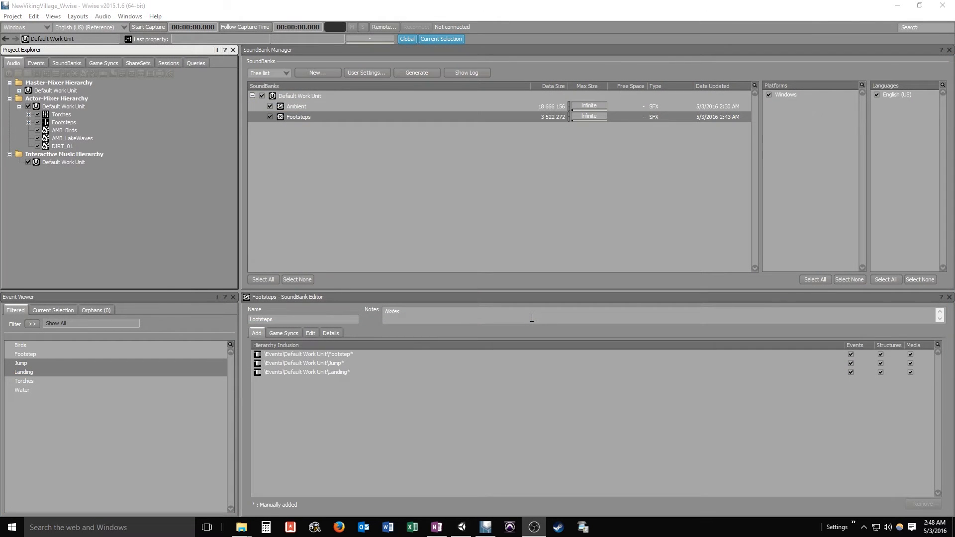
{"action": "mouse_move", "coordinate": [23, 360]}
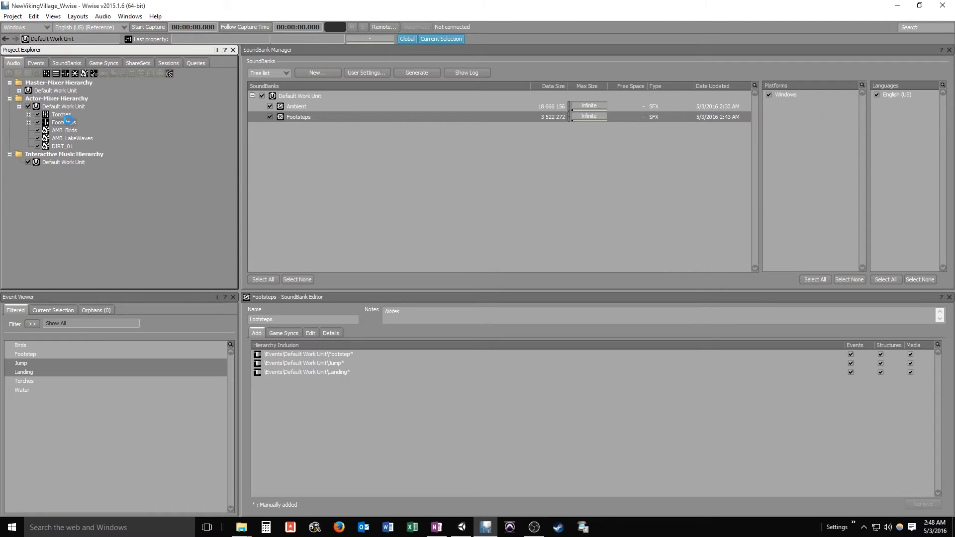
{"action": "left_click", "coordinate": [63, 122]}
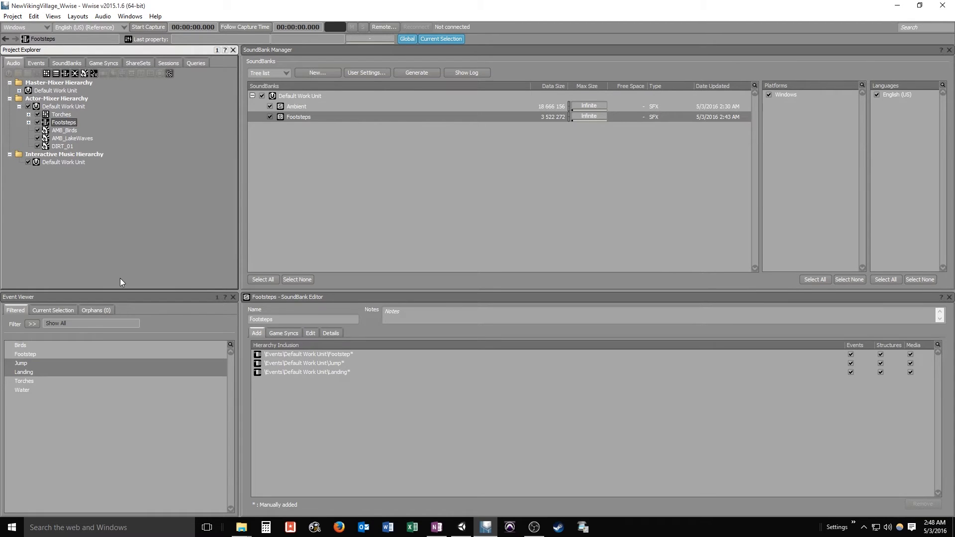
{"action": "mouse_move", "coordinate": [164, 233]}
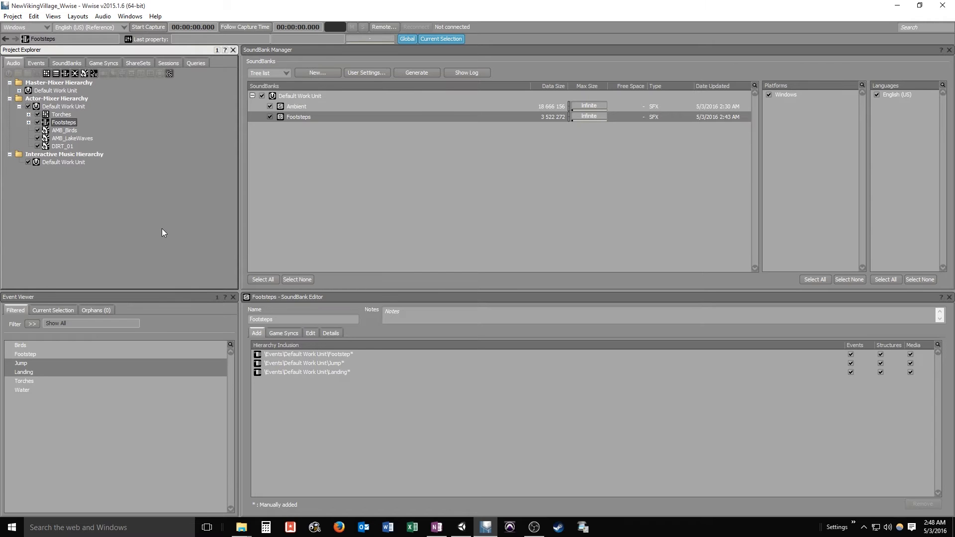
{"action": "mouse_move", "coordinate": [8, 221]}
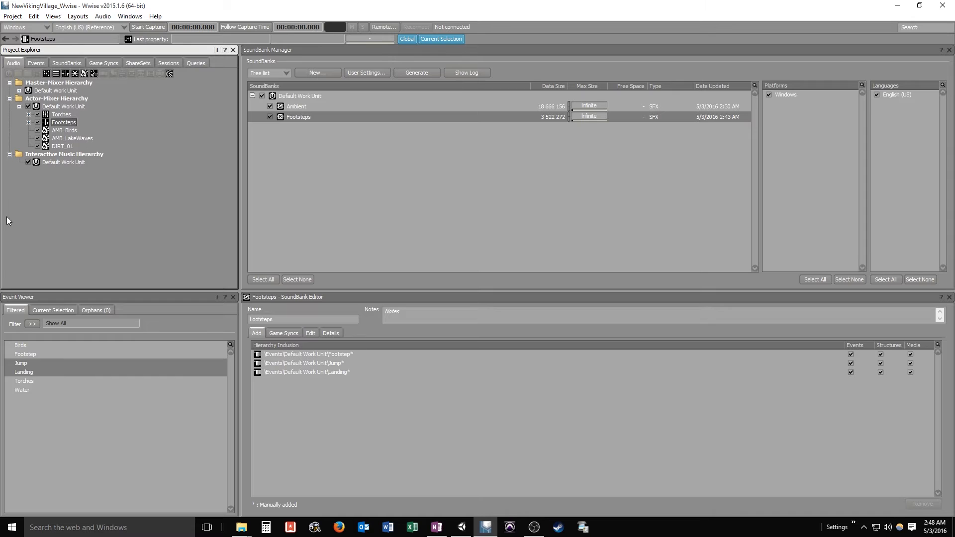
{"action": "mouse_move", "coordinate": [62, 122]}
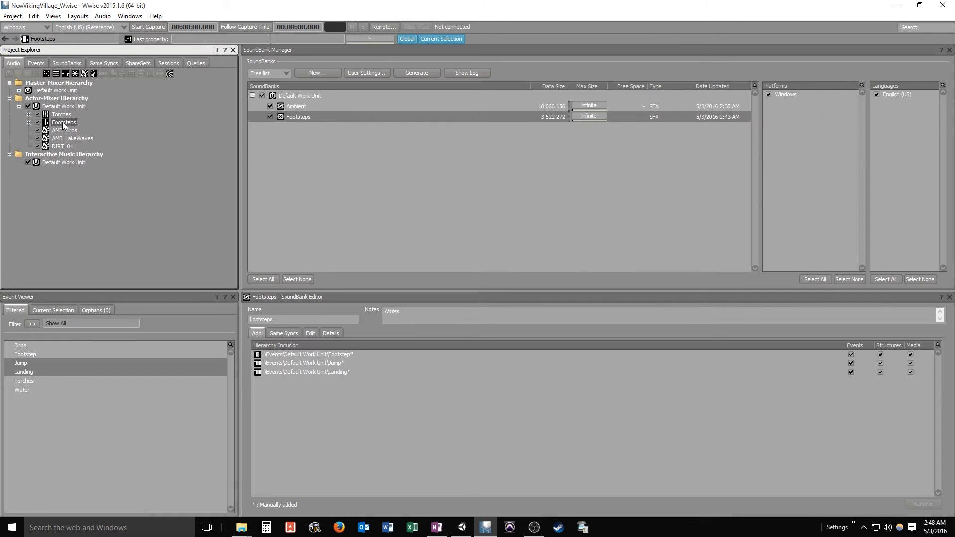
Paste two copies of Footsteps into the Default Work Unit, named Footsteps_Jump and Footsteps_Landing
{"action": "right_click", "coordinate": [63, 122]}
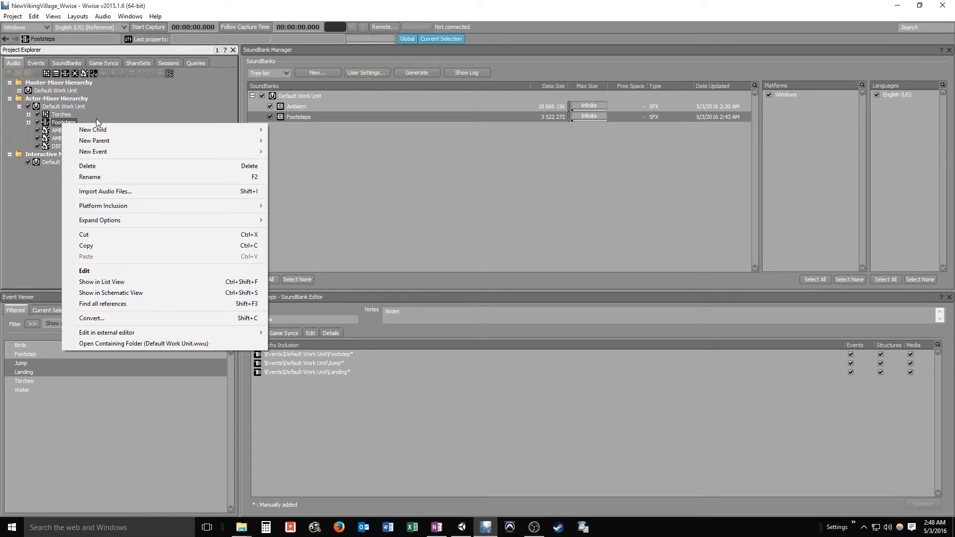
{"action": "key", "text": "Escape"}
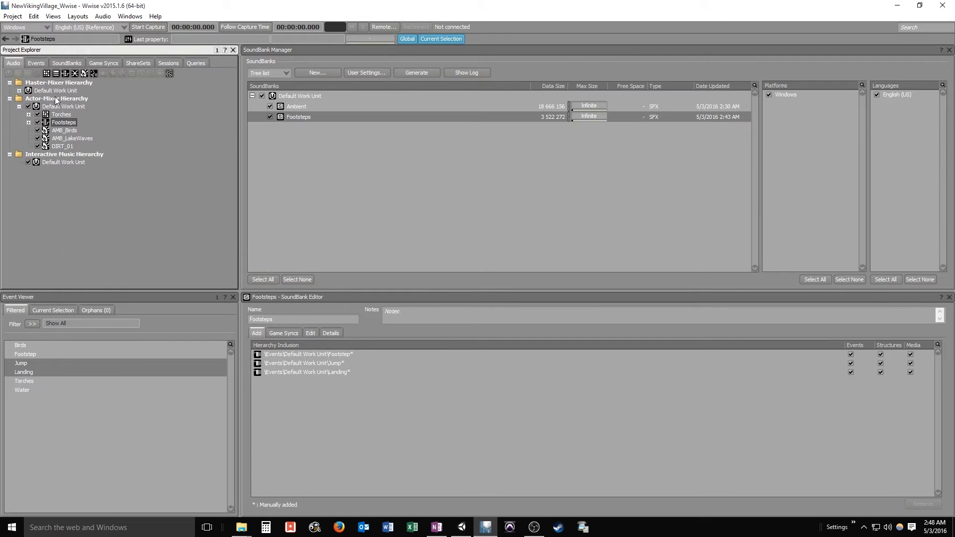
{"action": "right_click", "coordinate": [63, 106]}
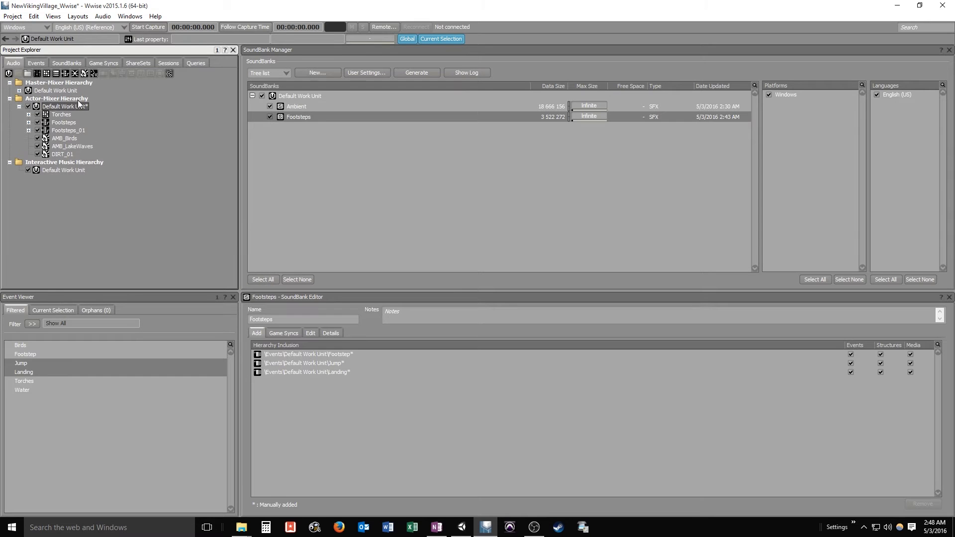
{"action": "right_click", "coordinate": [64, 106]}
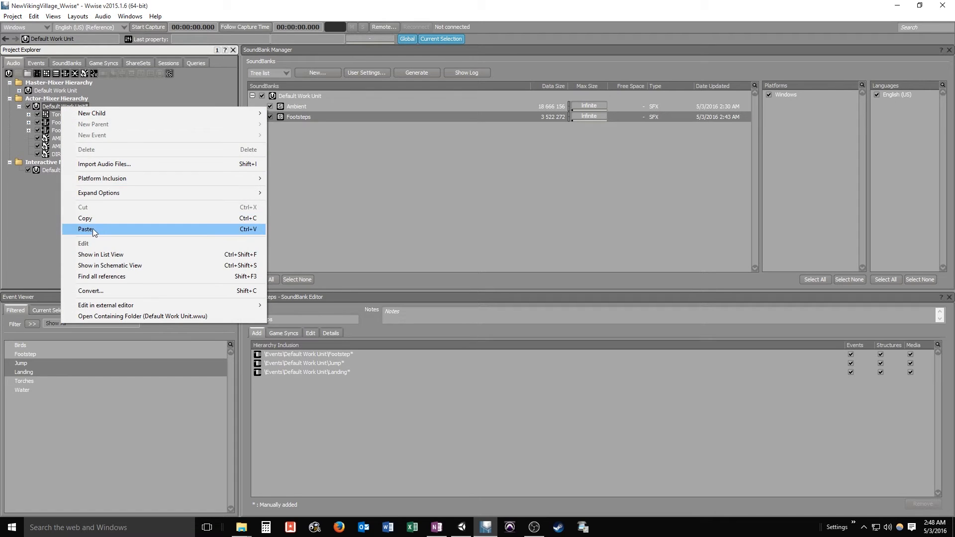
{"action": "left_click", "coordinate": [86, 230]}
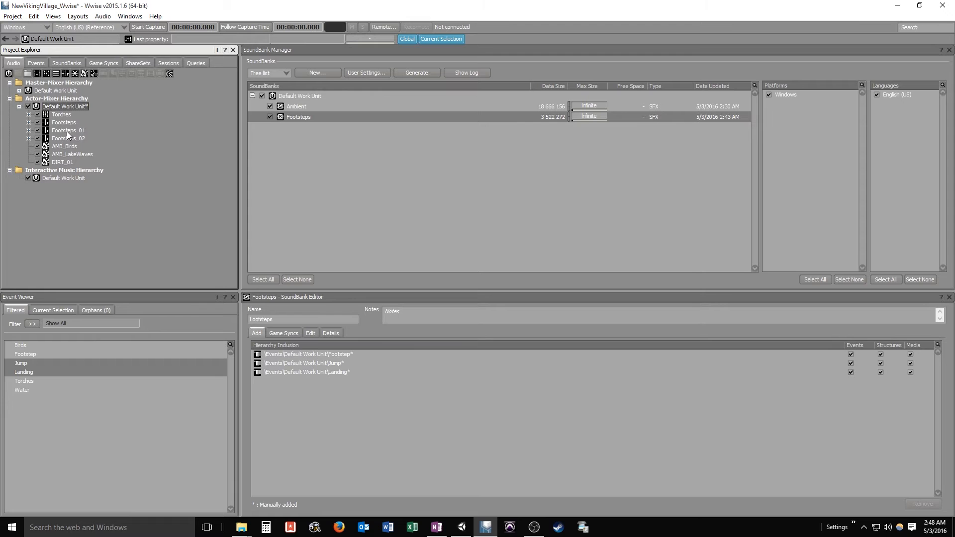
{"action": "double_click", "coordinate": [68, 130]}
{"action": "type", "text": "Jump"}
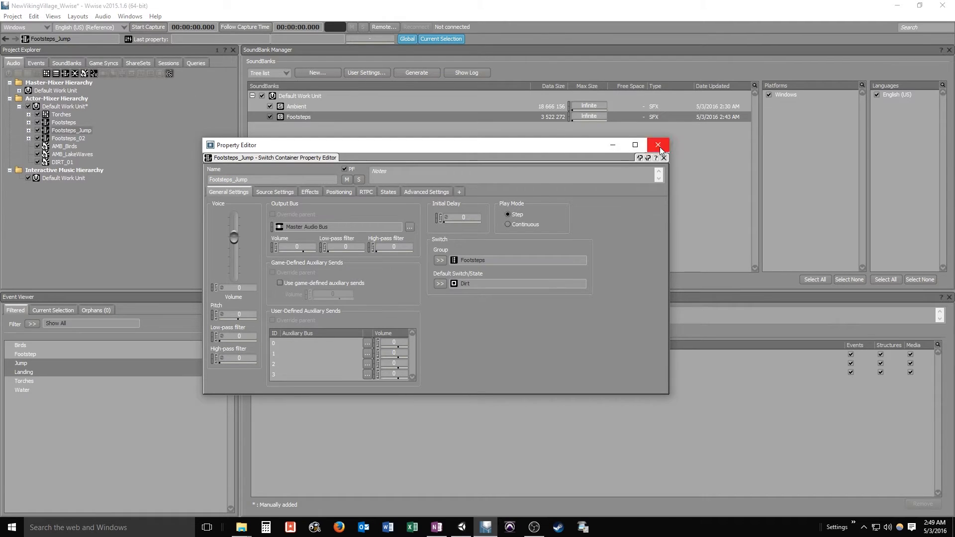
{"action": "left_click", "coordinate": [69, 138]}
{"action": "type", "text": "Landing"}
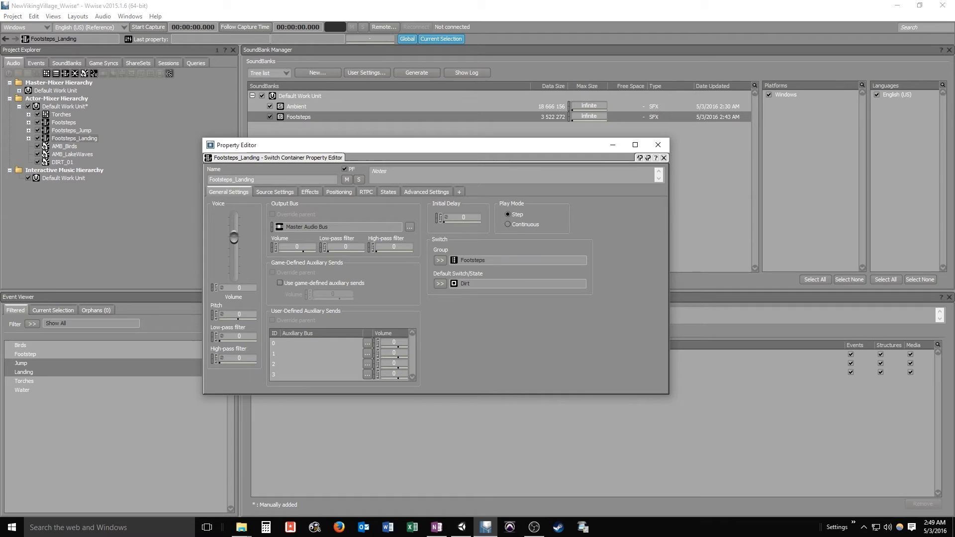
{"action": "mouse_move", "coordinate": [658, 144]}
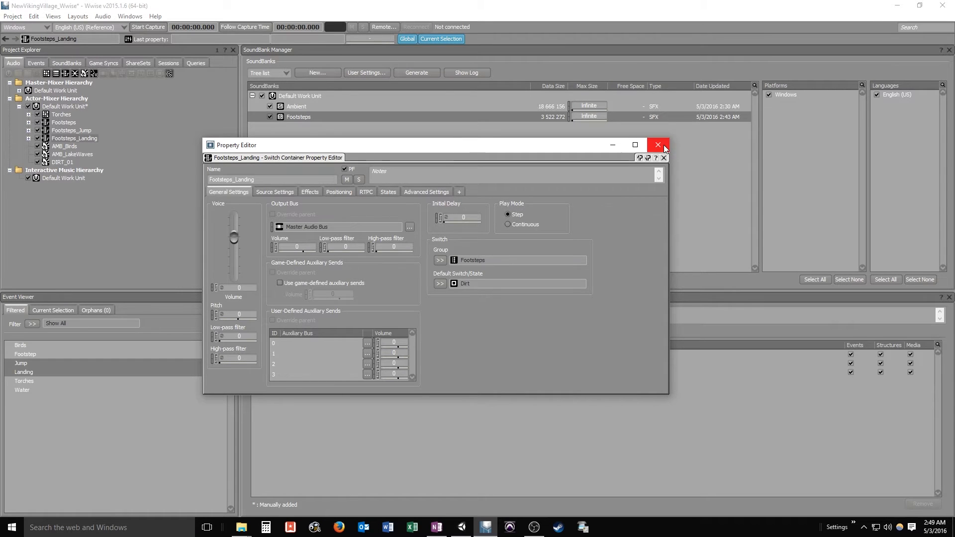
Adjust the Voice Volume of Footsteps_Jump and Footsteps_Landing in their Property Editors
{"action": "left_click", "coordinate": [657, 144]}
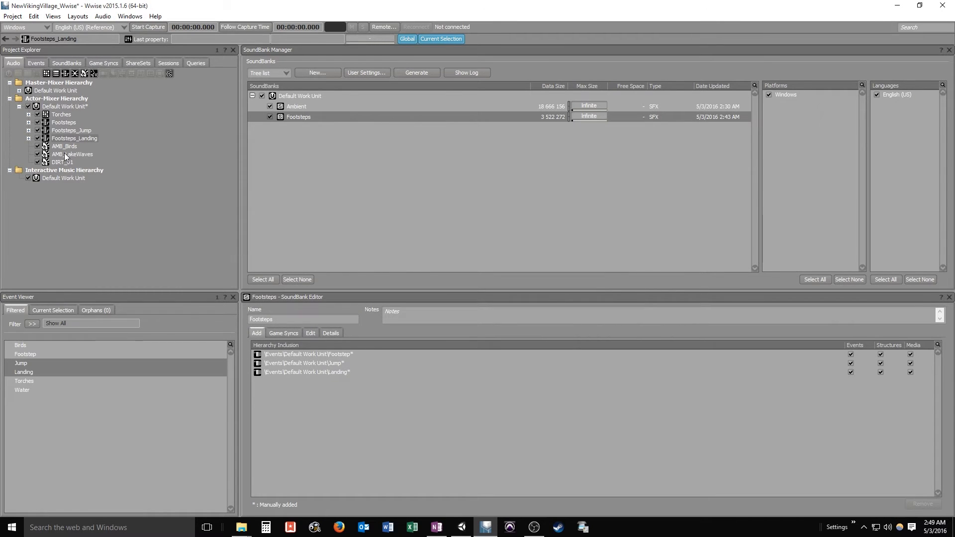
{"action": "left_click", "coordinate": [72, 129]}
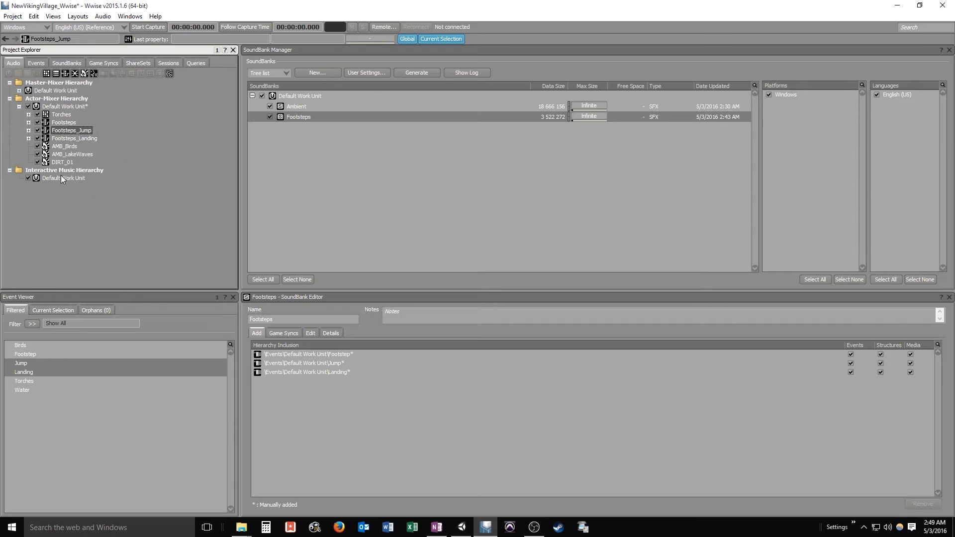
{"action": "double_click", "coordinate": [72, 130]}
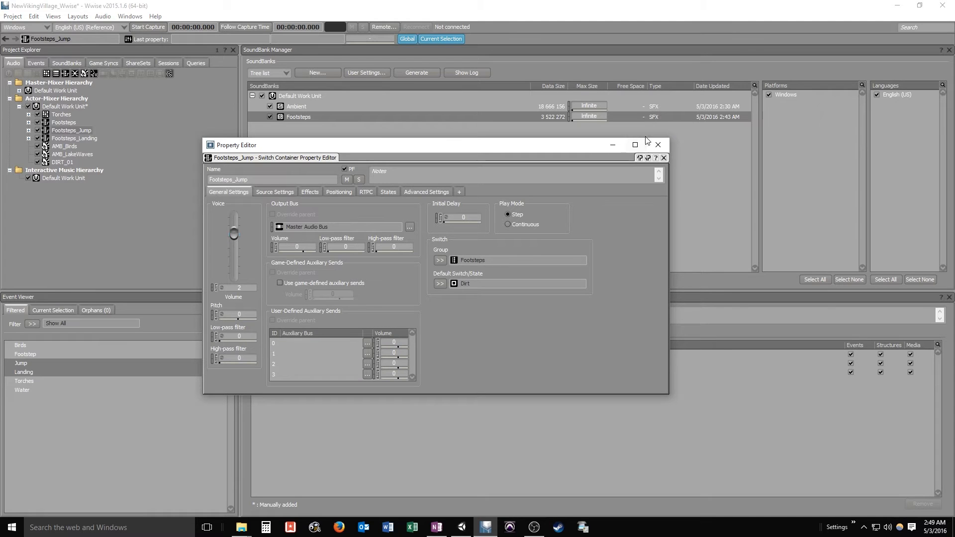
{"action": "left_click", "coordinate": [657, 145]}
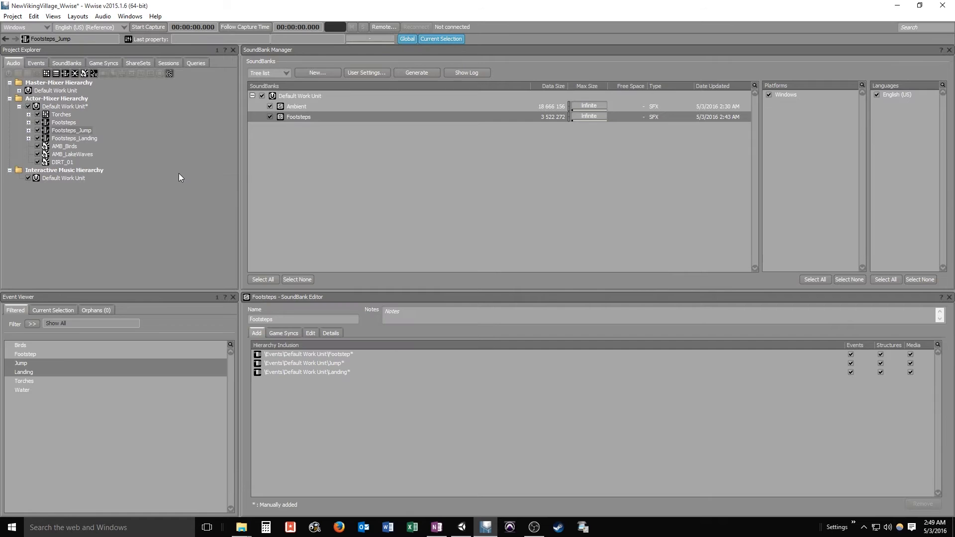
{"action": "double_click", "coordinate": [76, 138]}
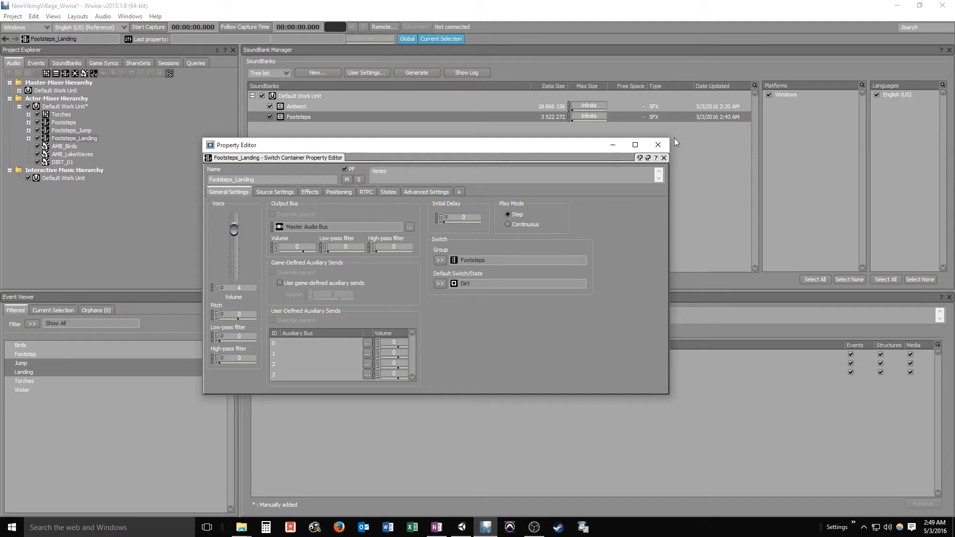
{"action": "left_click", "coordinate": [657, 144]}
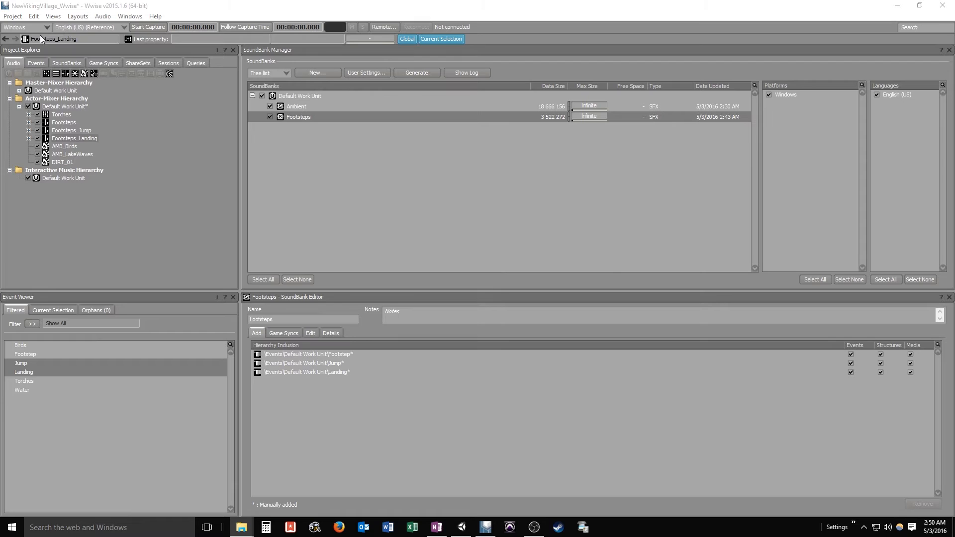
Import the Jump folder's audio files through Project > Import Audio Files as a Jump container
{"action": "left_click", "coordinate": [12, 16]}
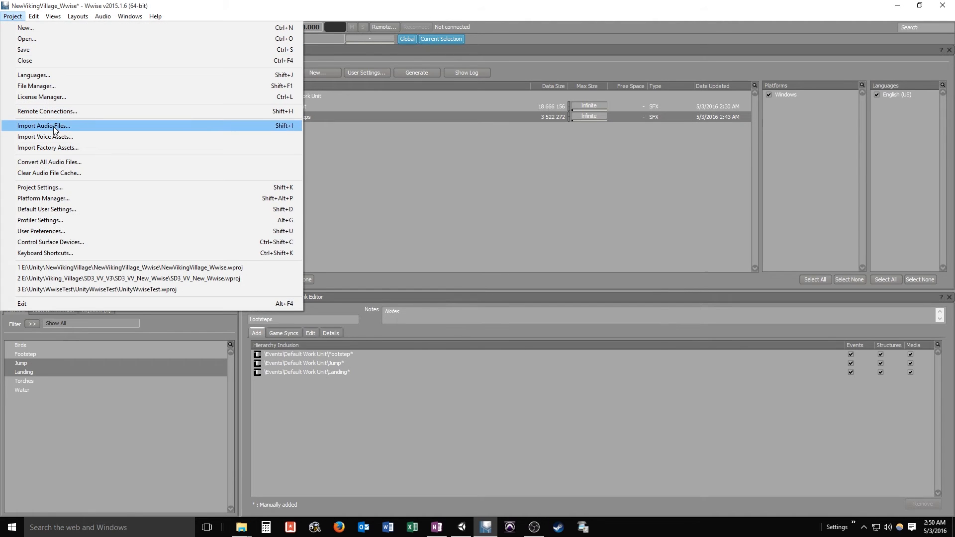
{"action": "left_click", "coordinate": [43, 126]}
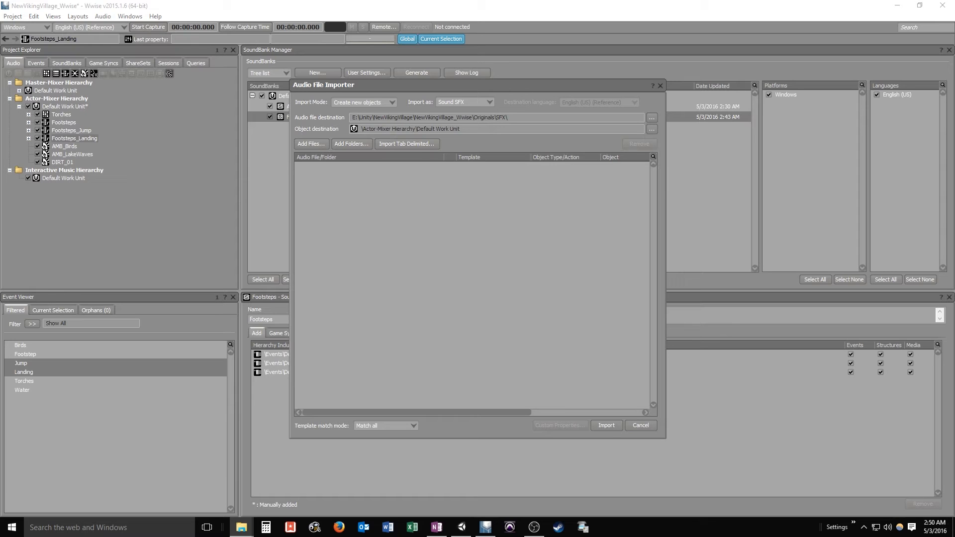
{"action": "mouse_move", "coordinate": [539, 255]}
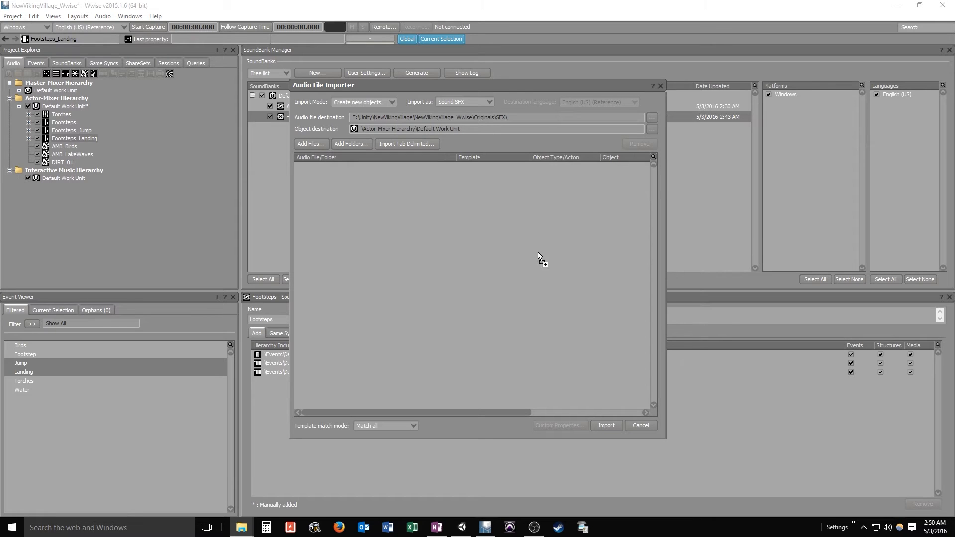
{"action": "left_click", "coordinate": [351, 143]}
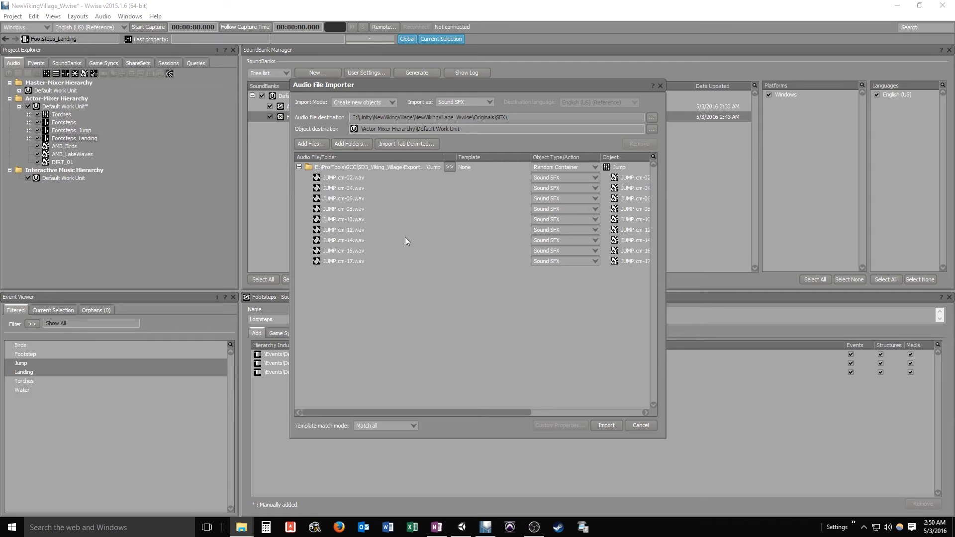
{"action": "mouse_move", "coordinate": [418, 299]}
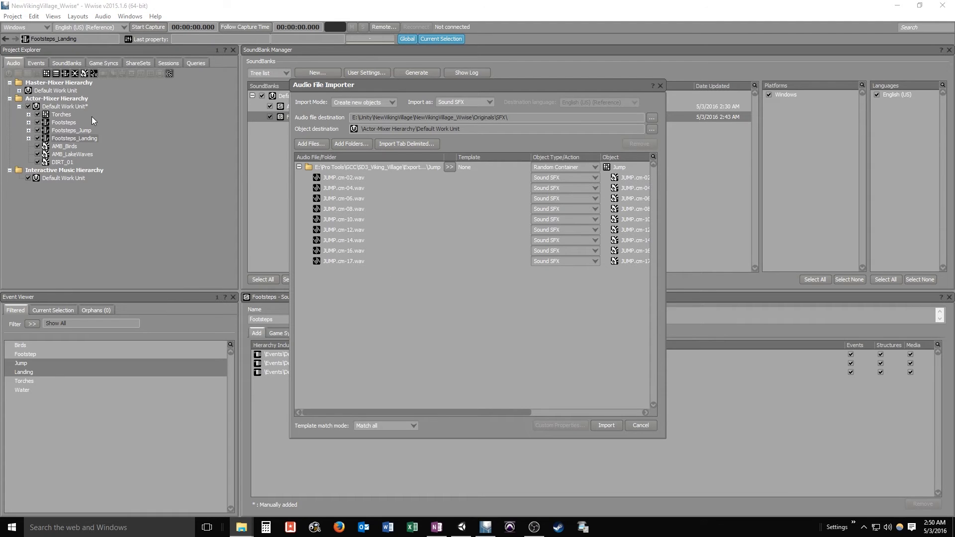
{"action": "mouse_move", "coordinate": [61, 128]}
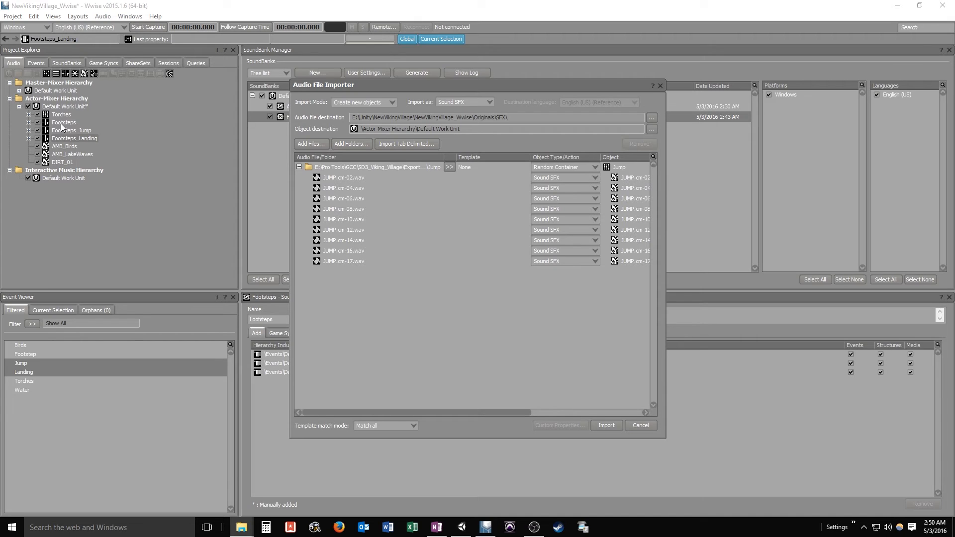
{"action": "mouse_move", "coordinate": [472, 395]}
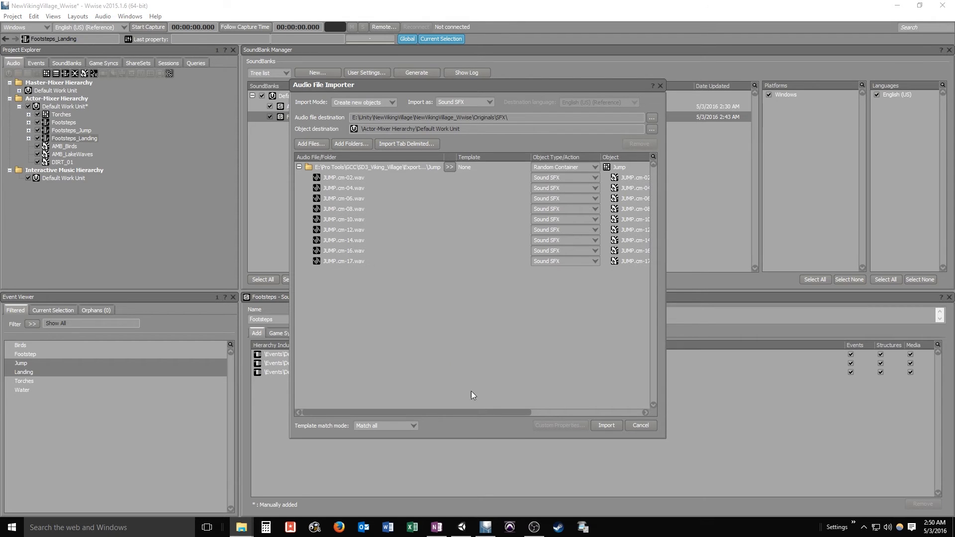
{"action": "left_click", "coordinate": [606, 425]}
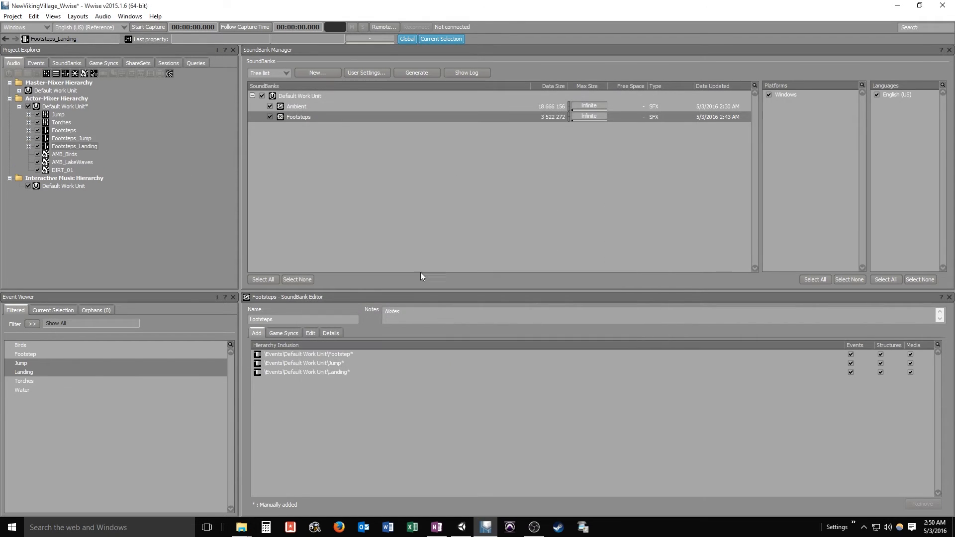
{"action": "mouse_move", "coordinate": [66, 167]}
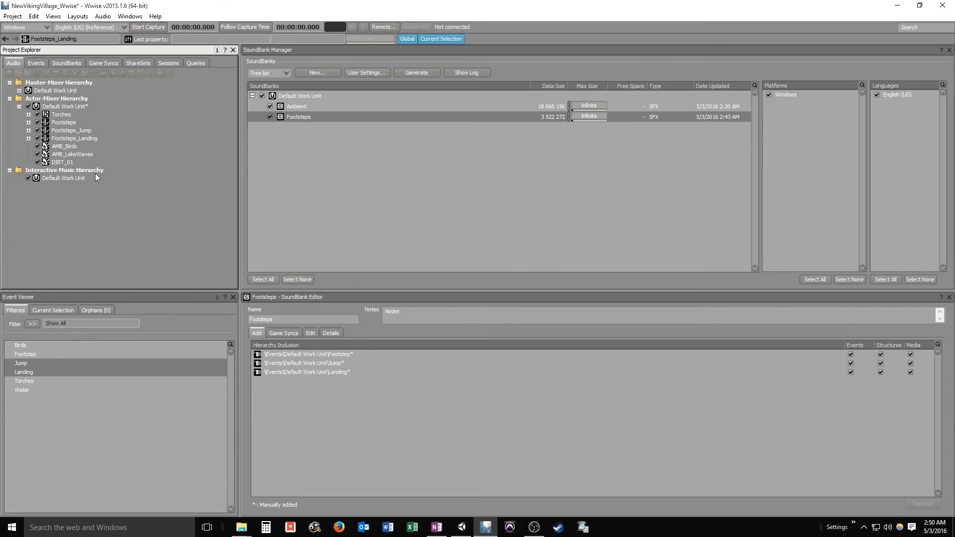
Load Footsteps_Jump, set its test surface to Dirt and expand its child containers
{"action": "left_click", "coordinate": [72, 129]}
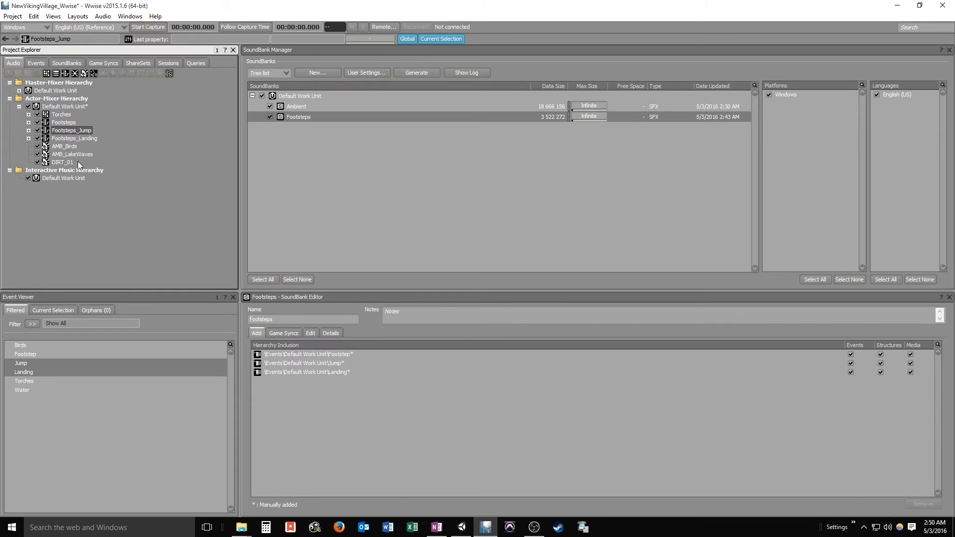
{"action": "double_click", "coordinate": [72, 131]}
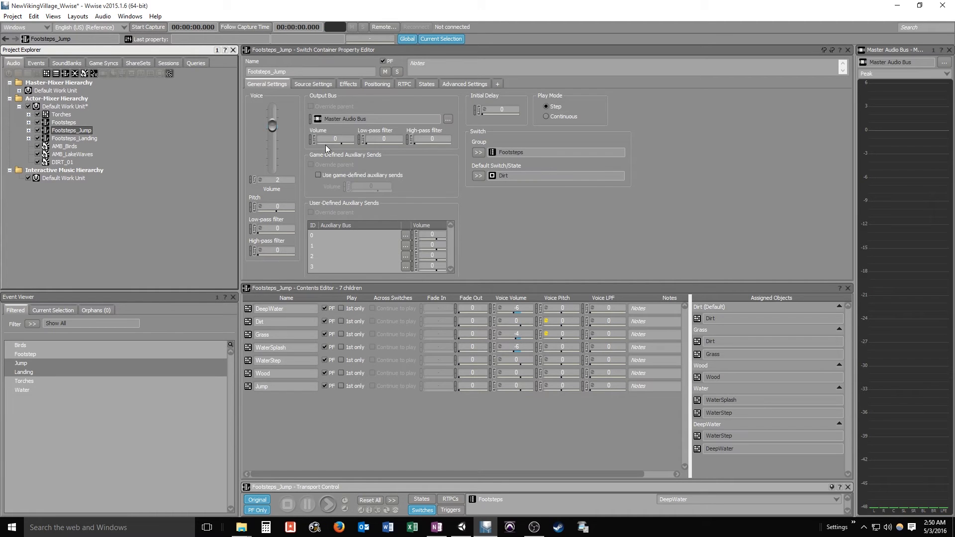
{"action": "mouse_move", "coordinate": [356, 454]}
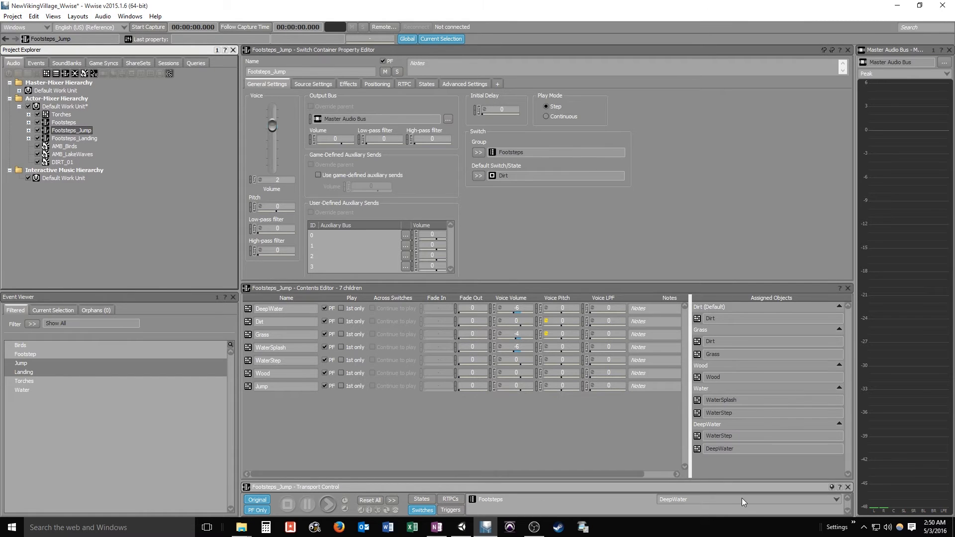
{"action": "left_click", "coordinate": [327, 504]}
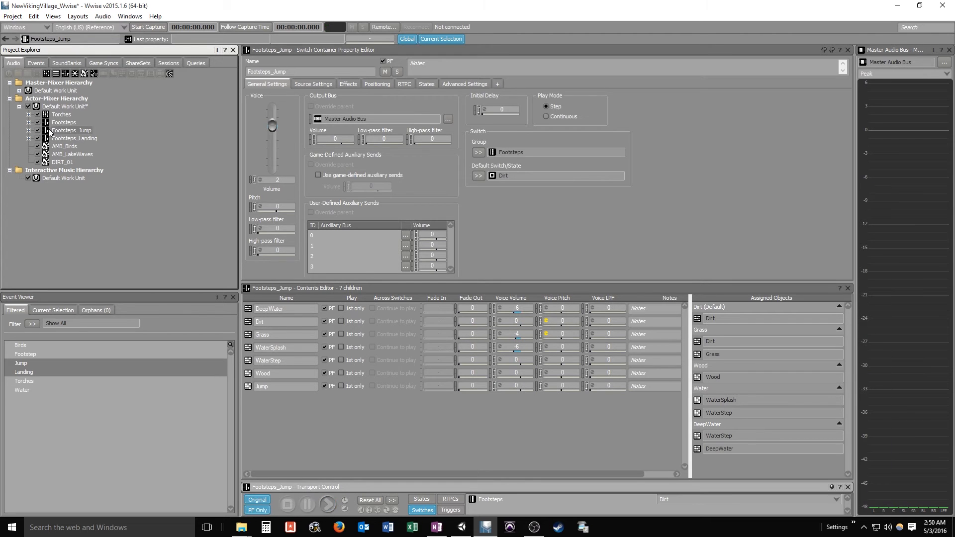
{"action": "left_click", "coordinate": [28, 130]}
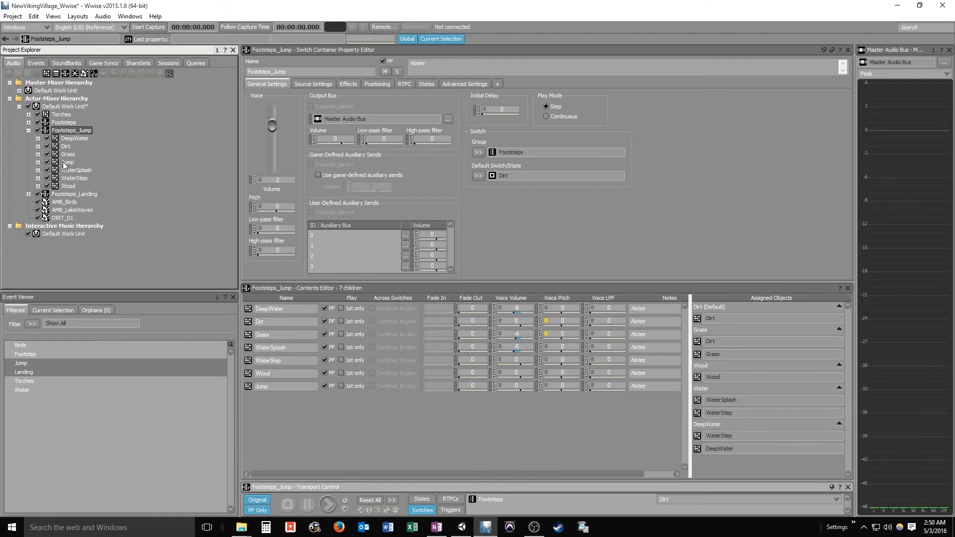
Assign the Jump container to the Dirt, Grass, Wood, Water and DeepWater switches in Footsteps_Jump
{"action": "left_click", "coordinate": [69, 162]}
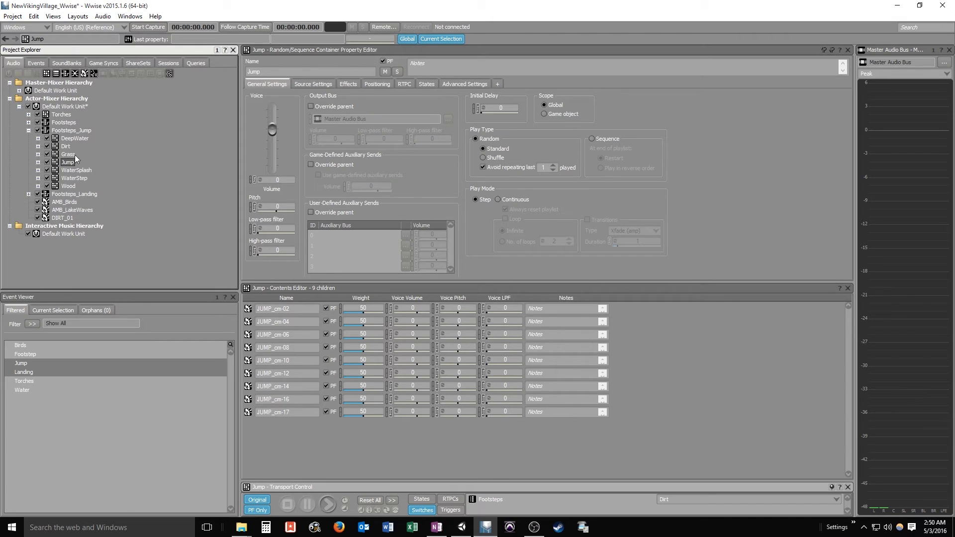
{"action": "mouse_move", "coordinate": [237, 344]}
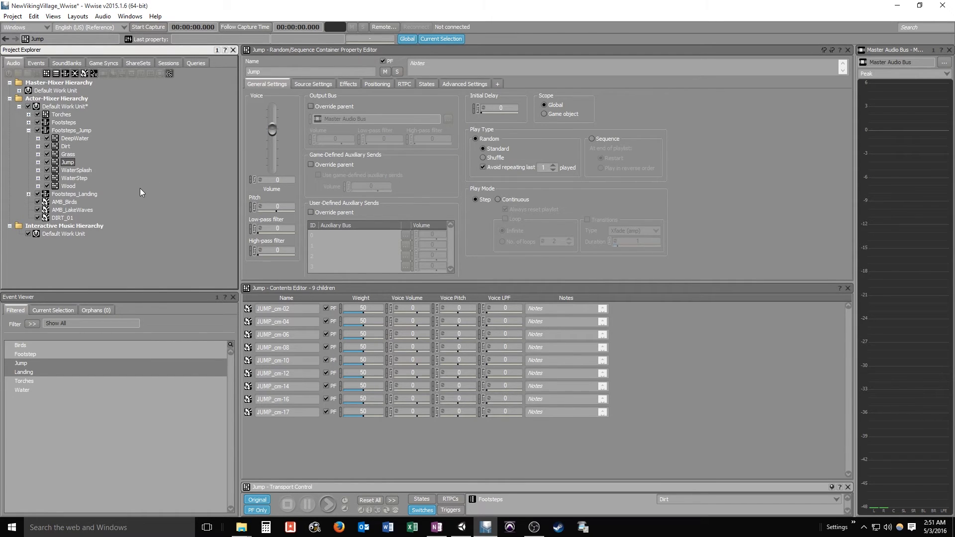
{"action": "left_click", "coordinate": [71, 129]}
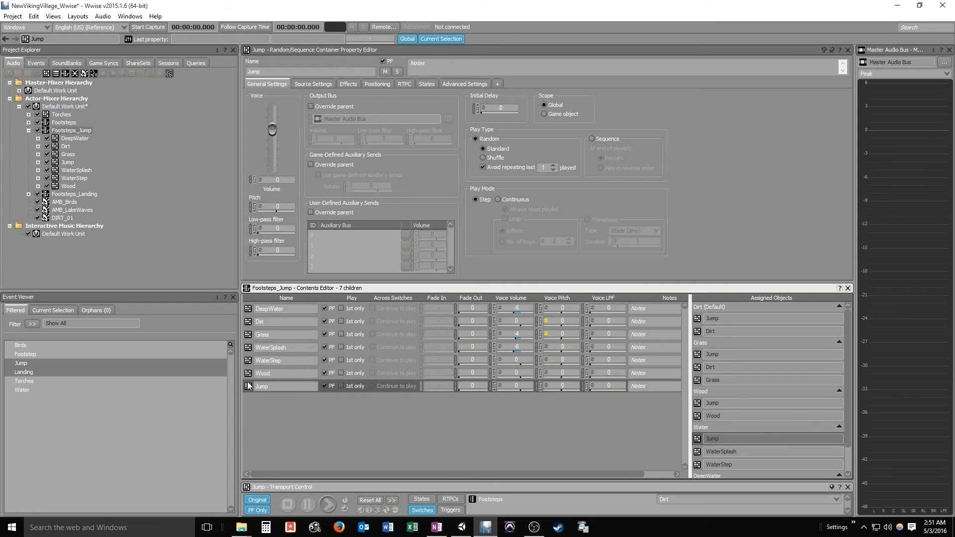
{"action": "scroll", "scroll_direction": "down", "scroll_amount": 3}
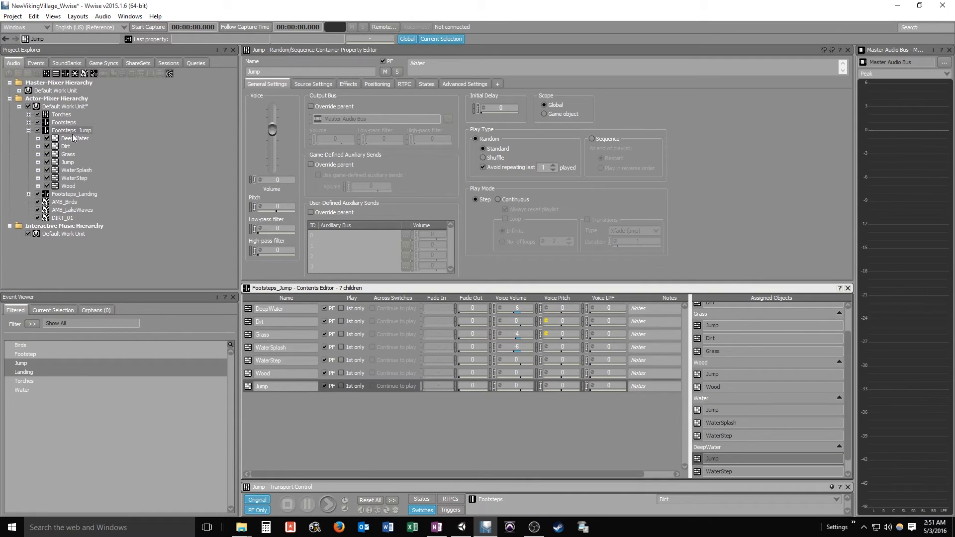
Audition Footsteps_Jump on the Dirt surface, then again with the surface set to Grass
{"action": "left_click", "coordinate": [72, 129]}
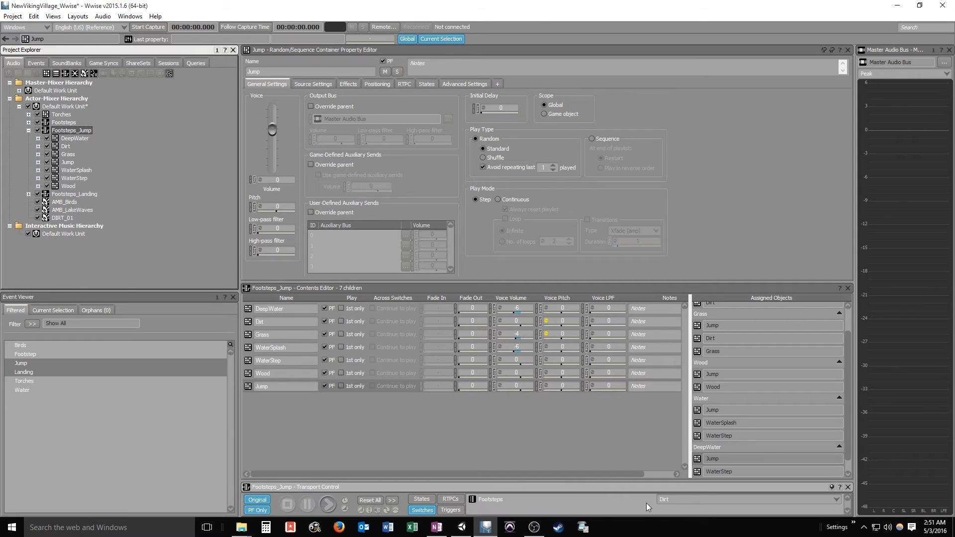
{"action": "left_click", "coordinate": [327, 504]}
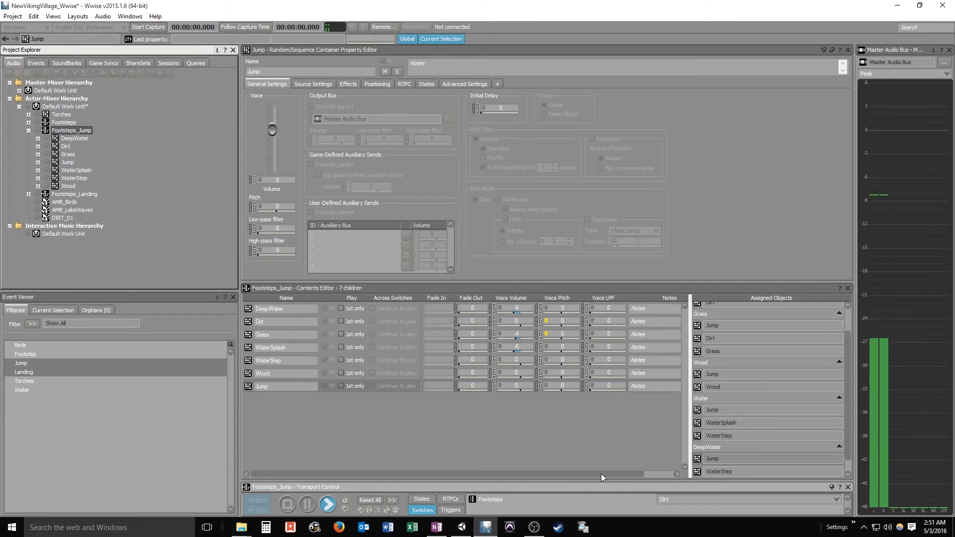
{"action": "left_click", "coordinate": [66, 162]}
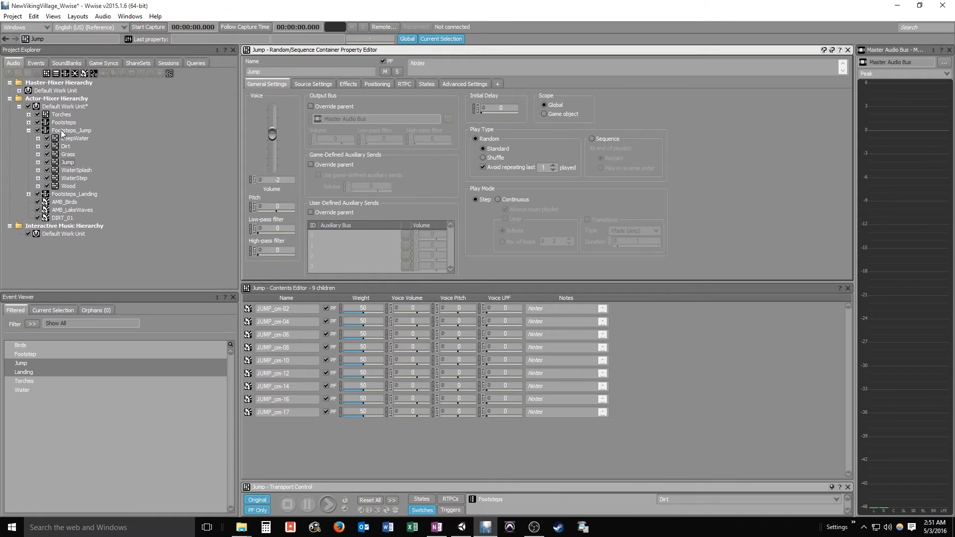
{"action": "left_click", "coordinate": [72, 131]}
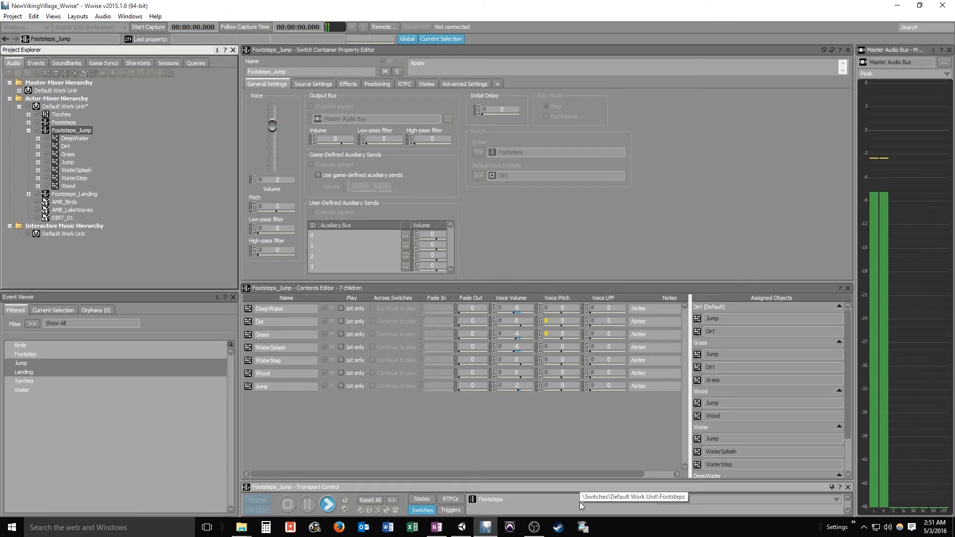
{"action": "left_click", "coordinate": [256, 509]}
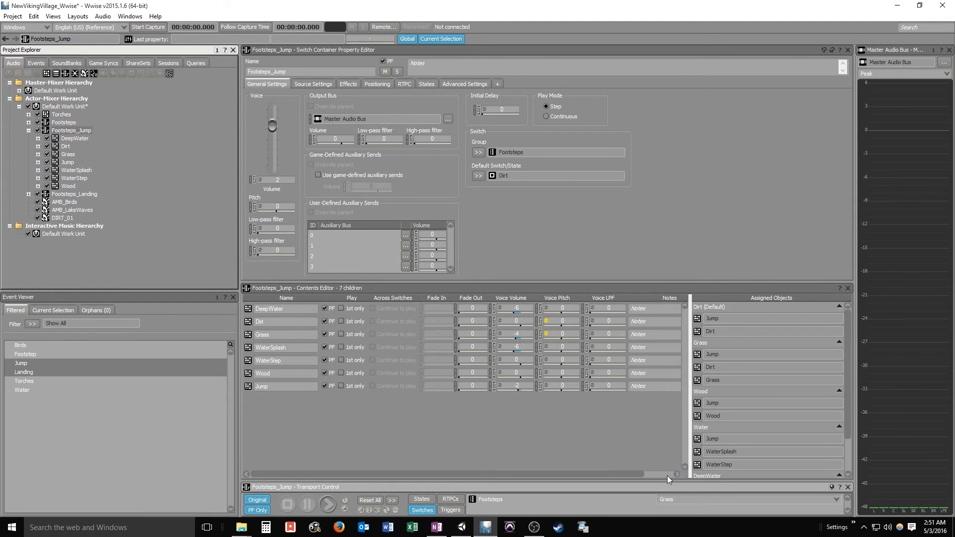
{"action": "mouse_move", "coordinate": [226, 225]}
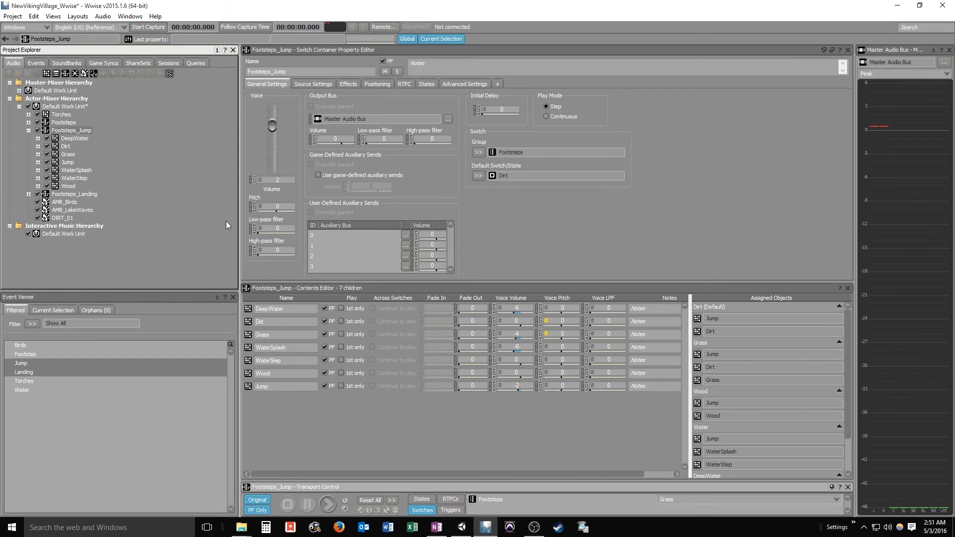
{"action": "mouse_move", "coordinate": [121, 237]}
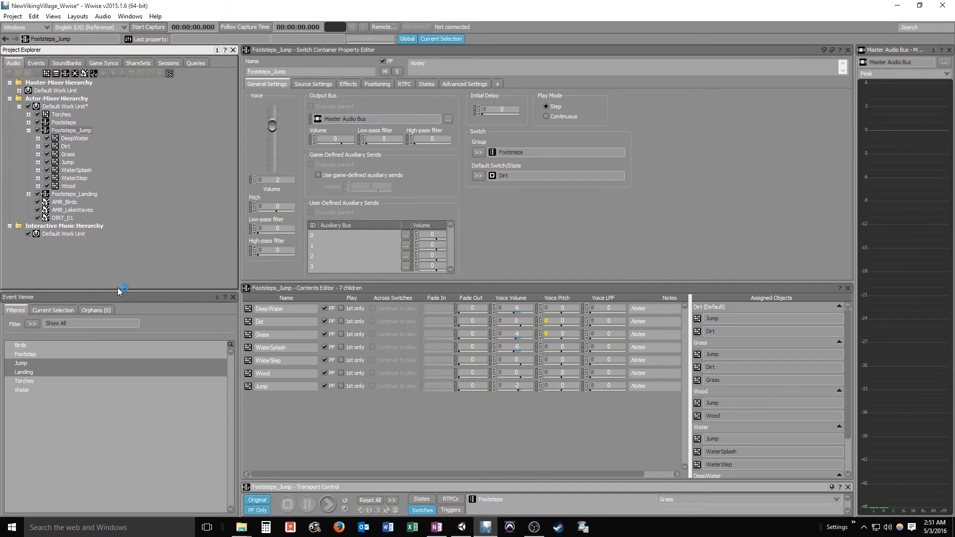
{"action": "mouse_move", "coordinate": [67, 370]}
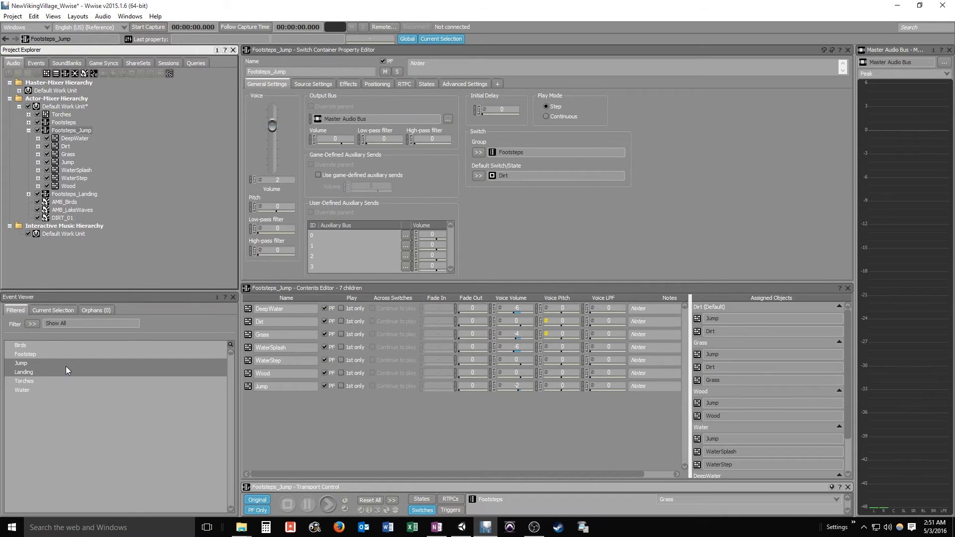
Bring up the Jump event in the Event Editor
{"action": "left_click", "coordinate": [21, 364]}
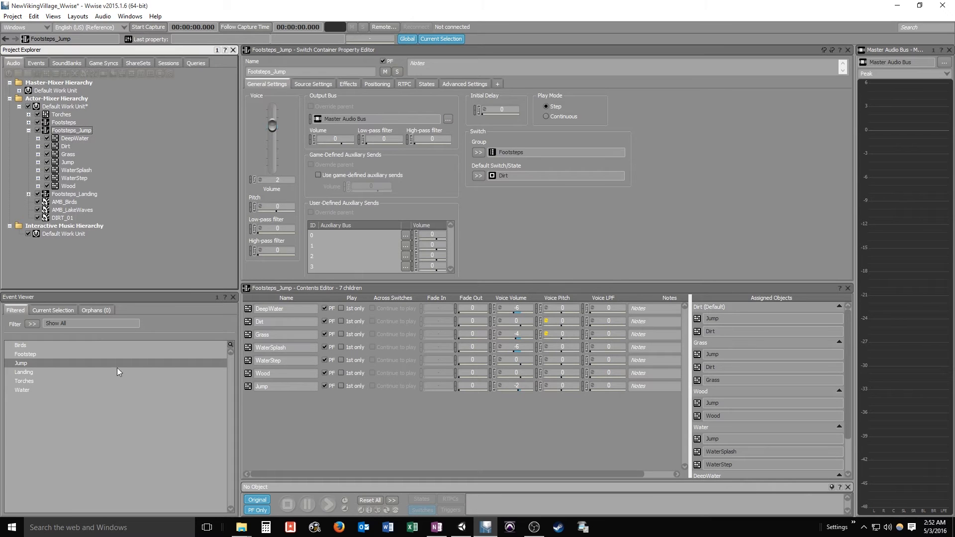
{"action": "left_click", "coordinate": [21, 363]}
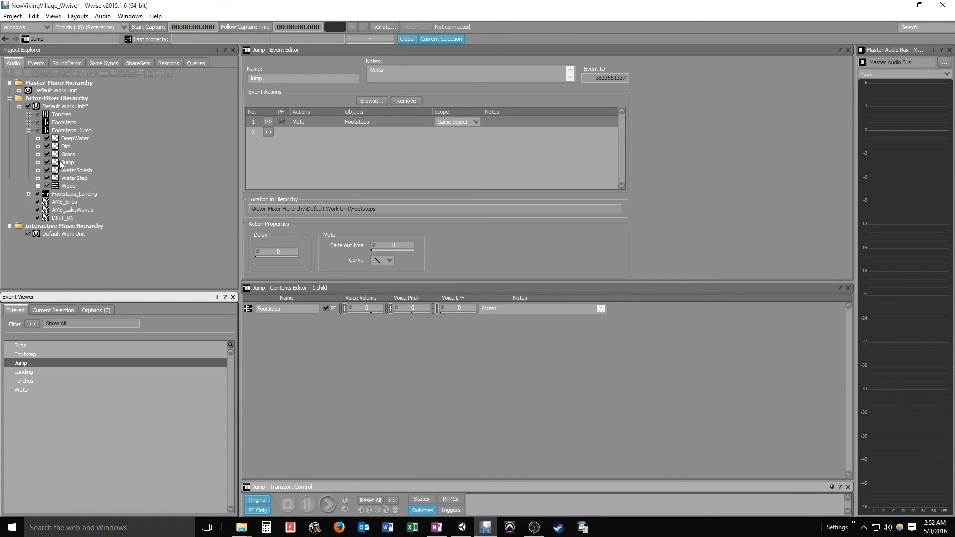
Make the Jump event Play Footsteps_Jump then Mute Footsteps, and select the Landing event
{"action": "left_click", "coordinate": [268, 123]}
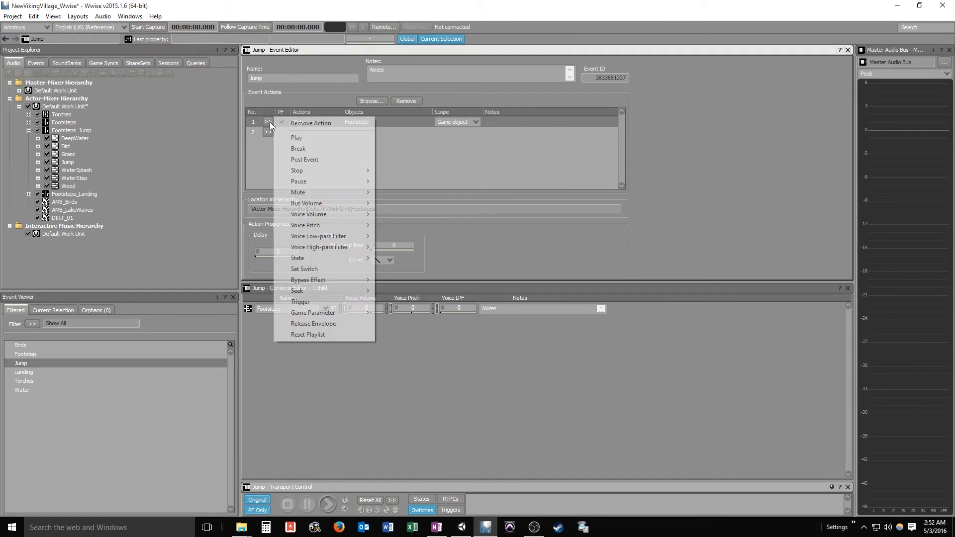
{"action": "left_click", "coordinate": [311, 122]}
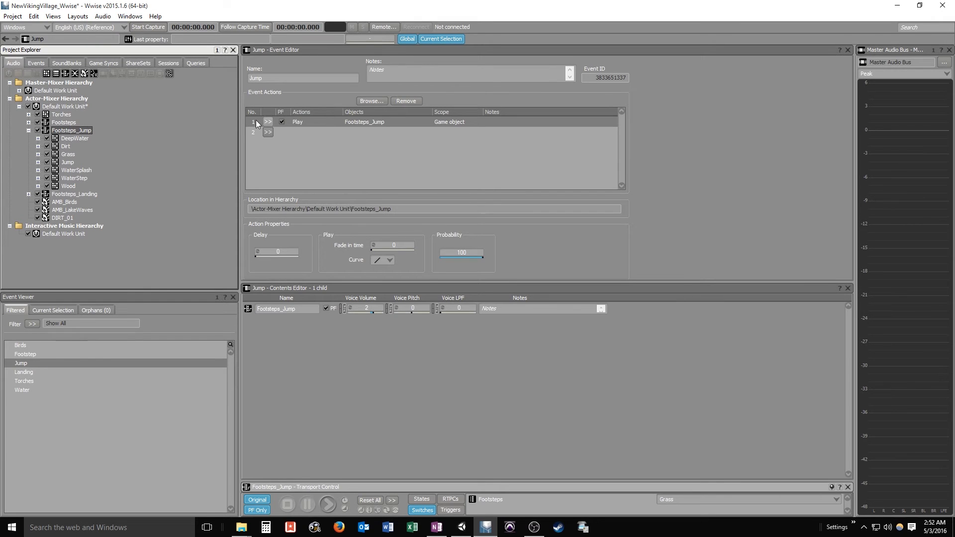
{"action": "left_click", "coordinate": [267, 132]}
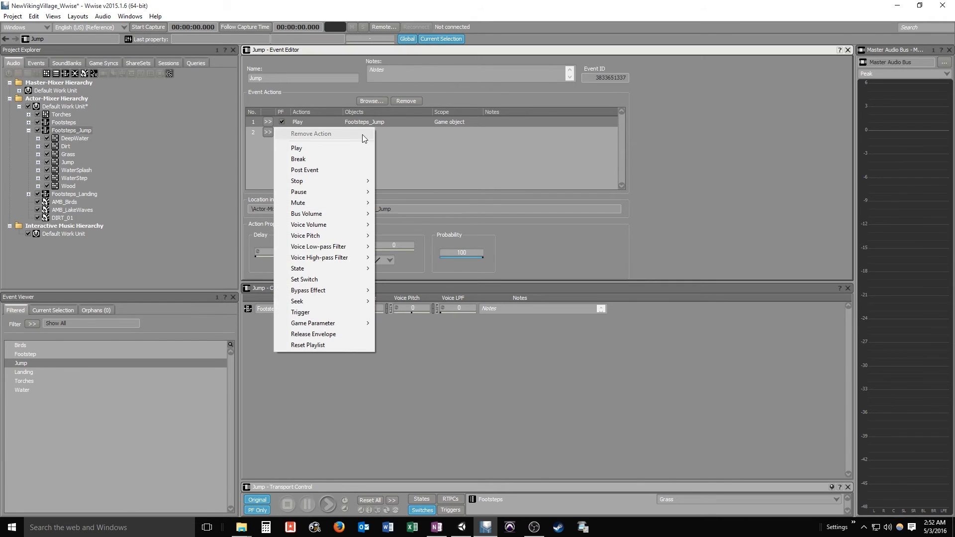
{"action": "mouse_move", "coordinate": [350, 121]}
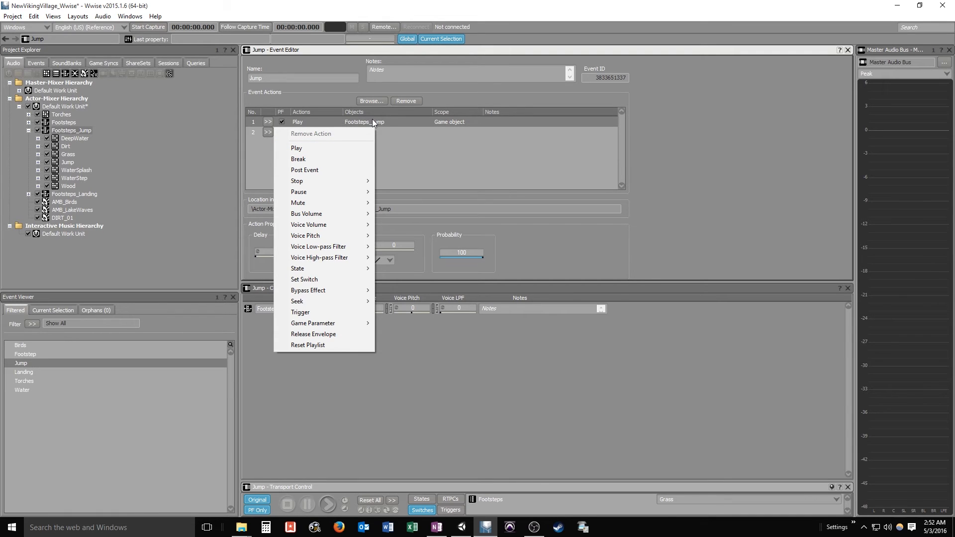
{"action": "mouse_move", "coordinate": [95, 150]}
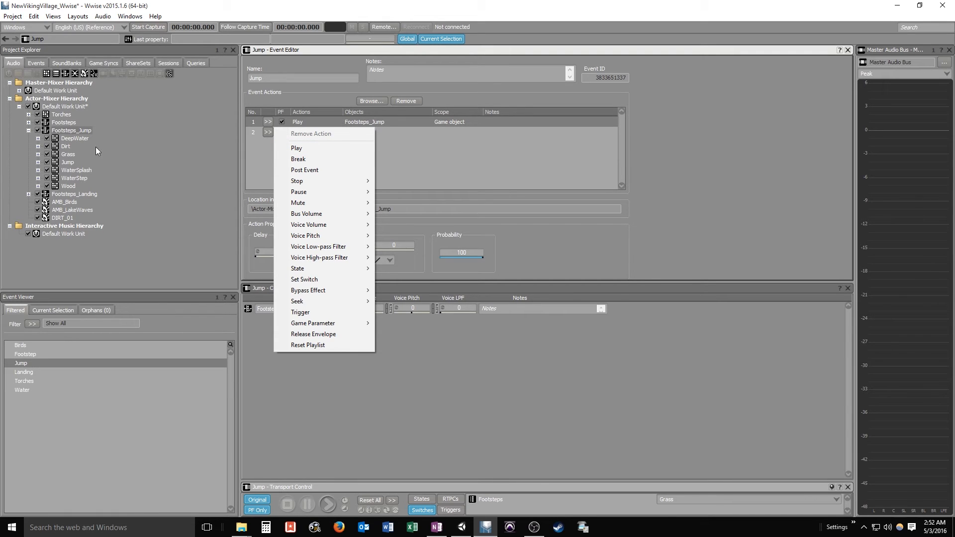
{"action": "mouse_move", "coordinate": [105, 150]}
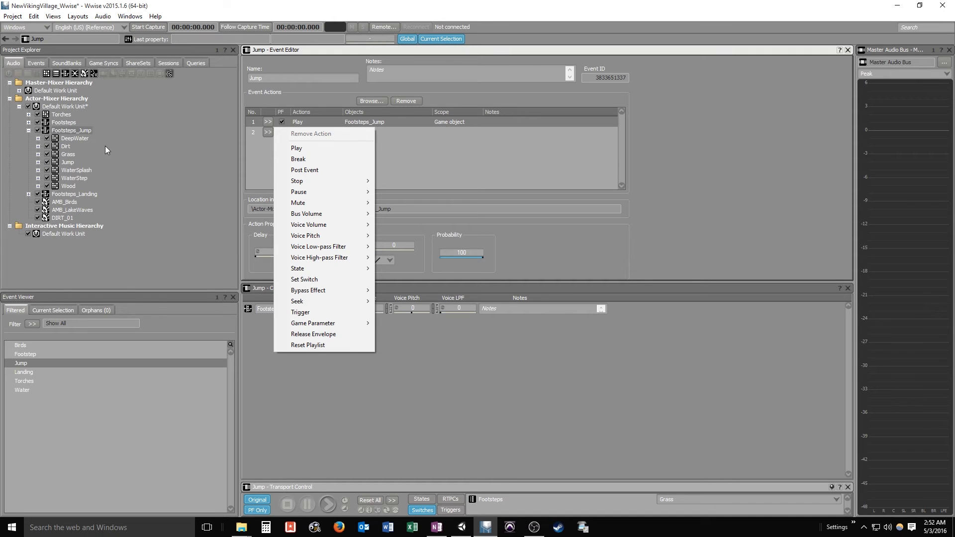
{"action": "mouse_move", "coordinate": [60, 122]}
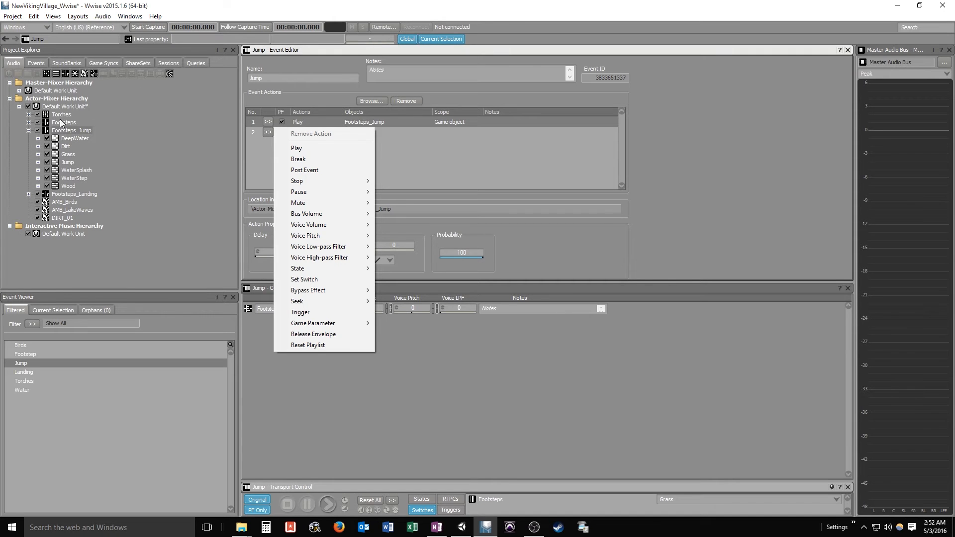
{"action": "mouse_move", "coordinate": [362, 203]}
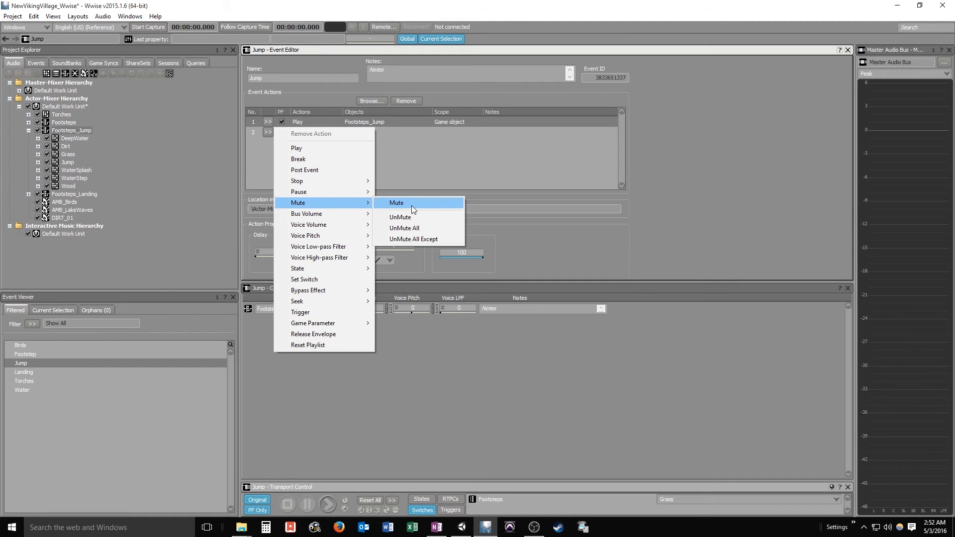
{"action": "left_click", "coordinate": [396, 202]}
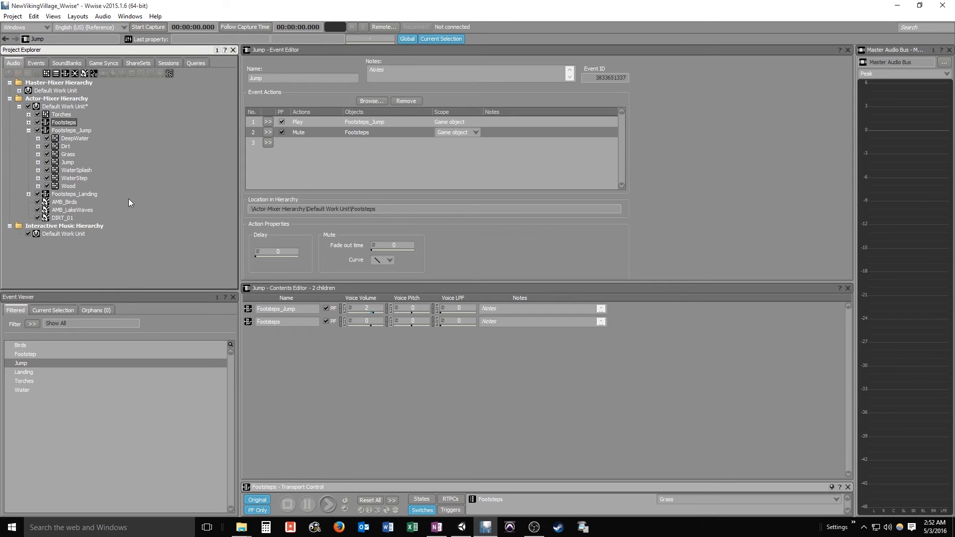
{"action": "mouse_move", "coordinate": [27, 374]}
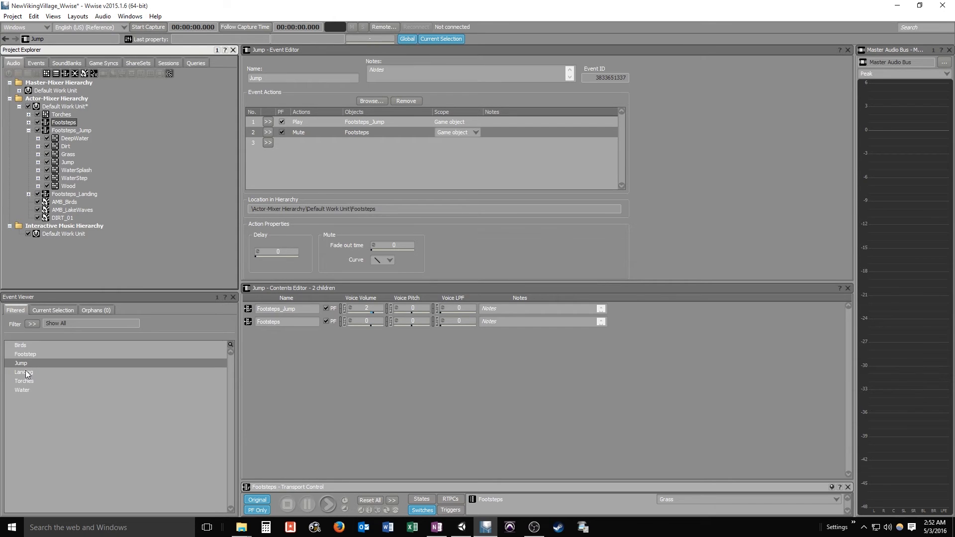
{"action": "left_click", "coordinate": [24, 371]}
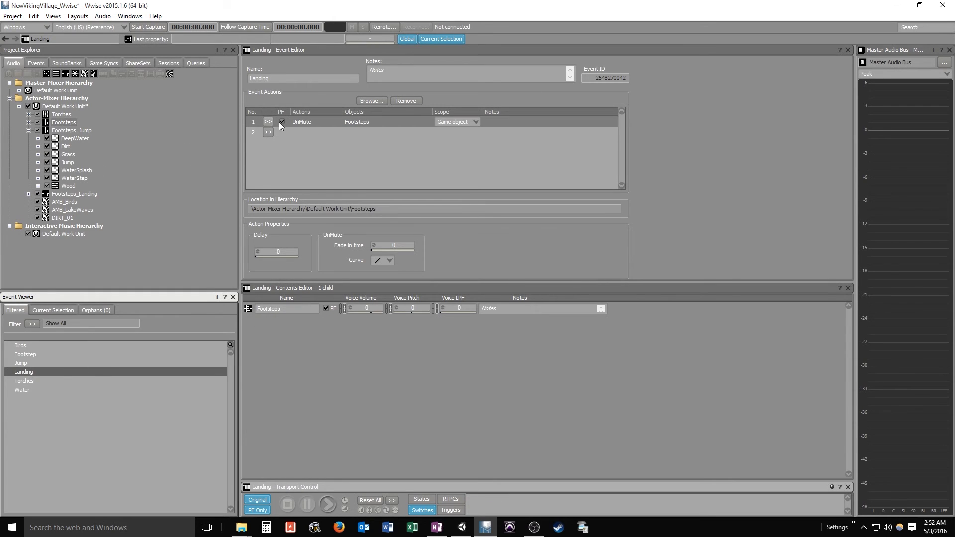
Rebuild the Landing event so it plays Footsteps_Landing and then UnMutes Footsteps
{"action": "left_click", "coordinate": [405, 100]}
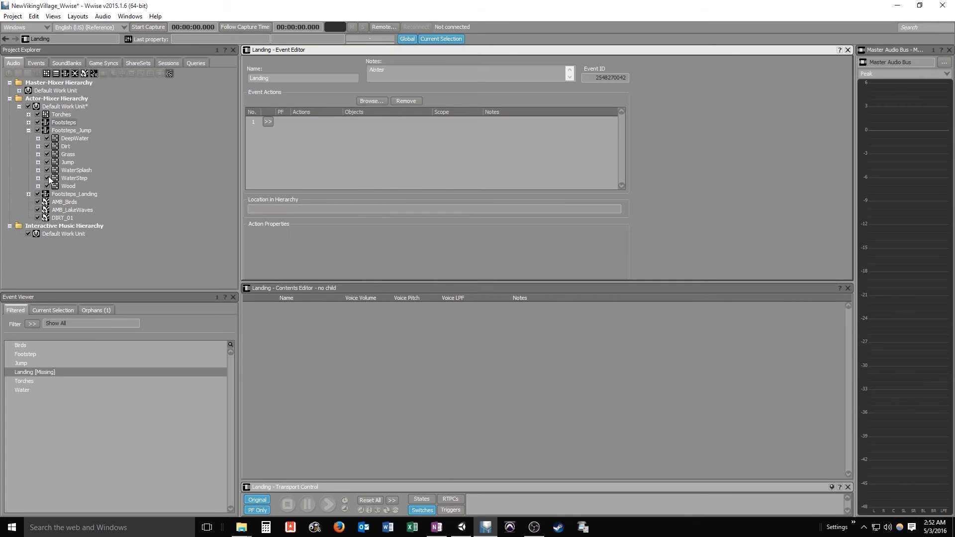
{"action": "left_click", "coordinate": [64, 123]}
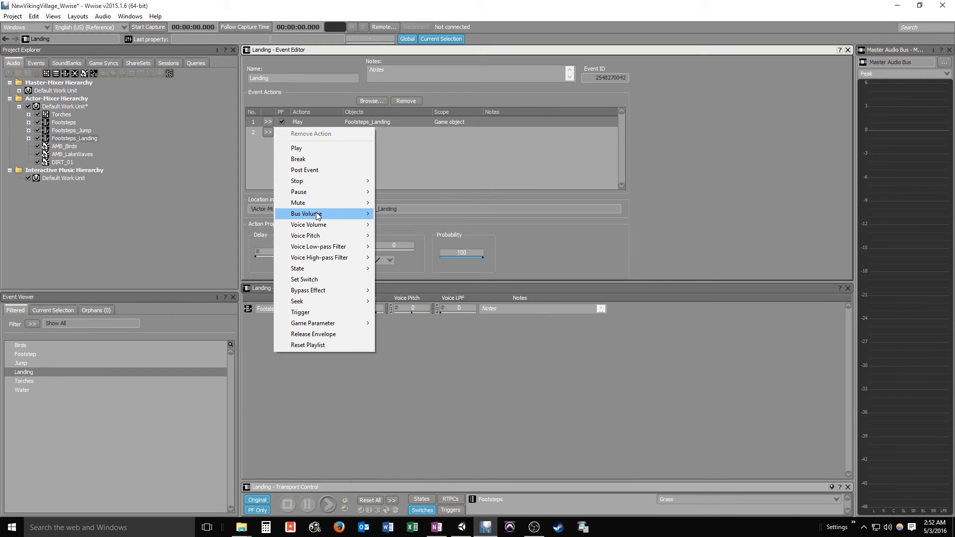
{"action": "mouse_move", "coordinate": [297, 202]}
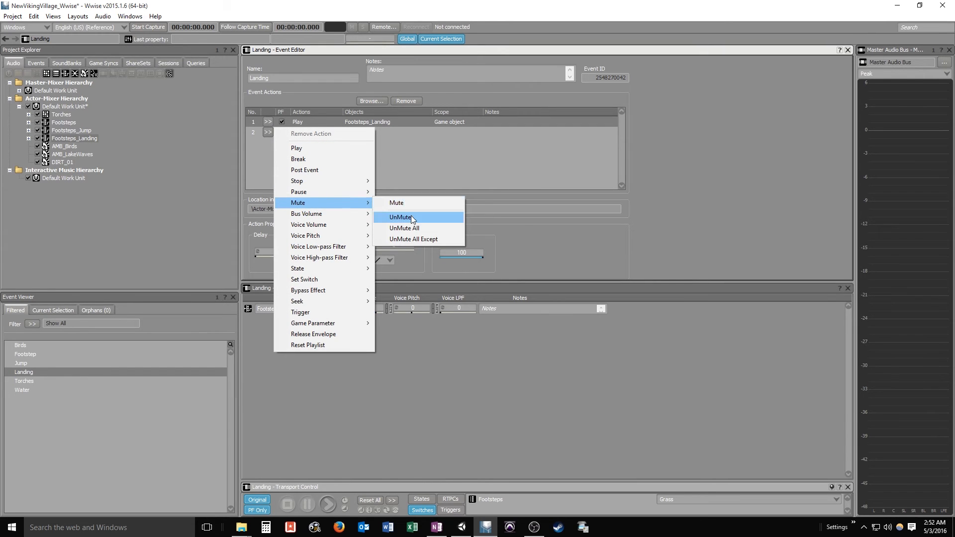
{"action": "left_click", "coordinate": [401, 217]}
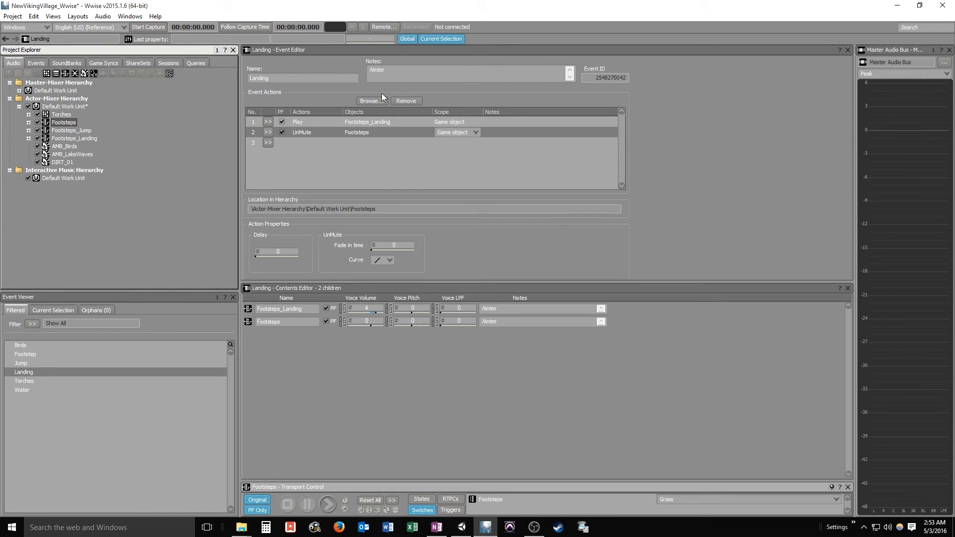
Generate the soundbanks from the SoundBank layout, close the results and switch to Unity
{"action": "left_click", "coordinate": [66, 63]}
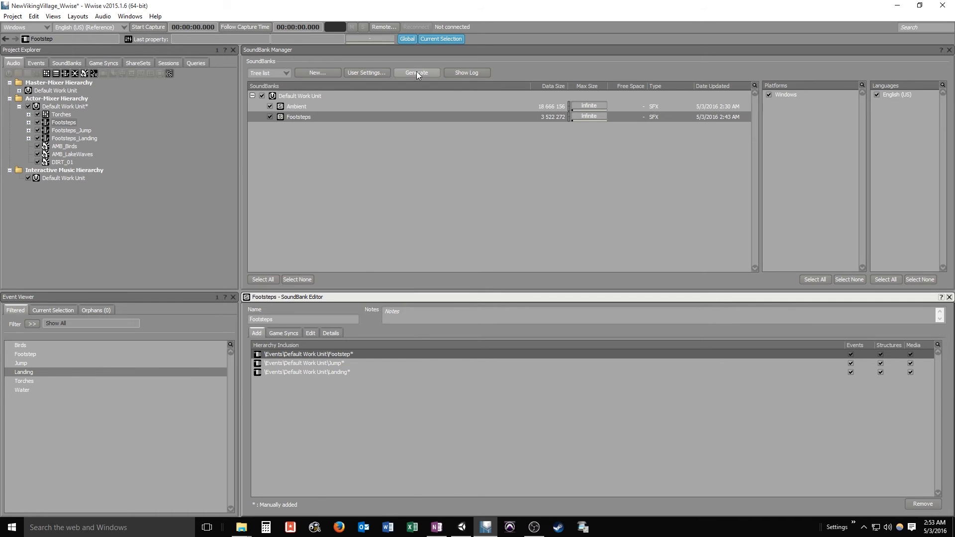
{"action": "left_click", "coordinate": [416, 72]}
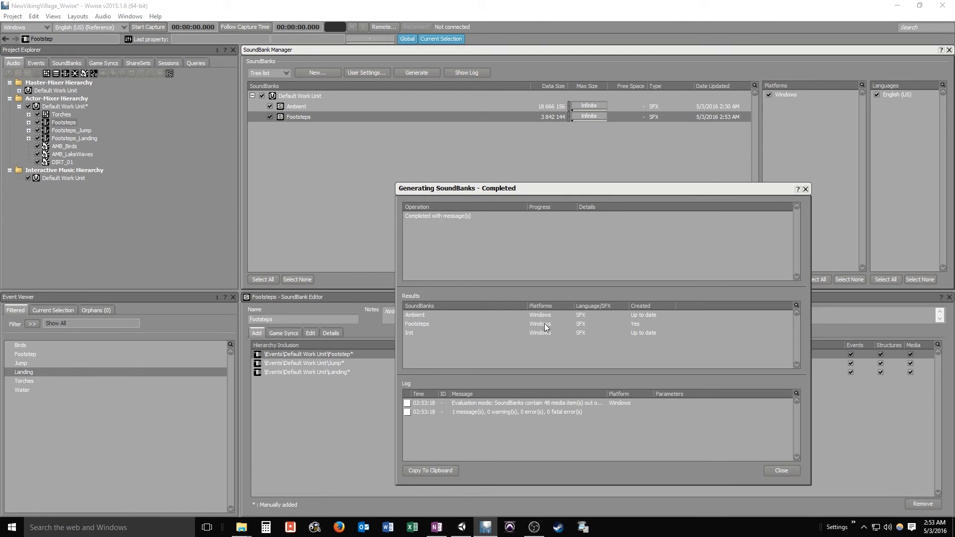
{"action": "left_click", "coordinate": [780, 471]}
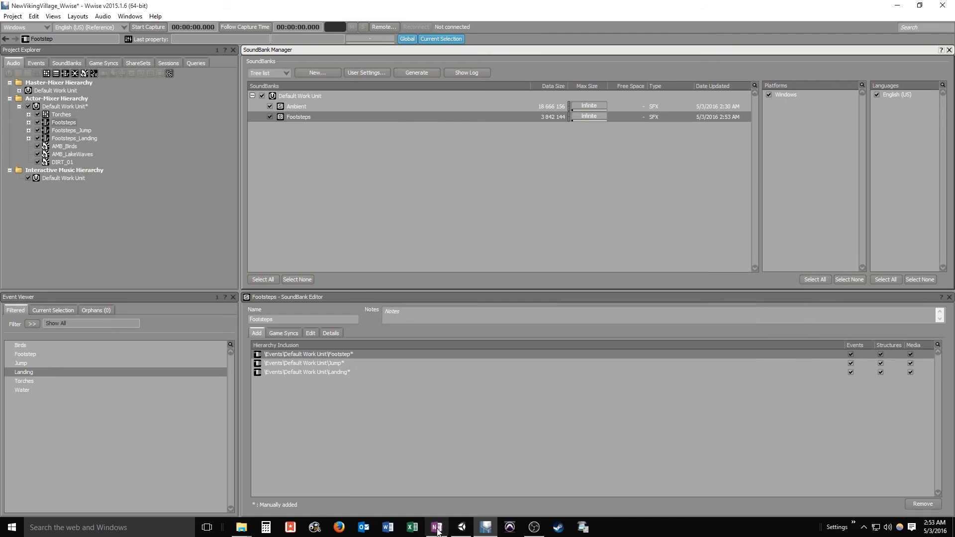
{"action": "left_click", "coordinate": [434, 527]}
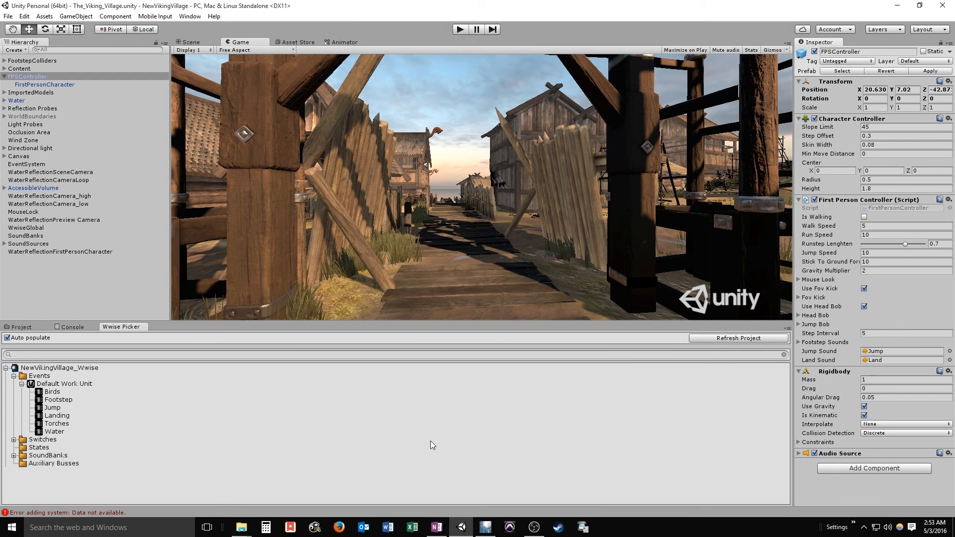
Run the village scene in play mode to test the jump and landing sounds, stop it and return to Wwise
{"action": "left_click", "coordinate": [484, 527]}
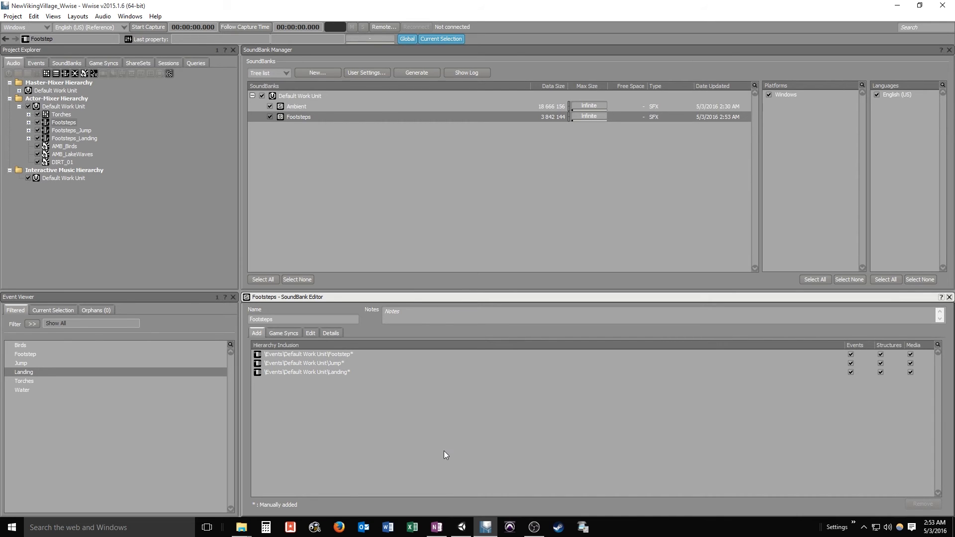
{"action": "left_click", "coordinate": [484, 527]}
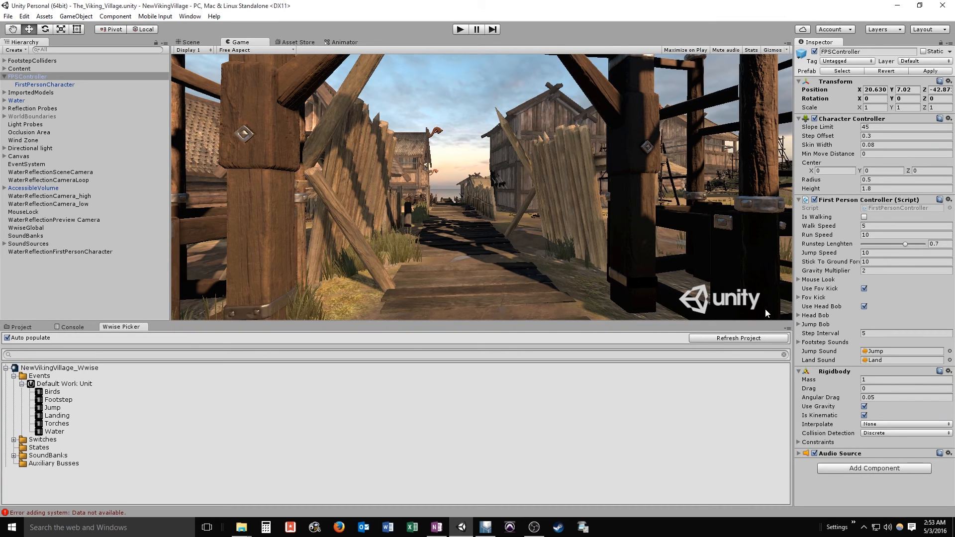
{"action": "mouse_move", "coordinate": [549, 47]}
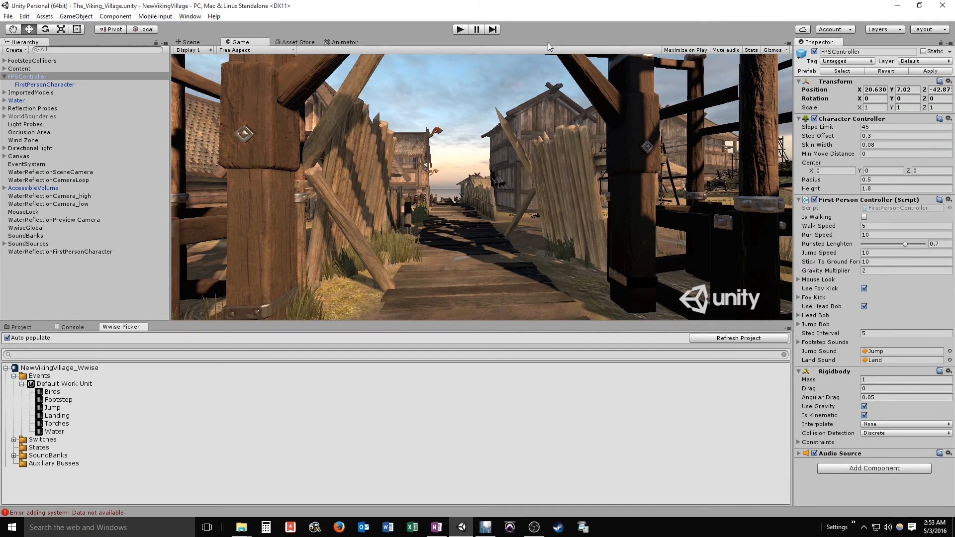
{"action": "left_click", "coordinate": [459, 29]}
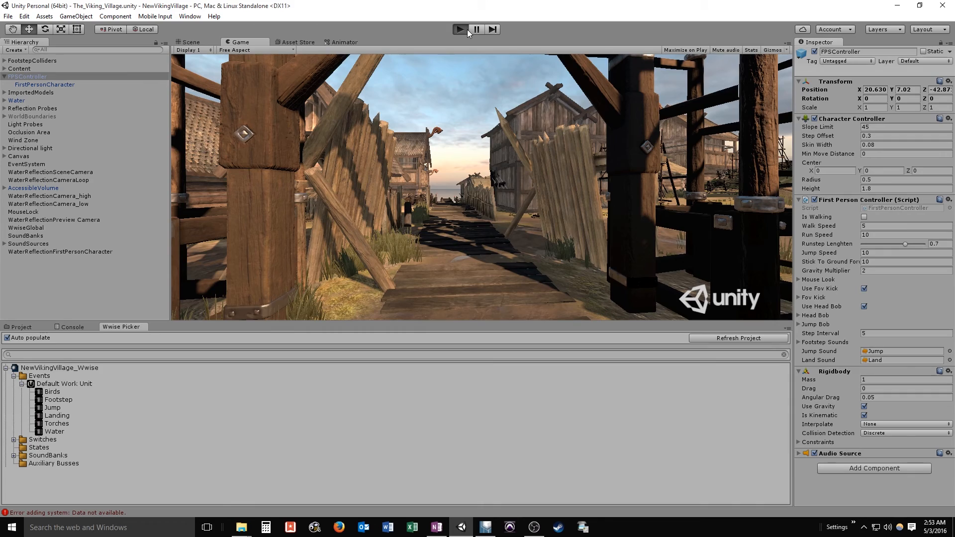
{"action": "left_click", "coordinate": [459, 29]}
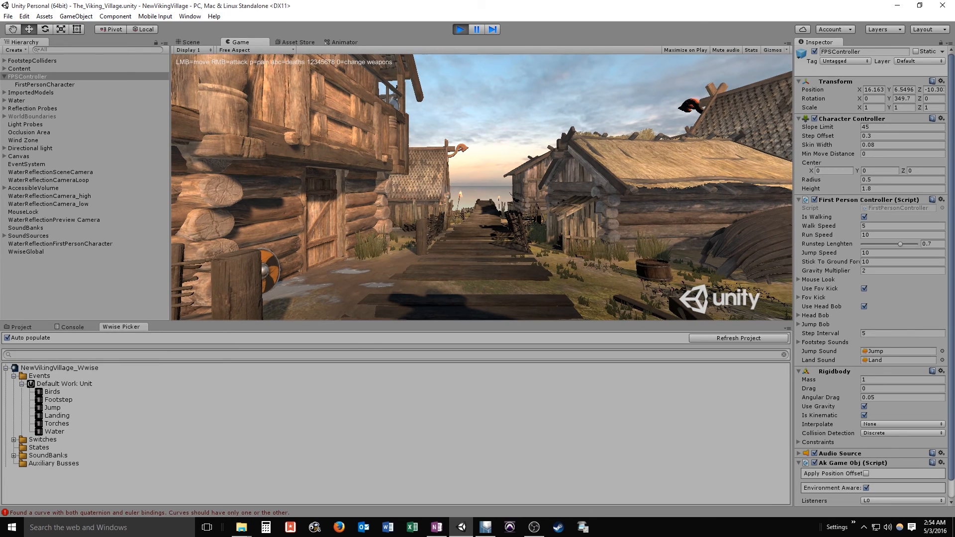
{"action": "left_click", "coordinate": [8, 527]}
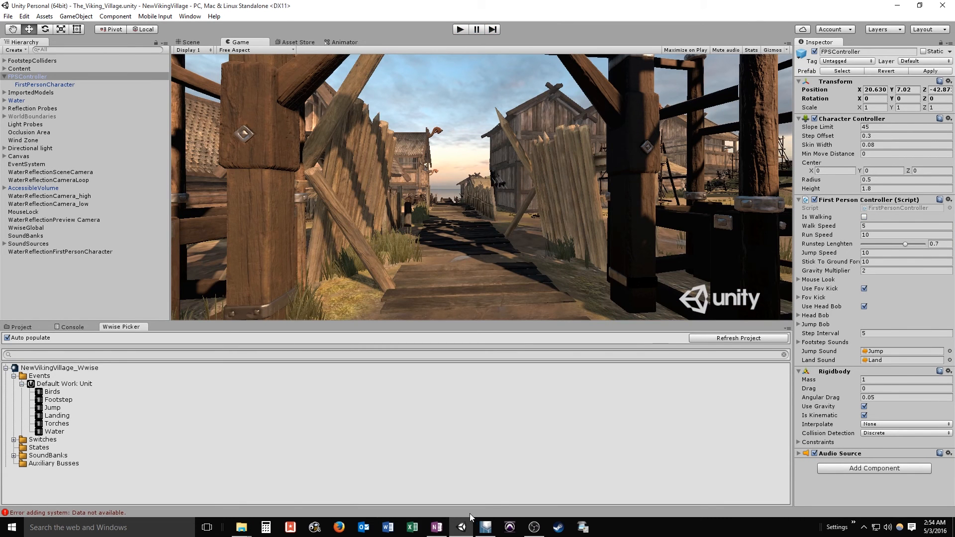
{"action": "left_click", "coordinate": [485, 527]}
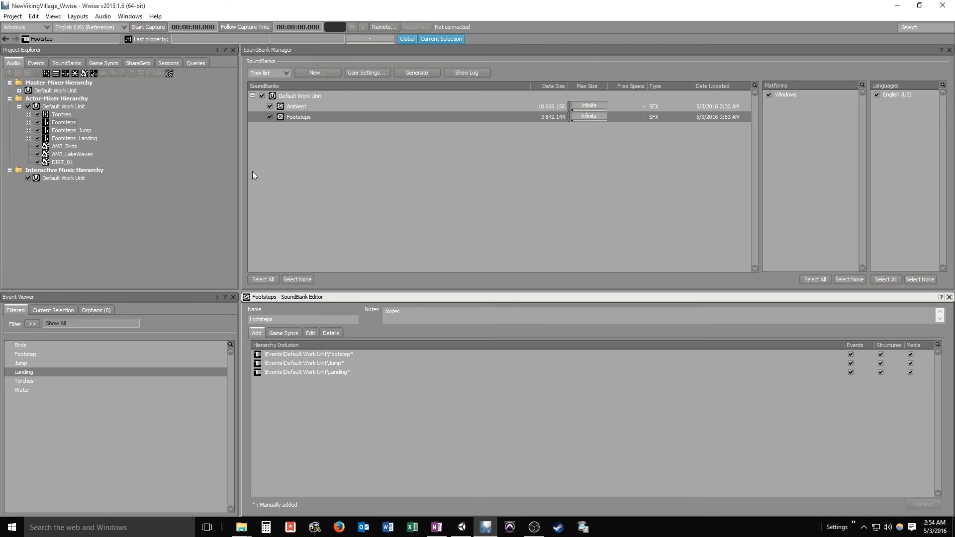
Reopen the Landing event in the Event Editor to adjust its UnMute action
{"action": "left_click", "coordinate": [24, 372]}
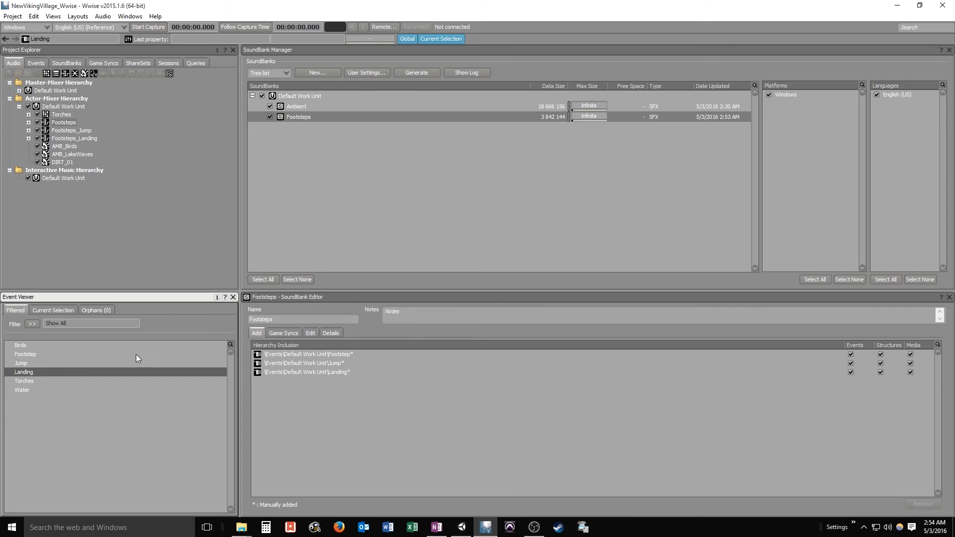
{"action": "mouse_move", "coordinate": [53, 139]}
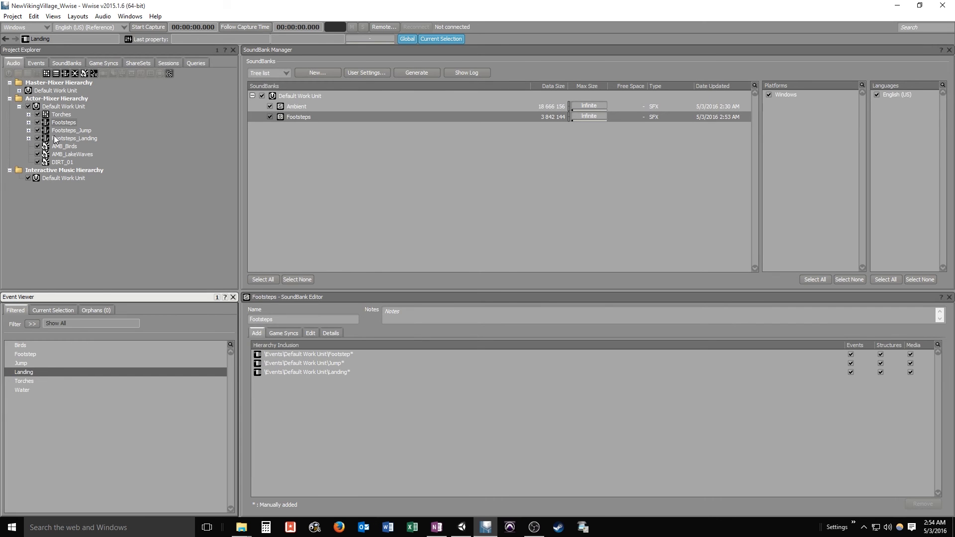
{"action": "double_click", "coordinate": [24, 371]}
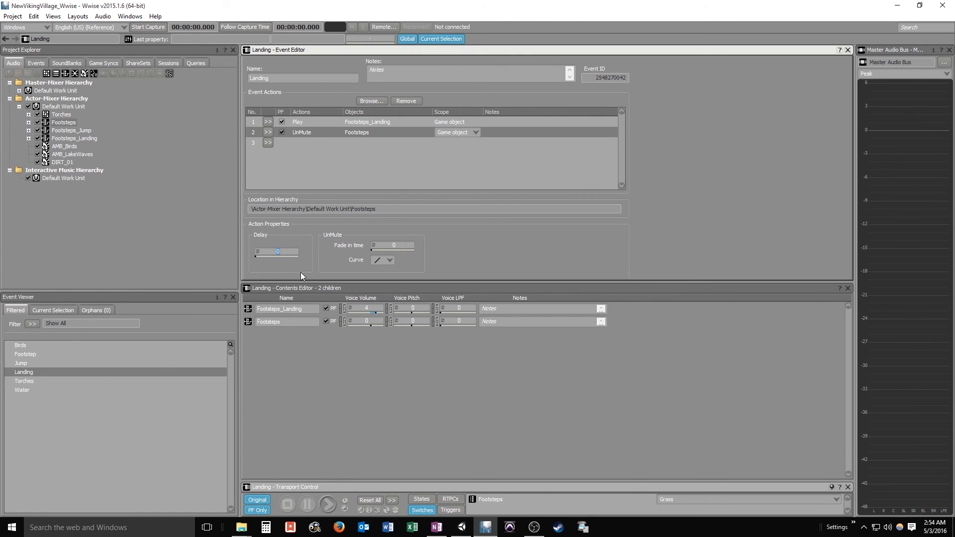
{"action": "mouse_move", "coordinate": [316, 276]}
{"action": "type", "text": "1"}
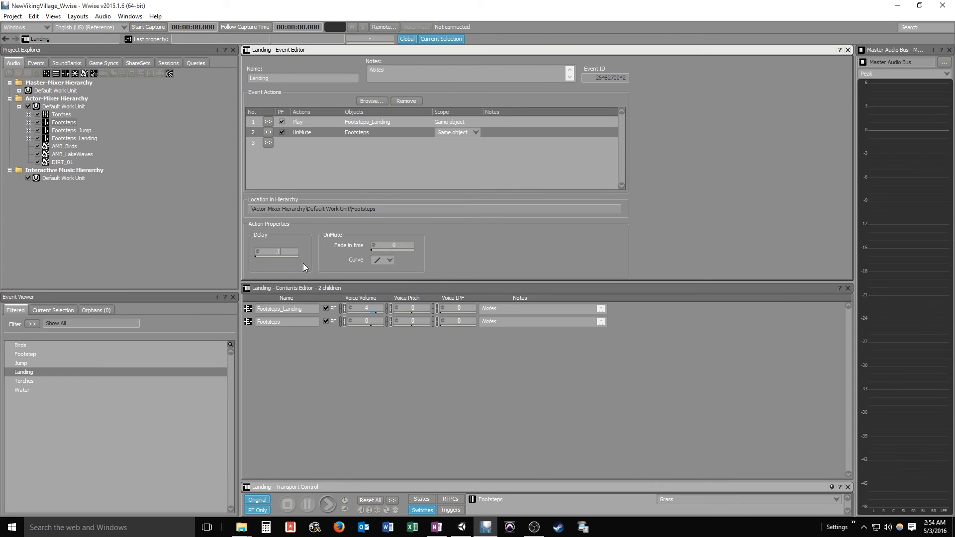
{"action": "mouse_move", "coordinate": [225, 279]}
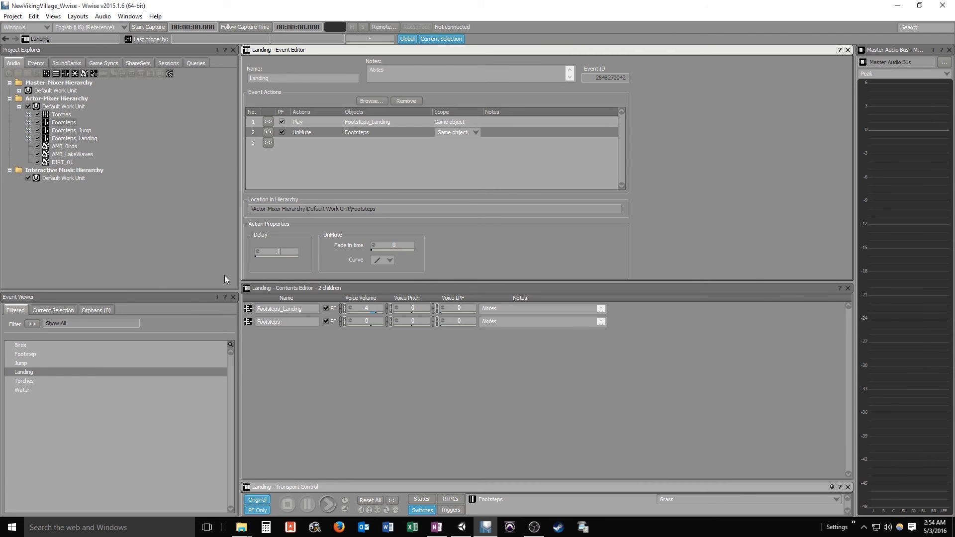
{"action": "mouse_move", "coordinate": [191, 251]}
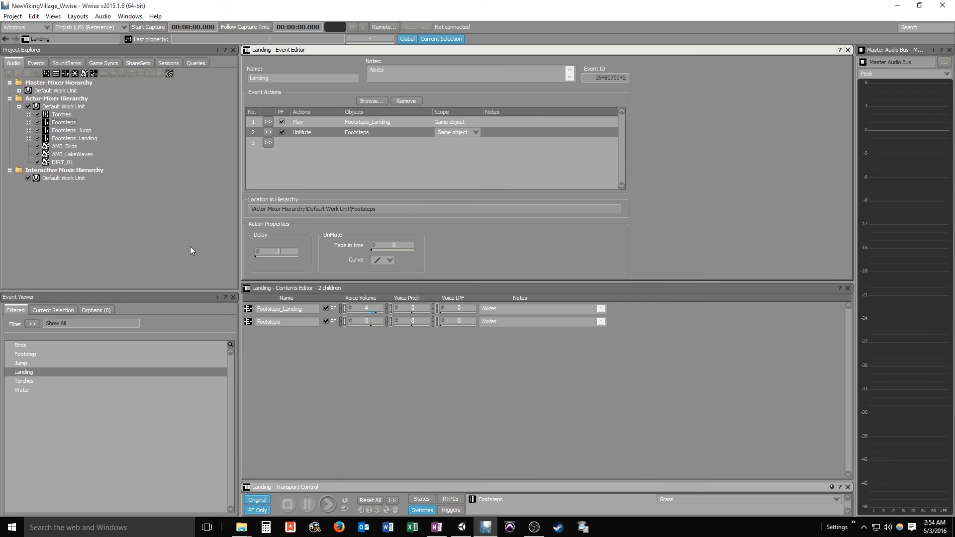
{"action": "mouse_move", "coordinate": [267, 230]}
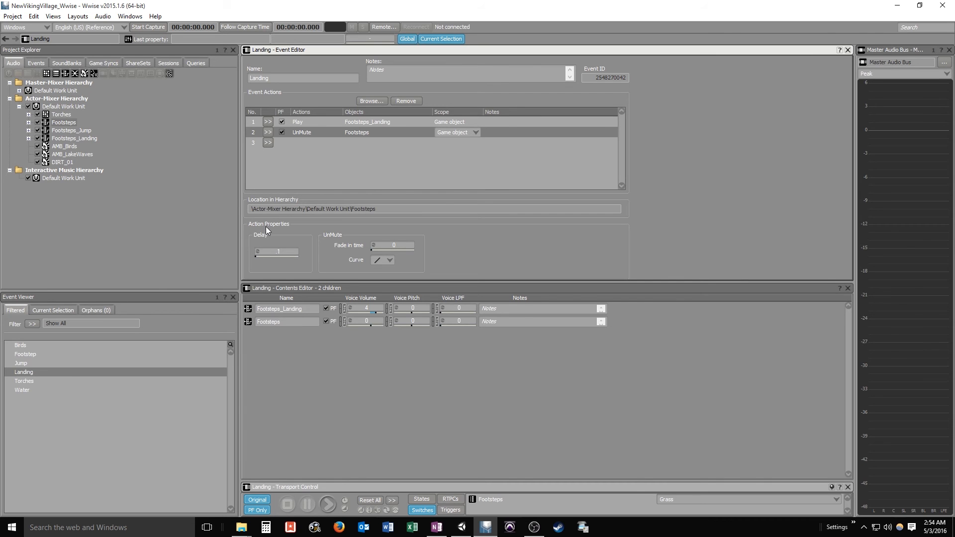
{"action": "mouse_move", "coordinate": [291, 246]}
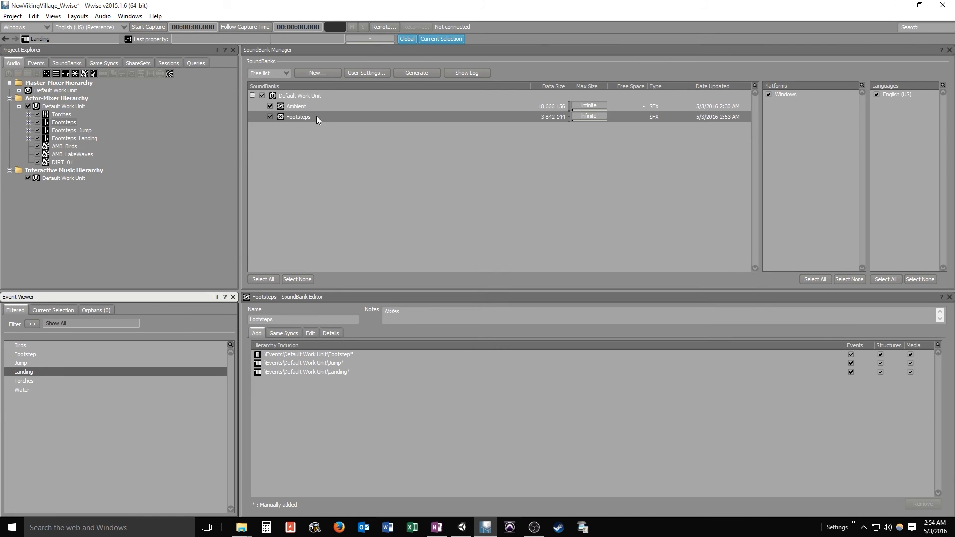
Generate the soundbanks again, close the results, switch to Unity and start play mode
{"action": "left_click", "coordinate": [416, 73]}
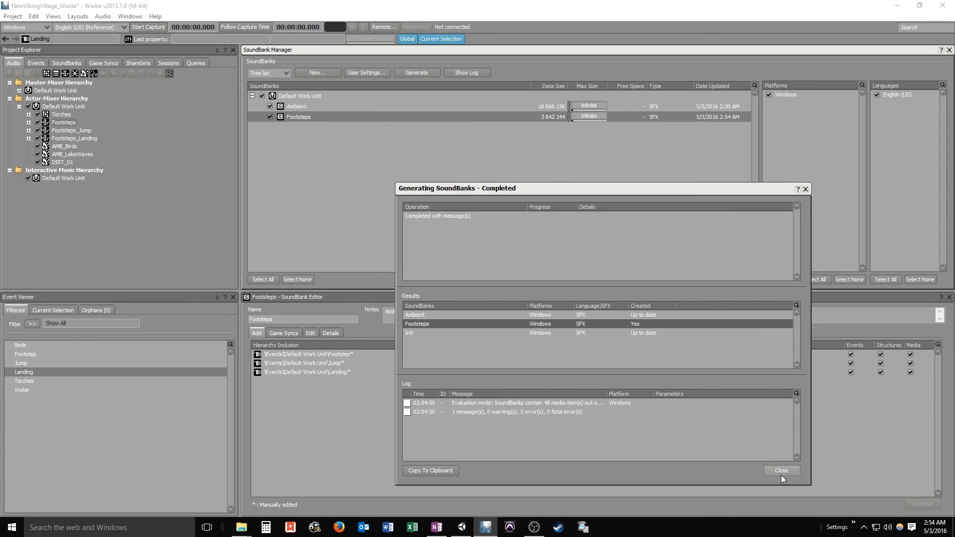
{"action": "left_click", "coordinate": [781, 470]}
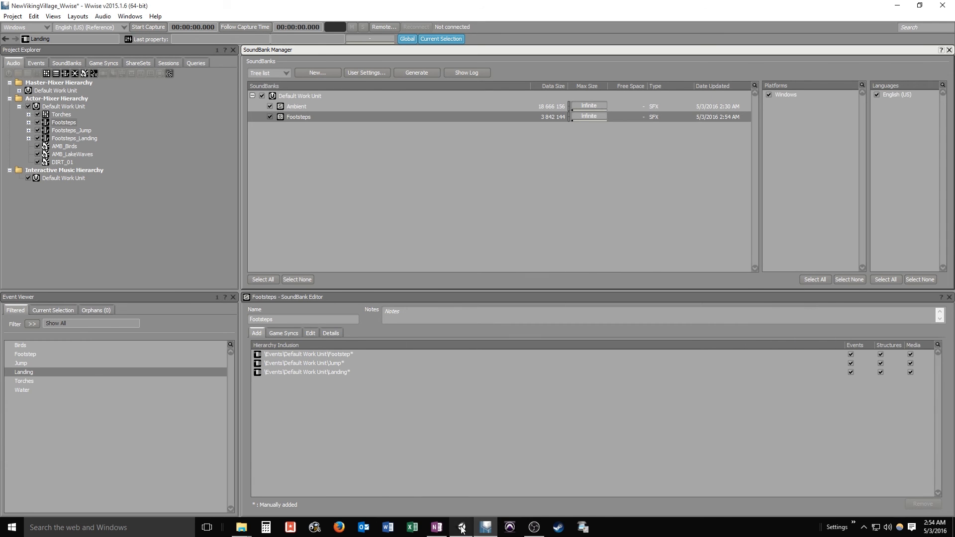
{"action": "left_click", "coordinate": [484, 528]}
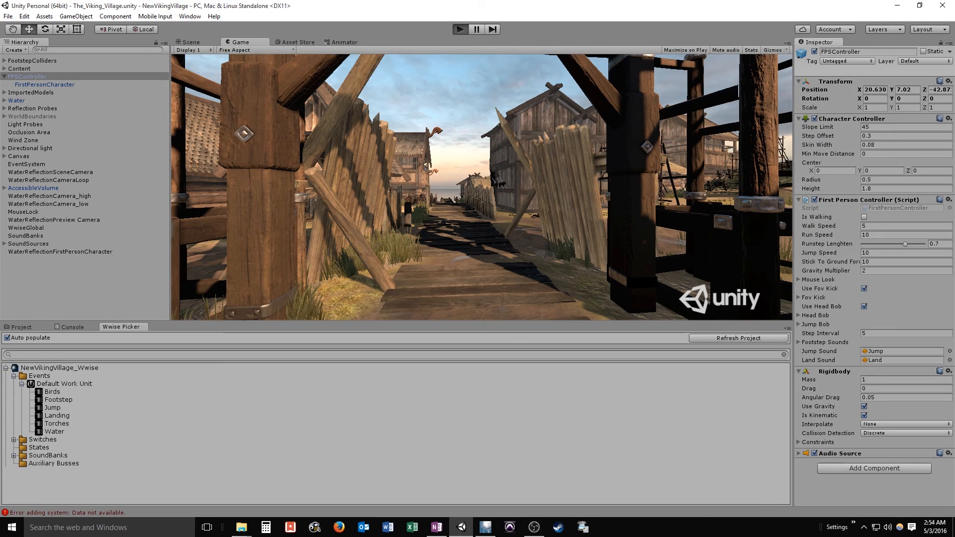
{"action": "left_click", "coordinate": [460, 29]}
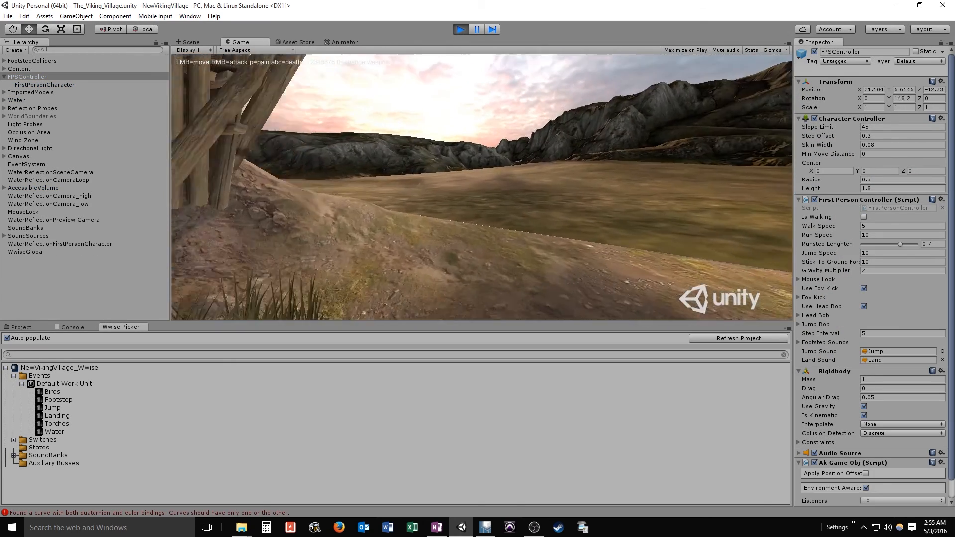